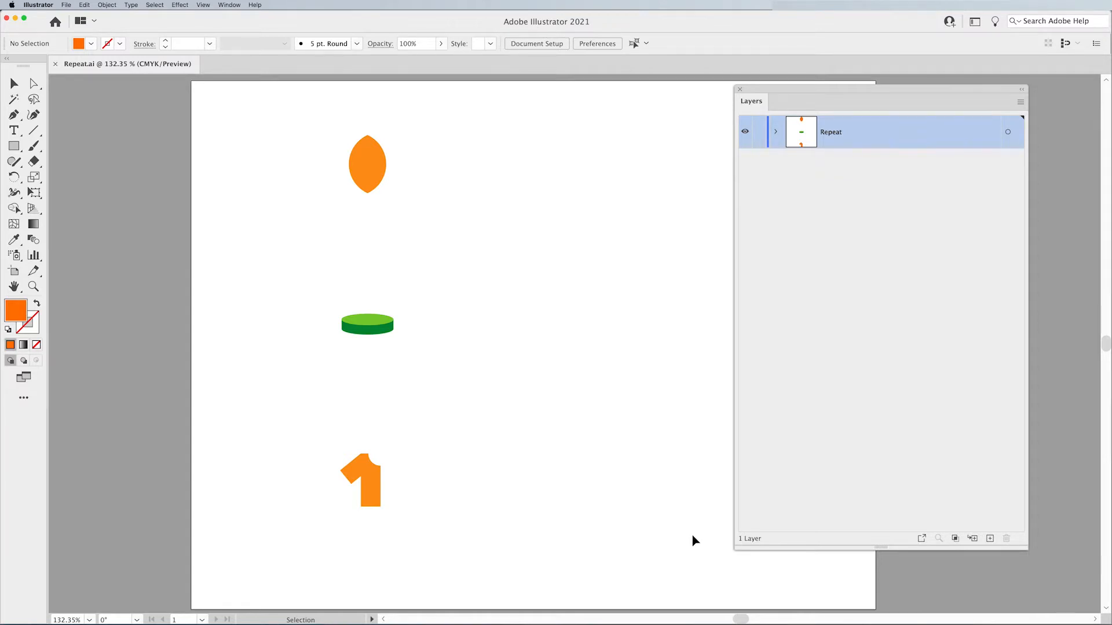
Step: Select the orange leaf and apply Object > Repeat > Radial
click(367, 164)
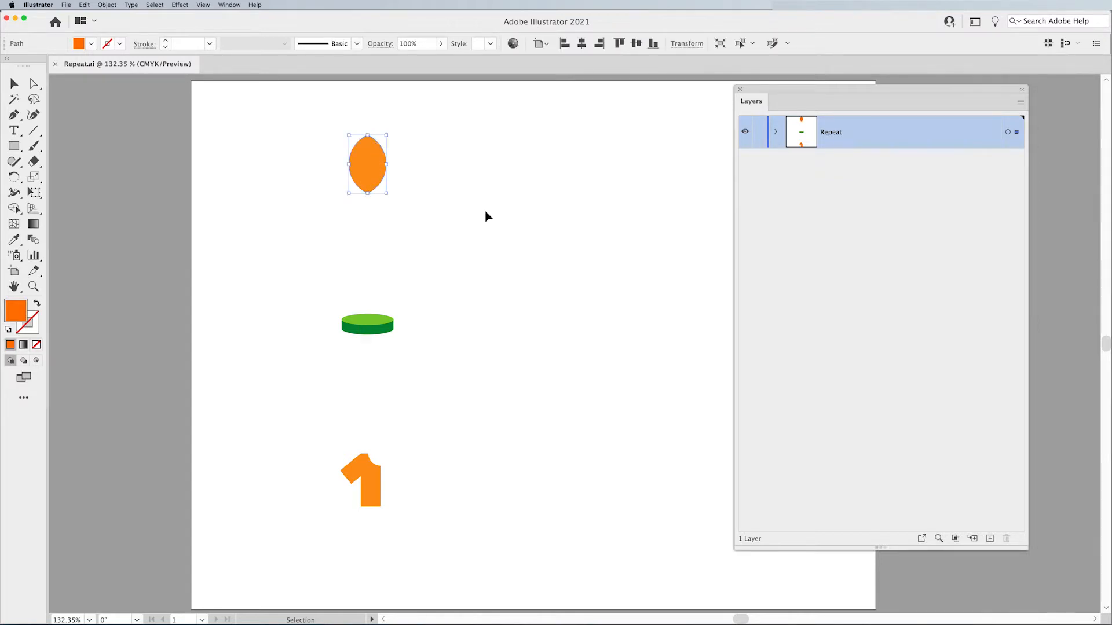
mouse_move(443, 199)
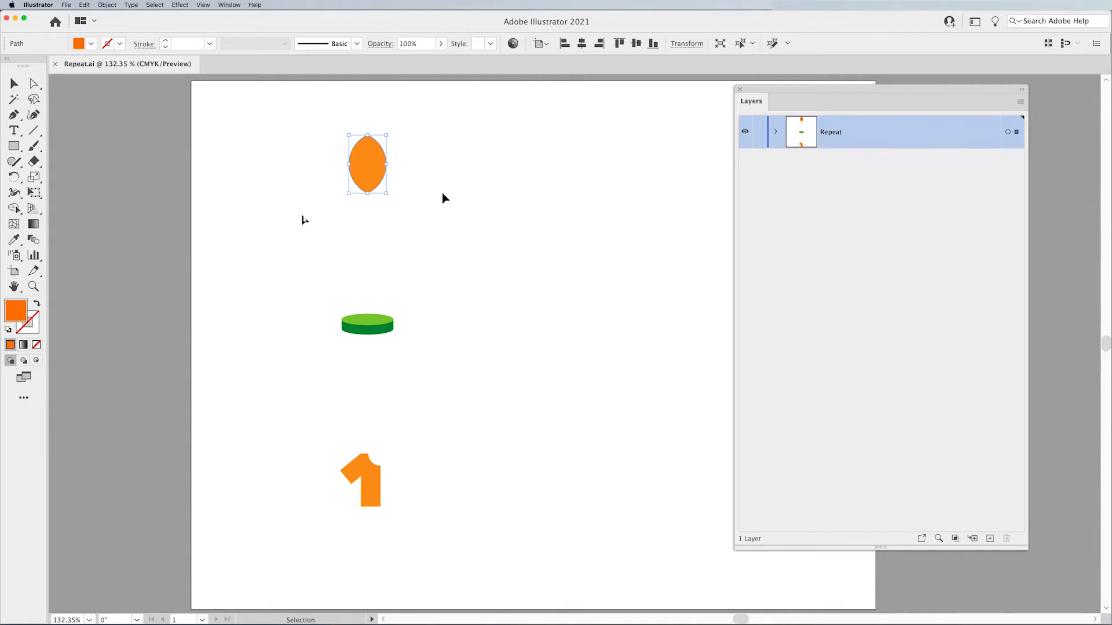
click(106, 5)
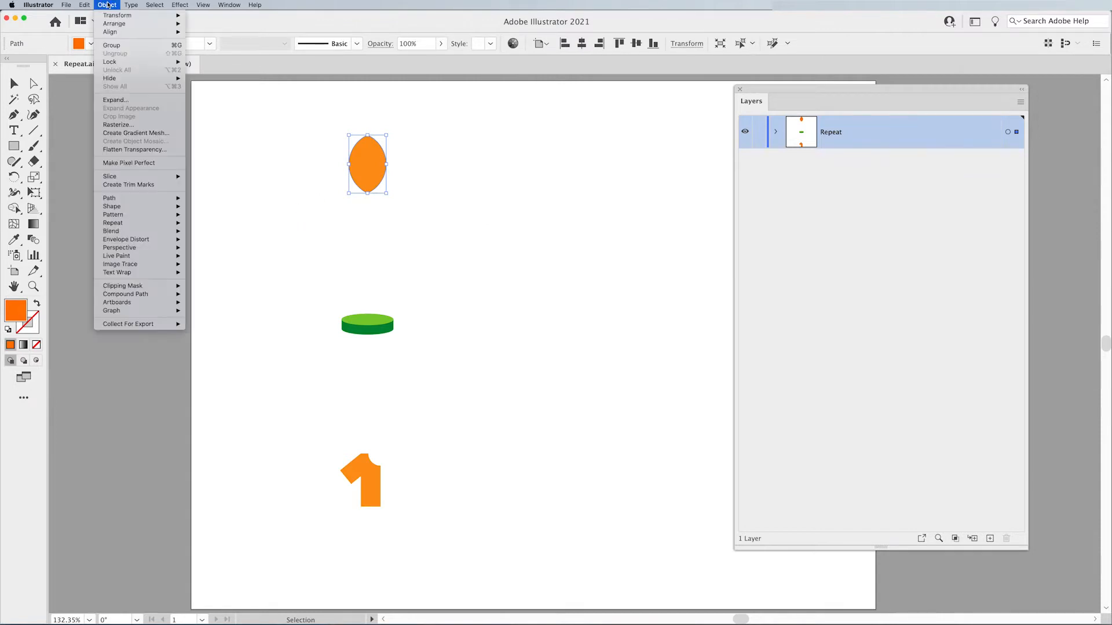
mouse_move(111, 222)
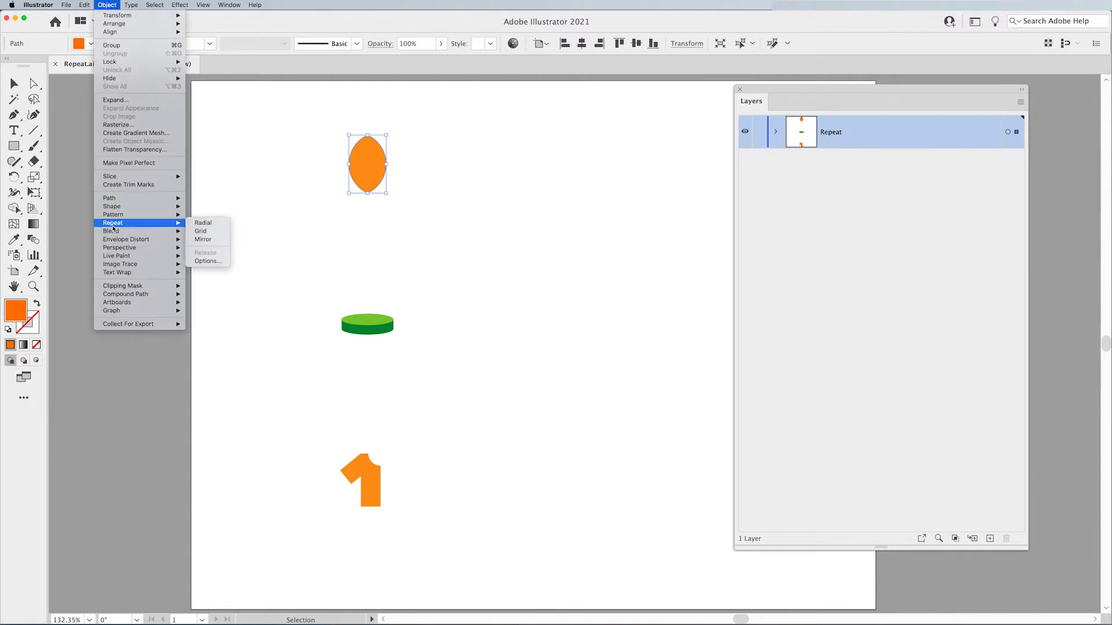
mouse_move(204, 222)
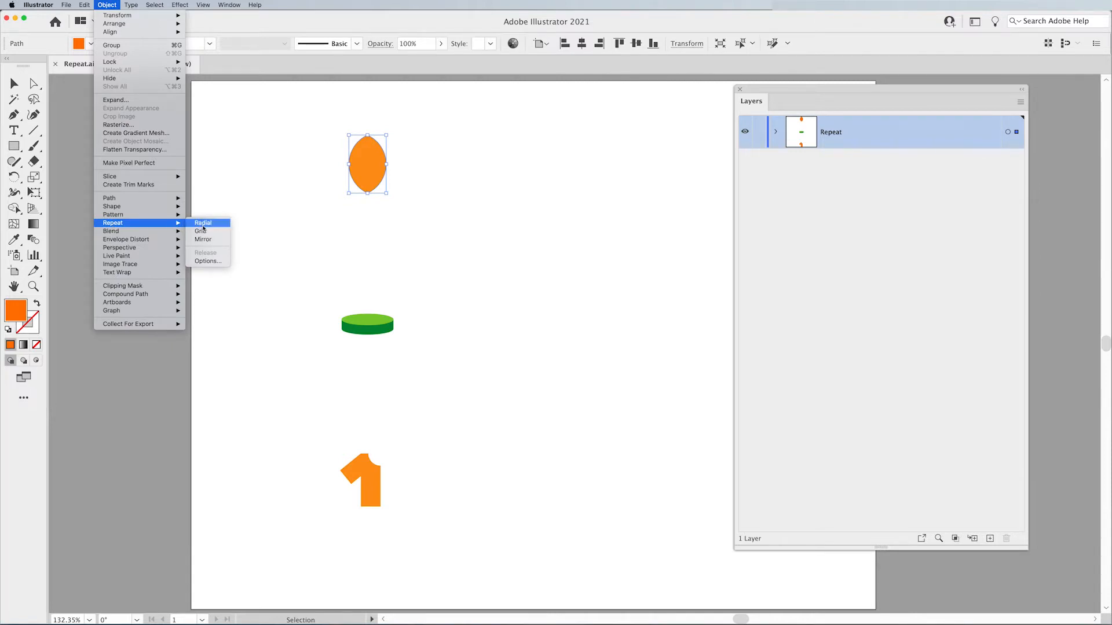
click(203, 222)
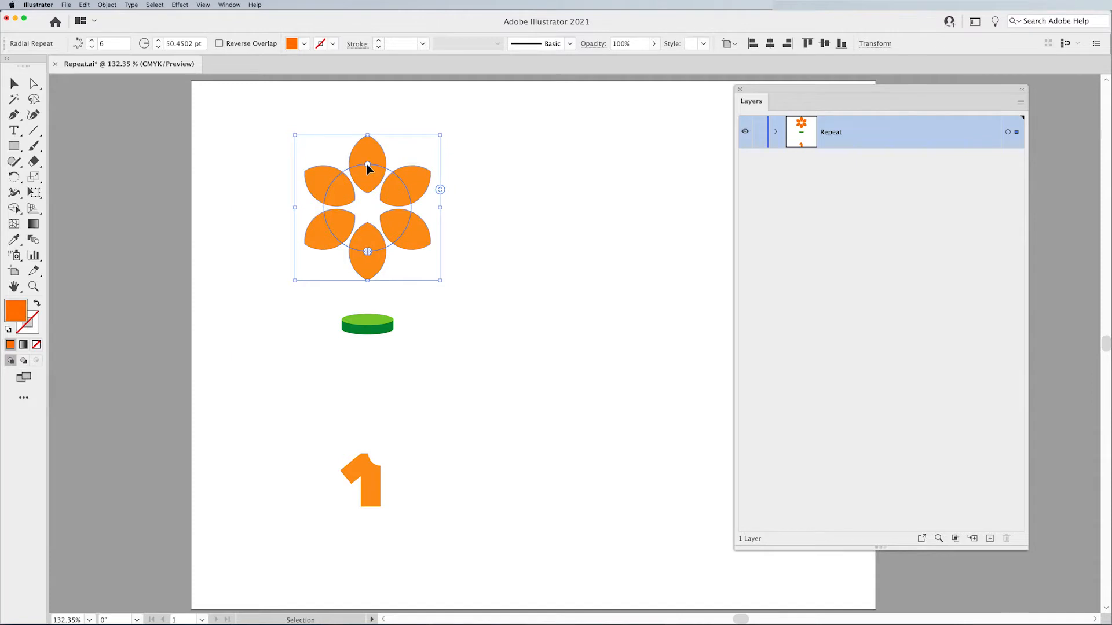
mouse_move(388, 175)
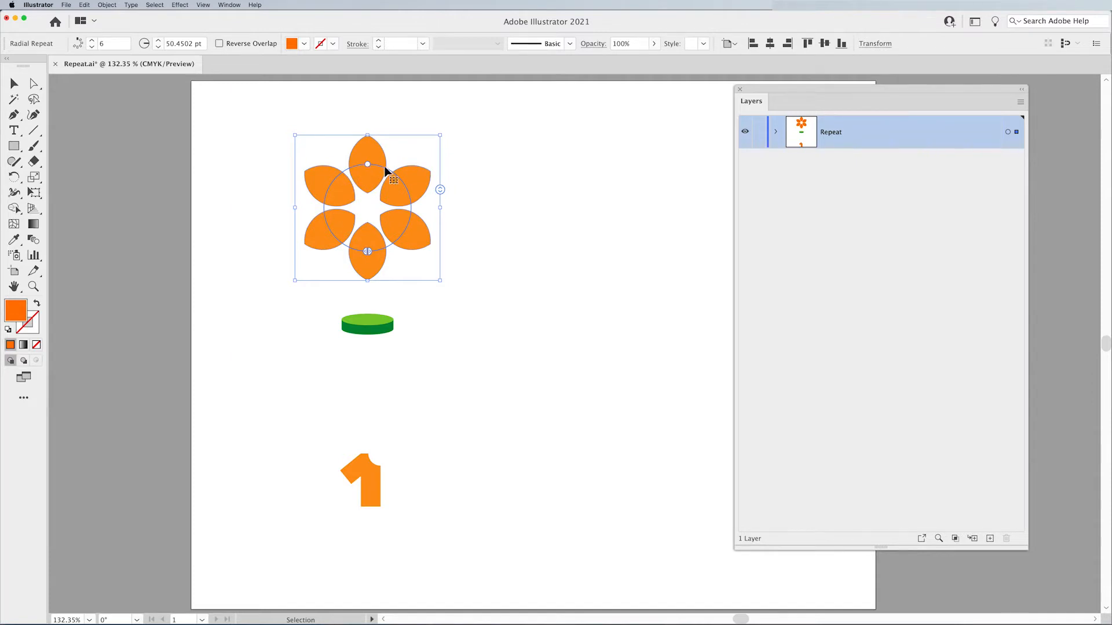
mouse_move(369, 168)
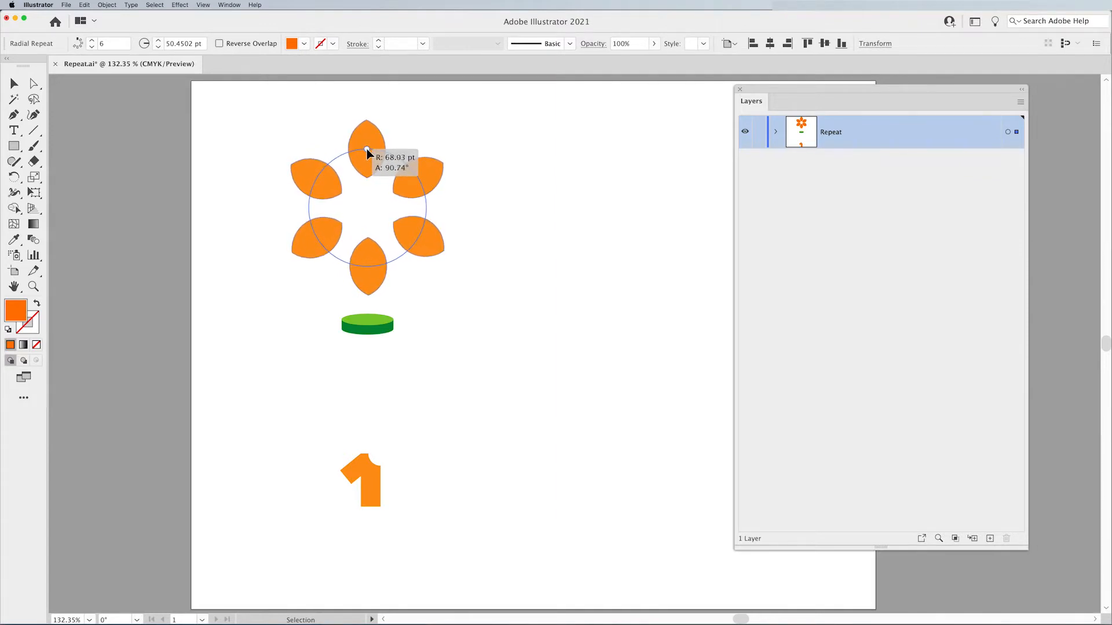
Step: Shrink the petal ring's radius to about 49 pt and move it right above the green disc
drag(366, 149, 367, 158)
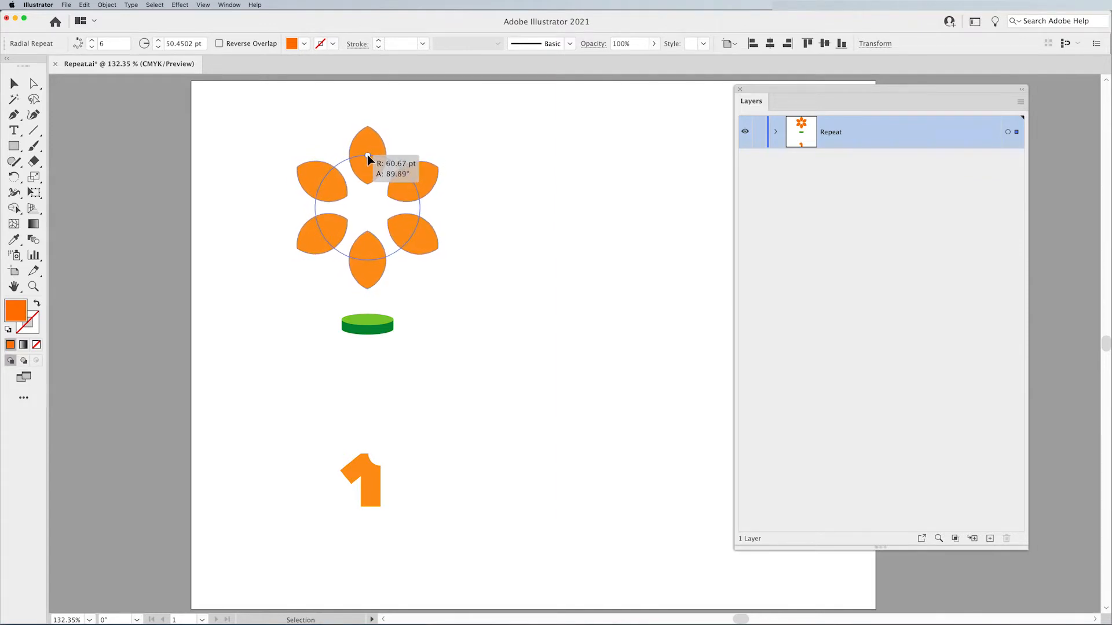
drag(366, 156, 367, 262)
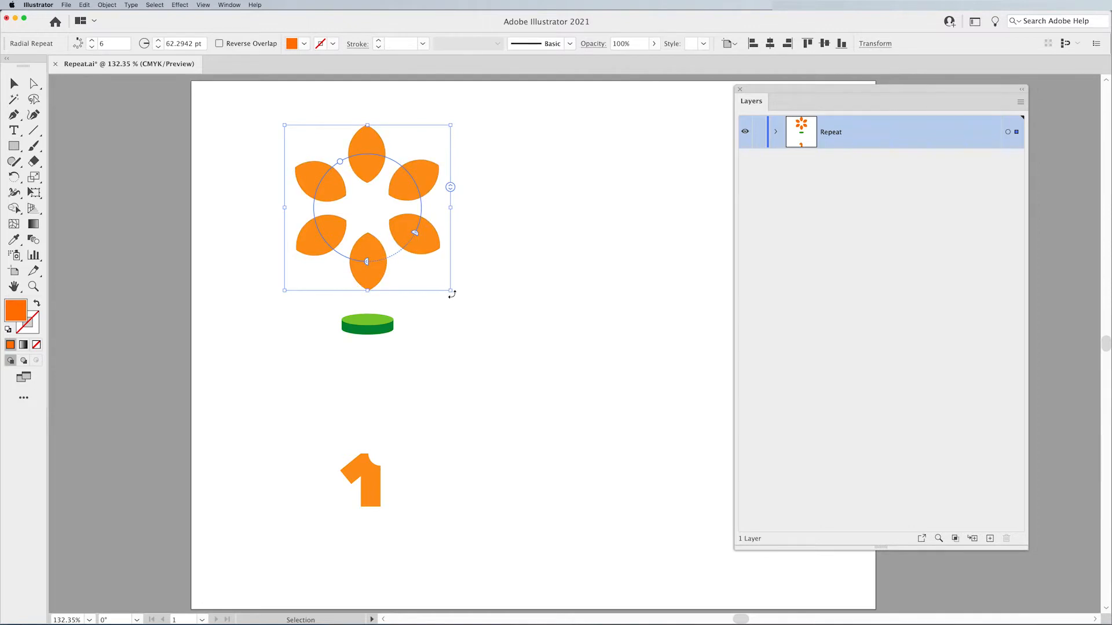
mouse_move(424, 261)
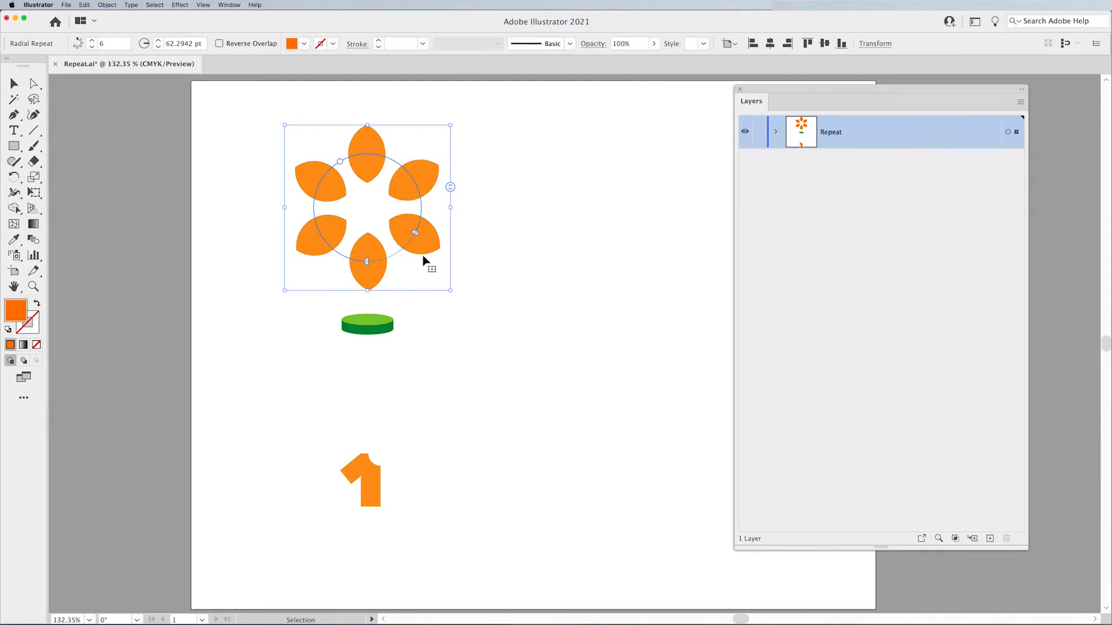
mouse_move(451, 291)
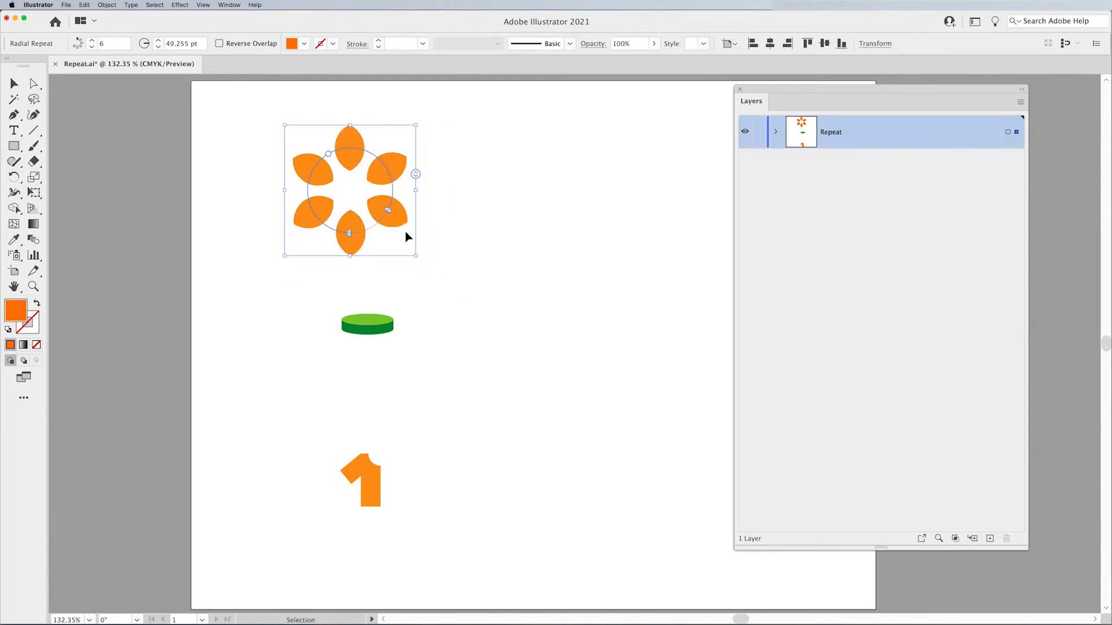
drag(349, 192, 420, 196)
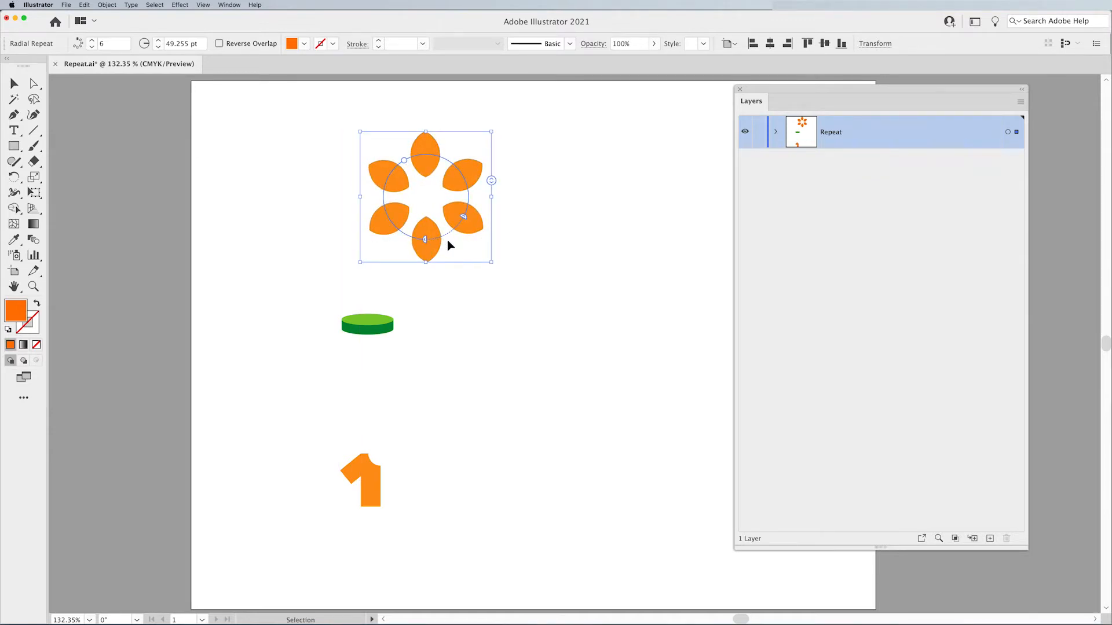
mouse_move(424, 246)
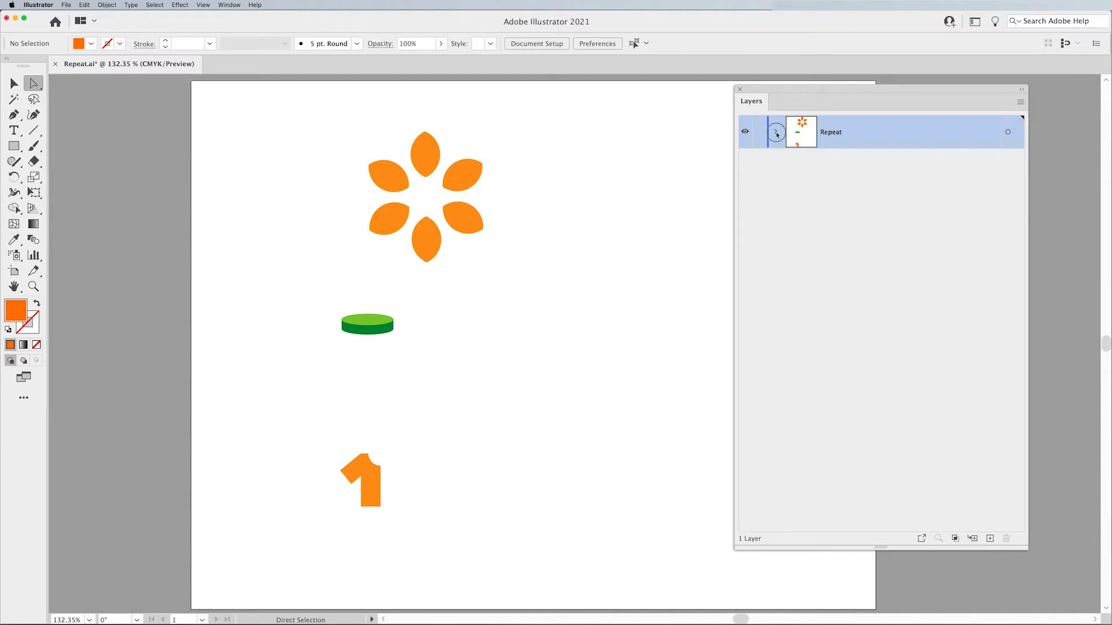
Step: Expand the Repeat layer in Layers and select the Radial Repeat object
click(776, 132)
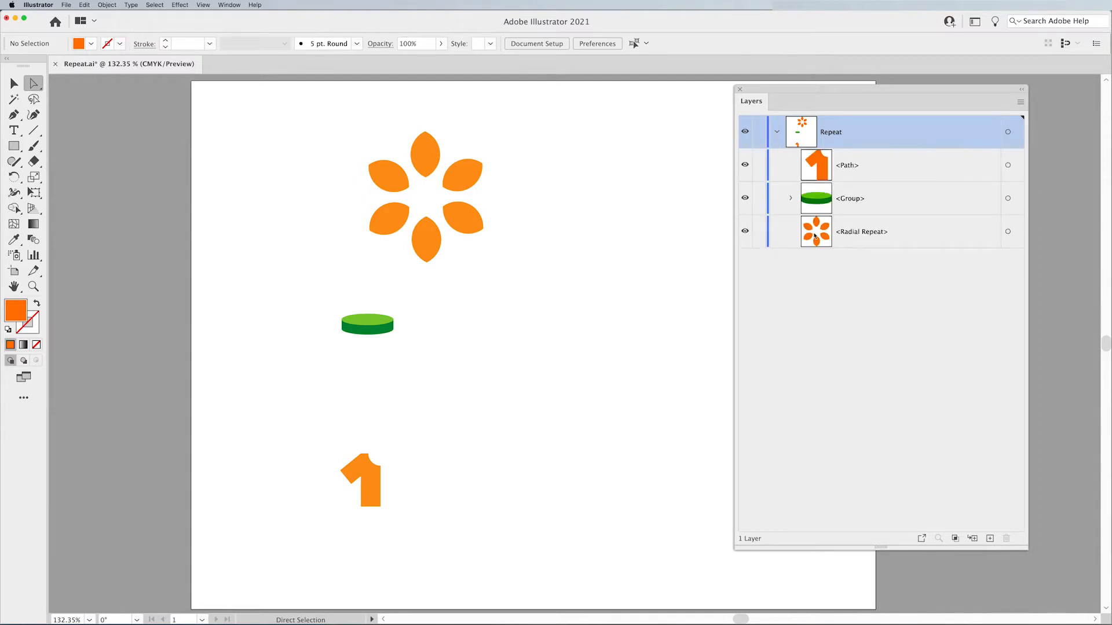
click(861, 231)
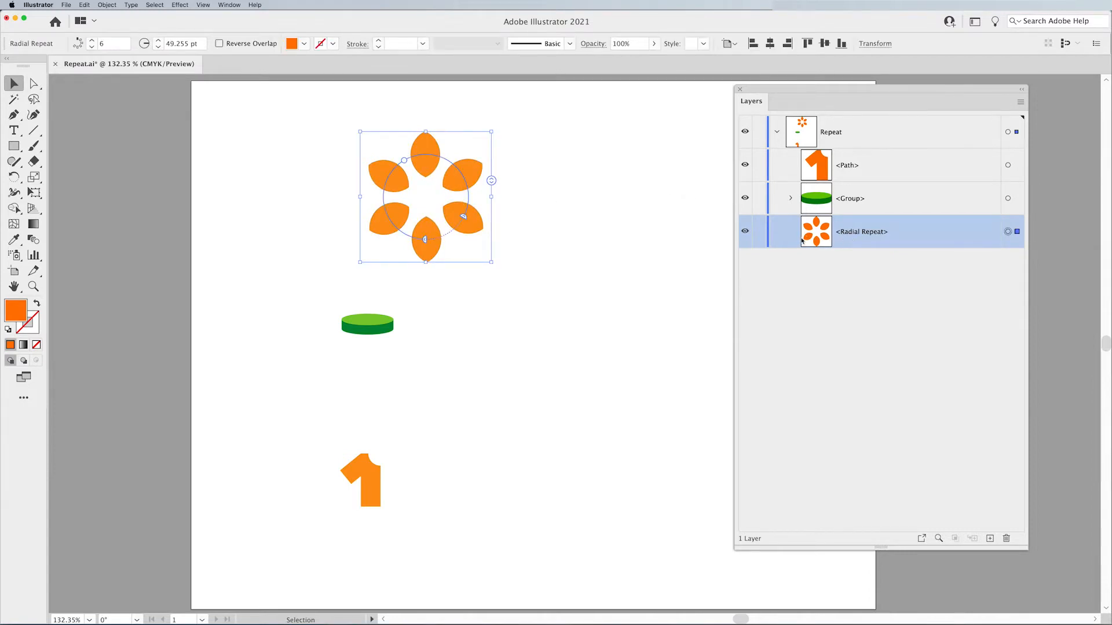
mouse_move(799, 237)
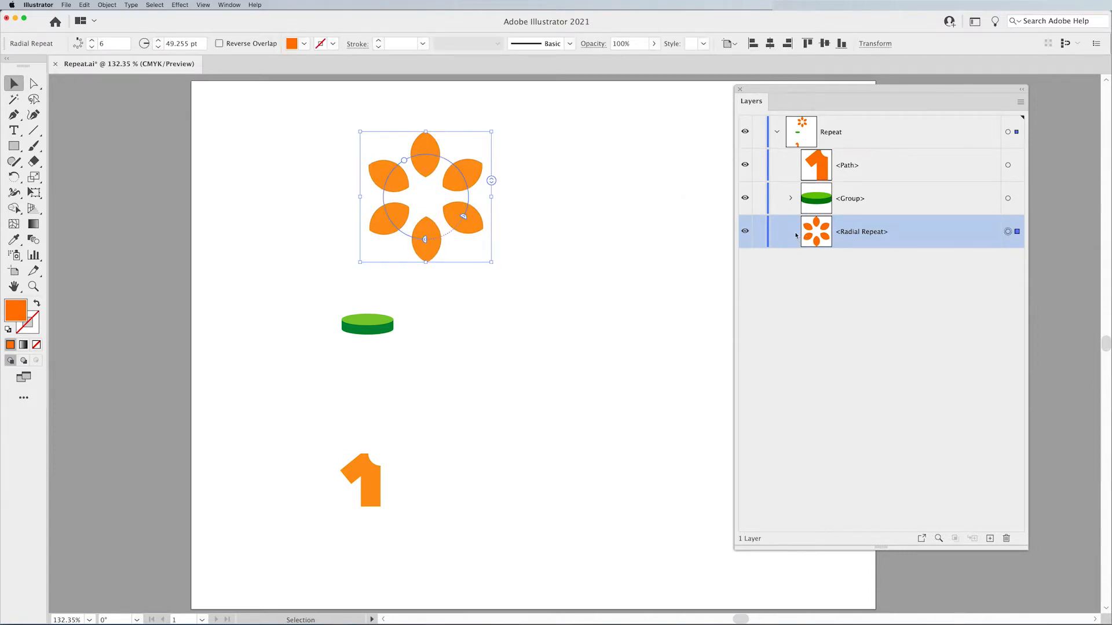
mouse_move(634, 227)
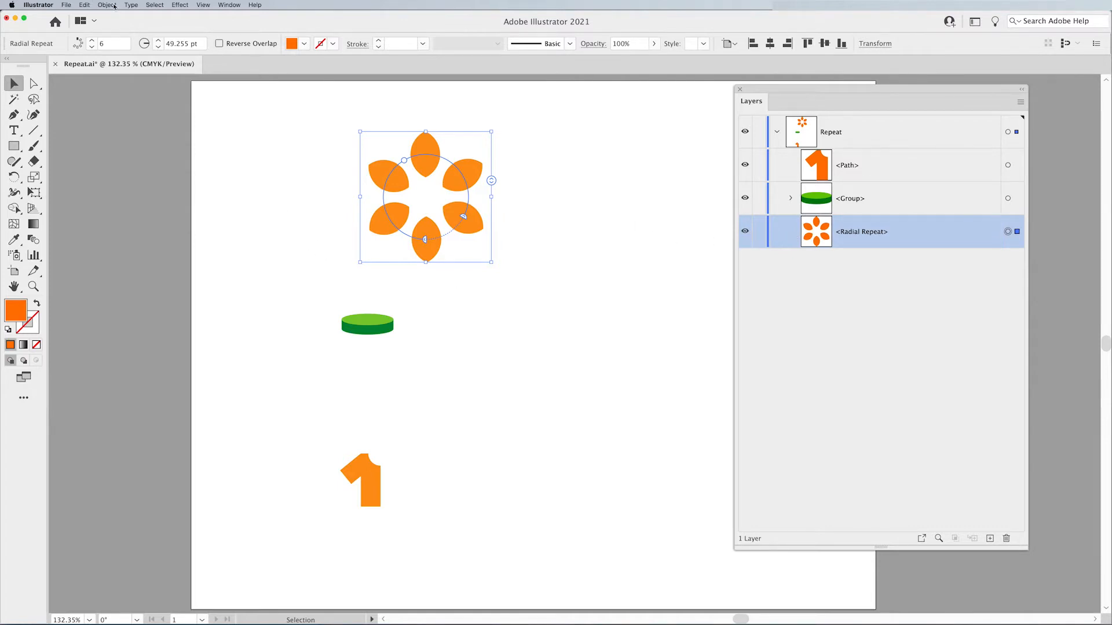
click(107, 5)
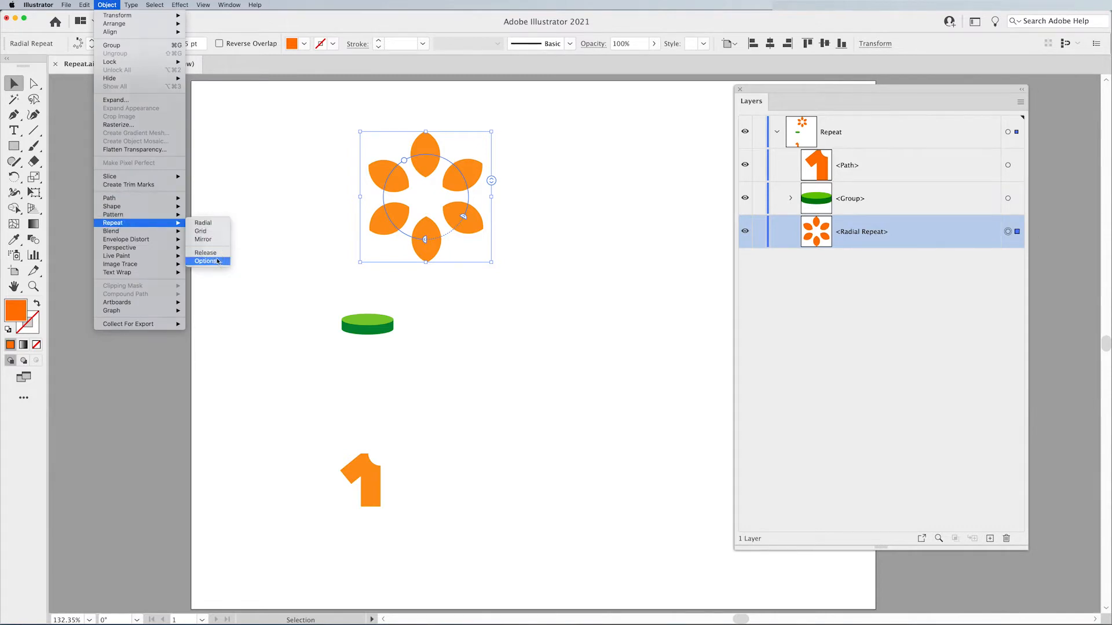
Step: In Repeat Options, try the instance stepper, keep 6 petals and 49 pt radius
click(206, 261)
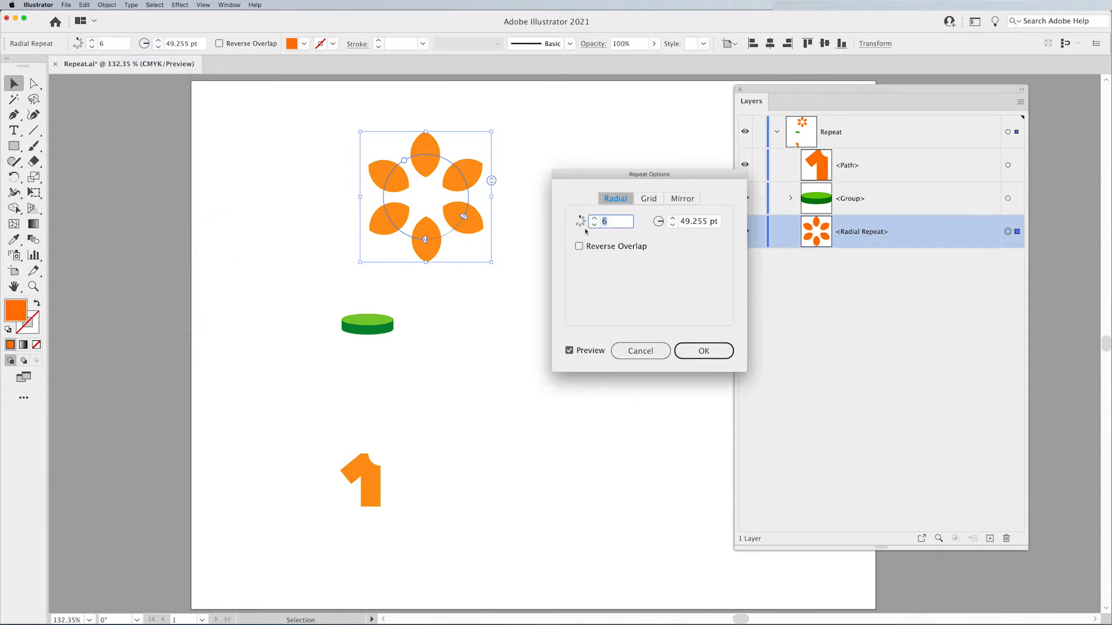
click(594, 218)
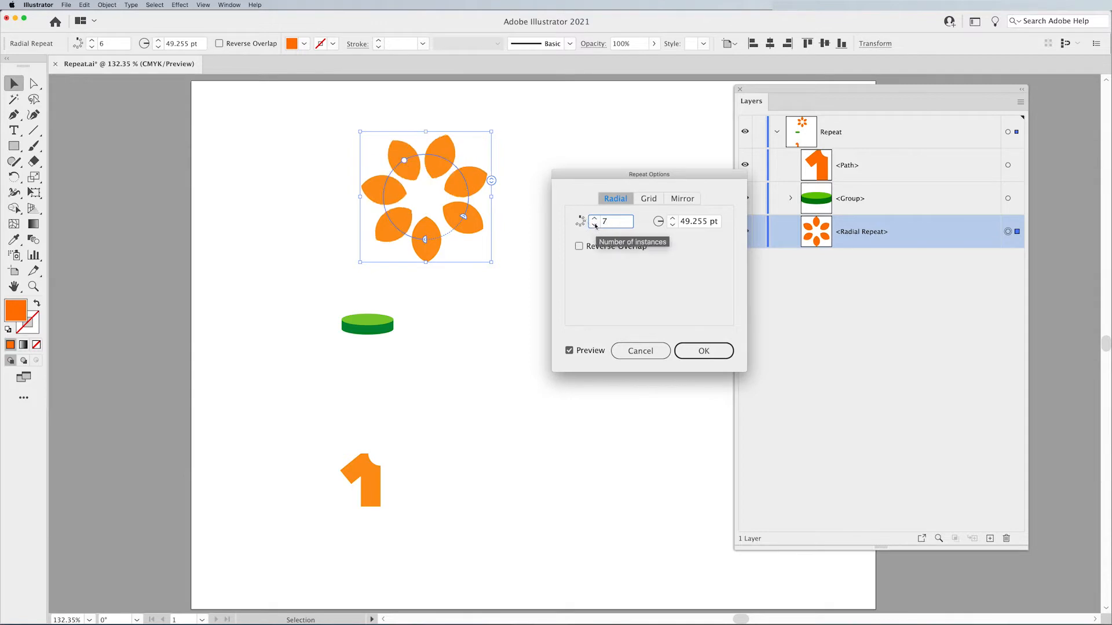
click(592, 224)
text(49)
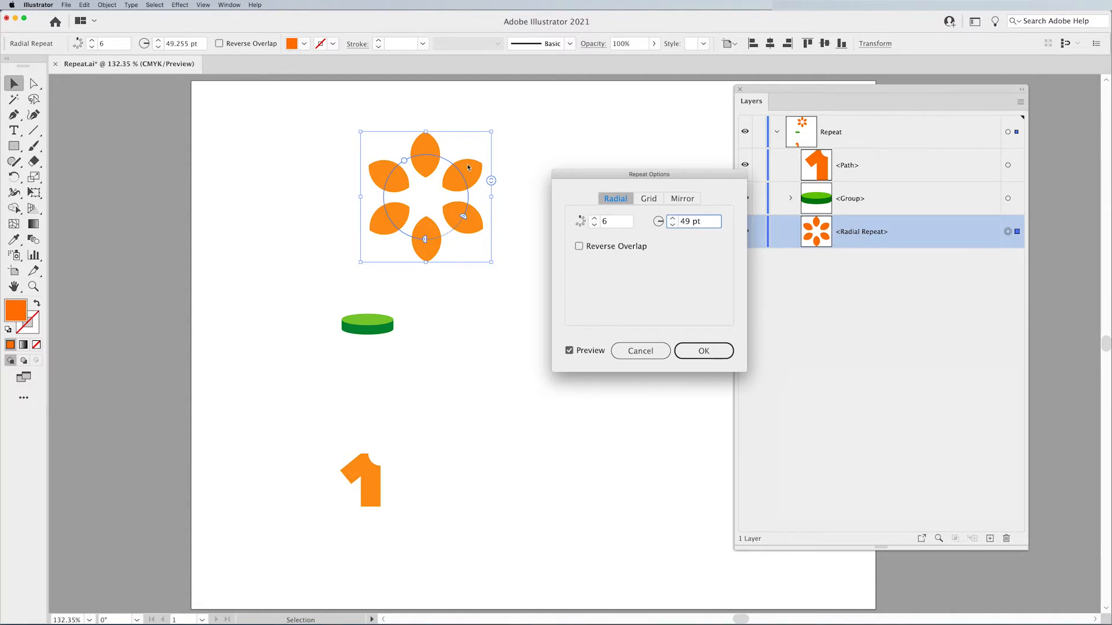
mouse_move(703, 350)
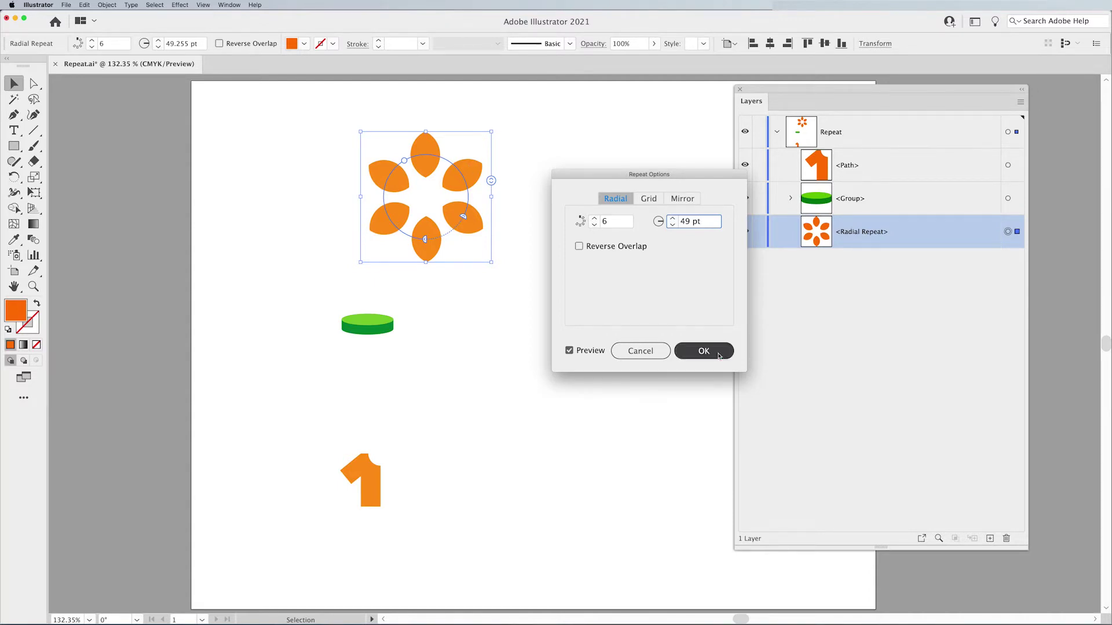
click(702, 350)
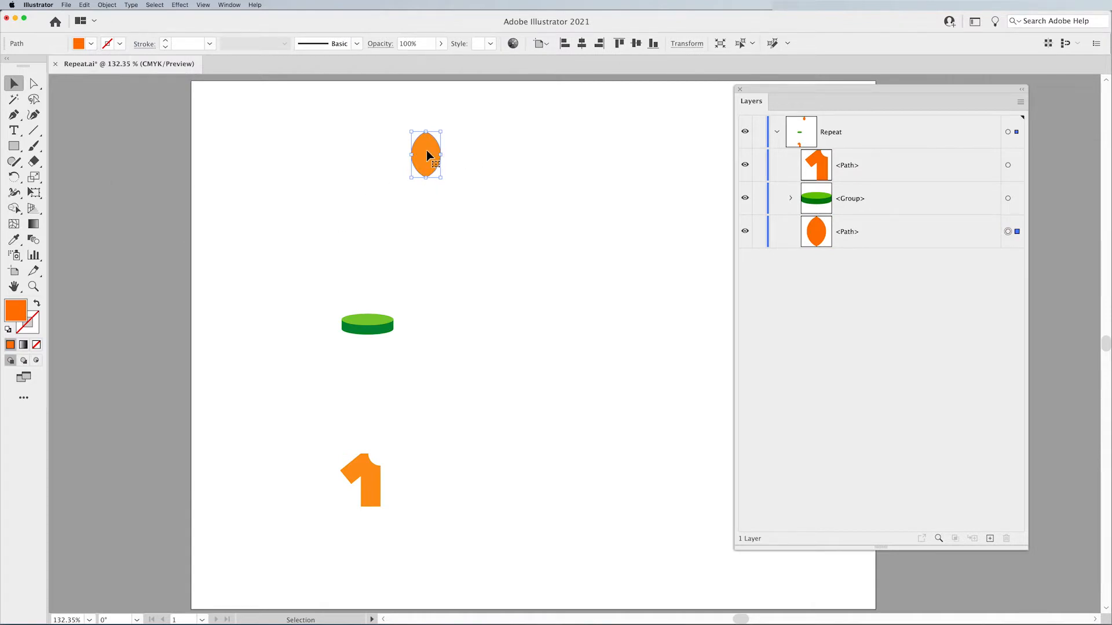
mouse_move(155, 83)
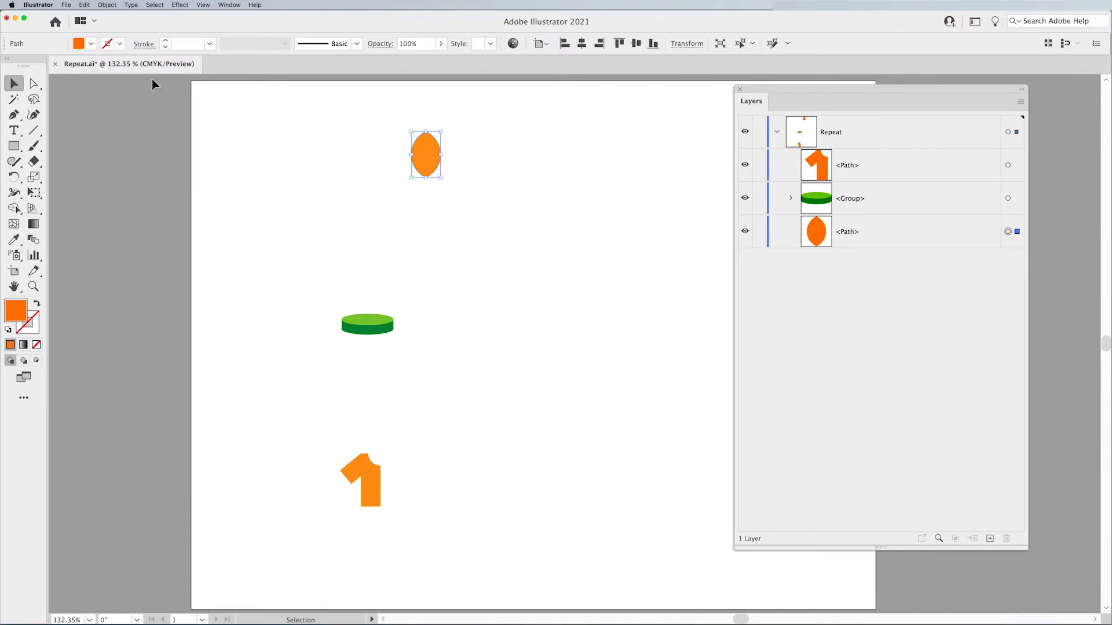
Step: Release the radial repeat and reselect the single red-outlined leaf path
click(91, 44)
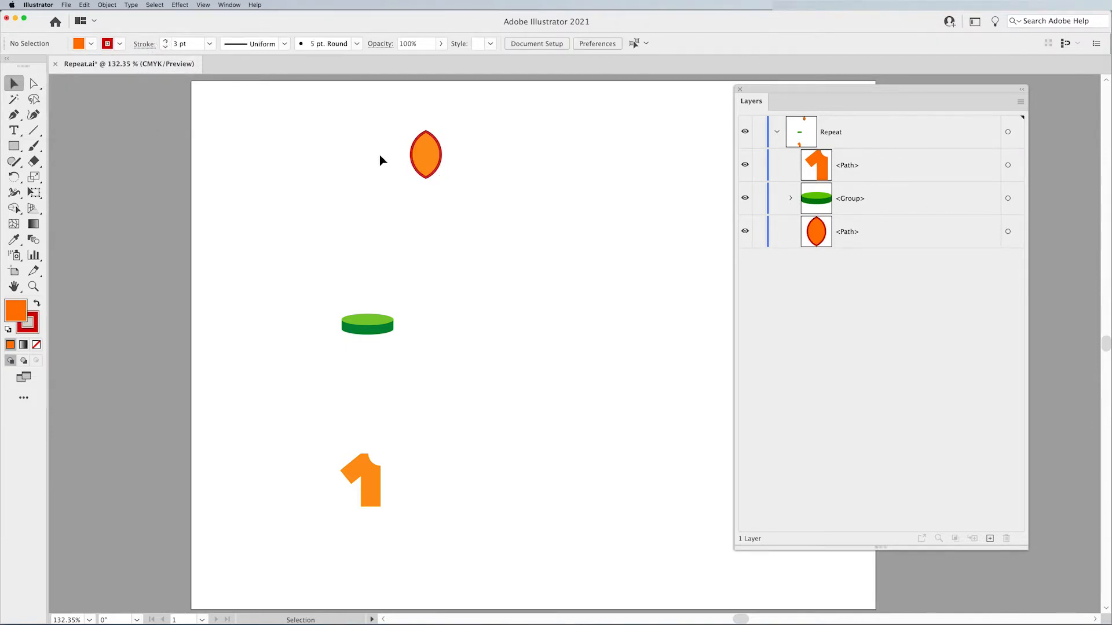
click(426, 154)
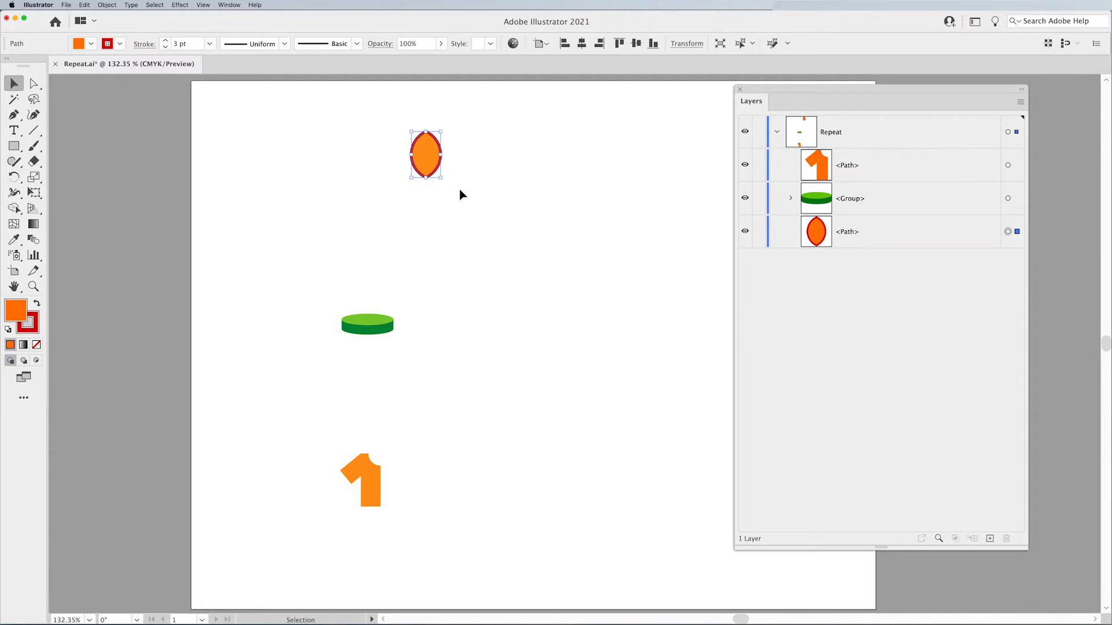
Step: Apply Object > Repeat > Radial to the petal for an eleven-petal ring
click(106, 5)
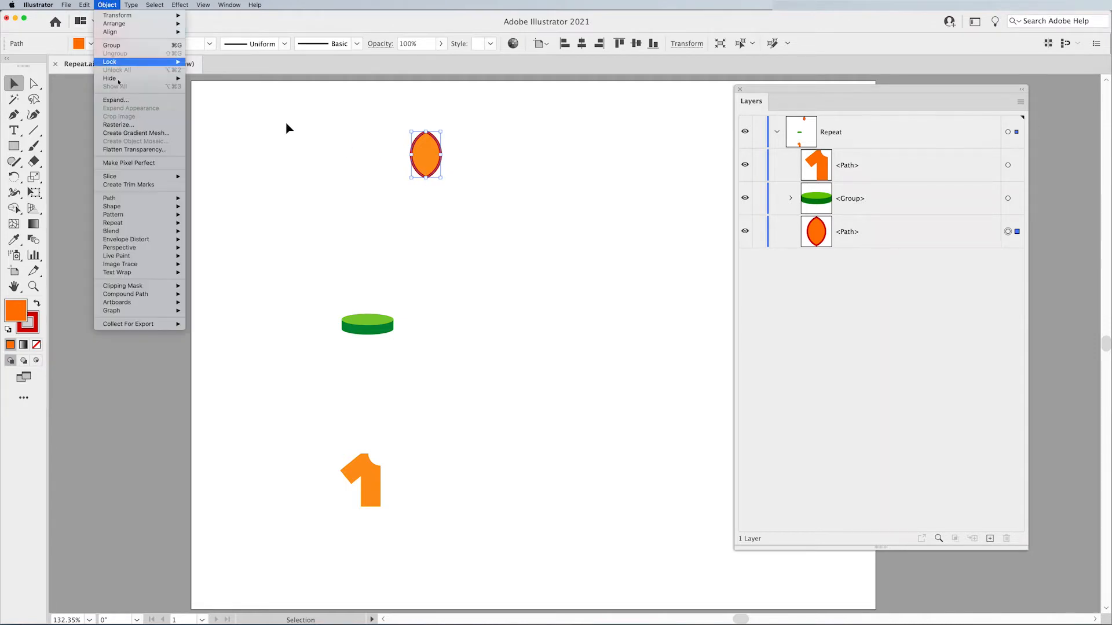
mouse_move(112, 222)
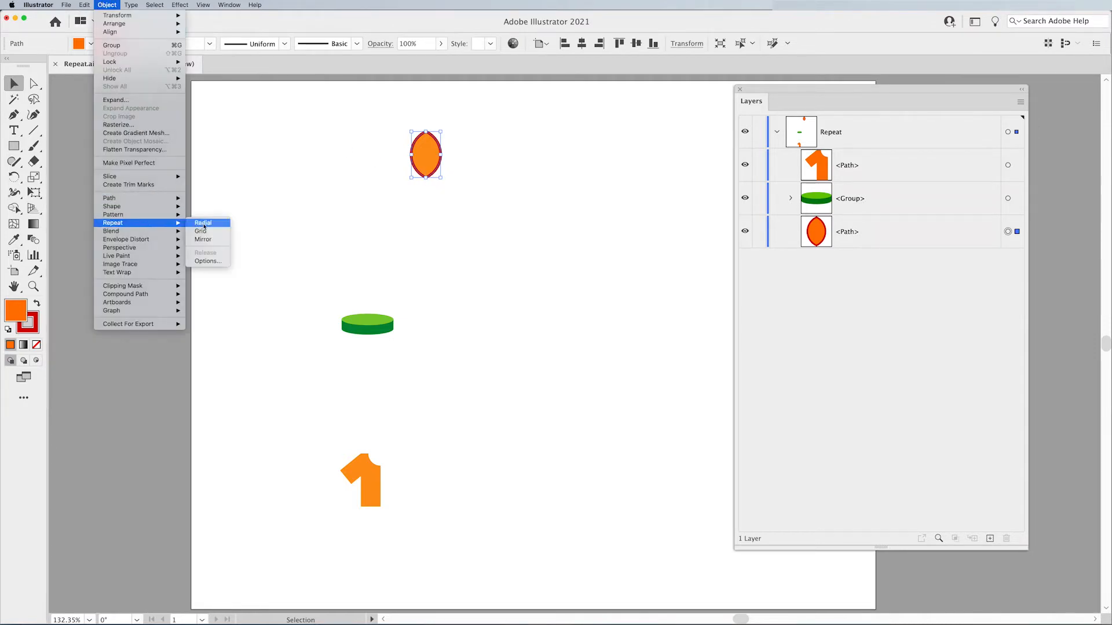
click(204, 222)
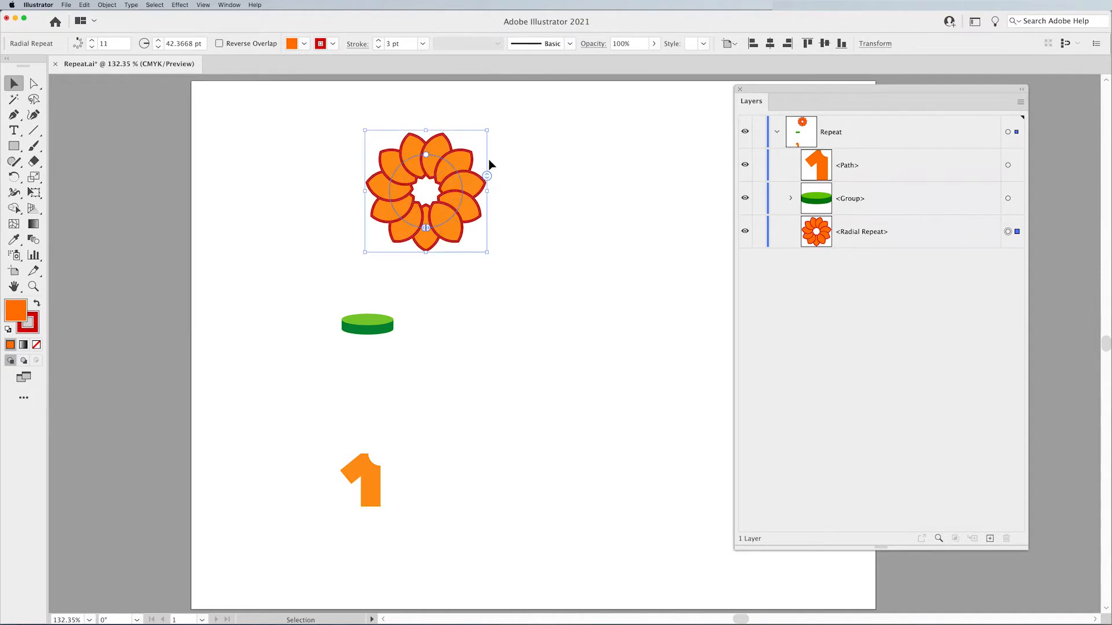
mouse_move(468, 235)
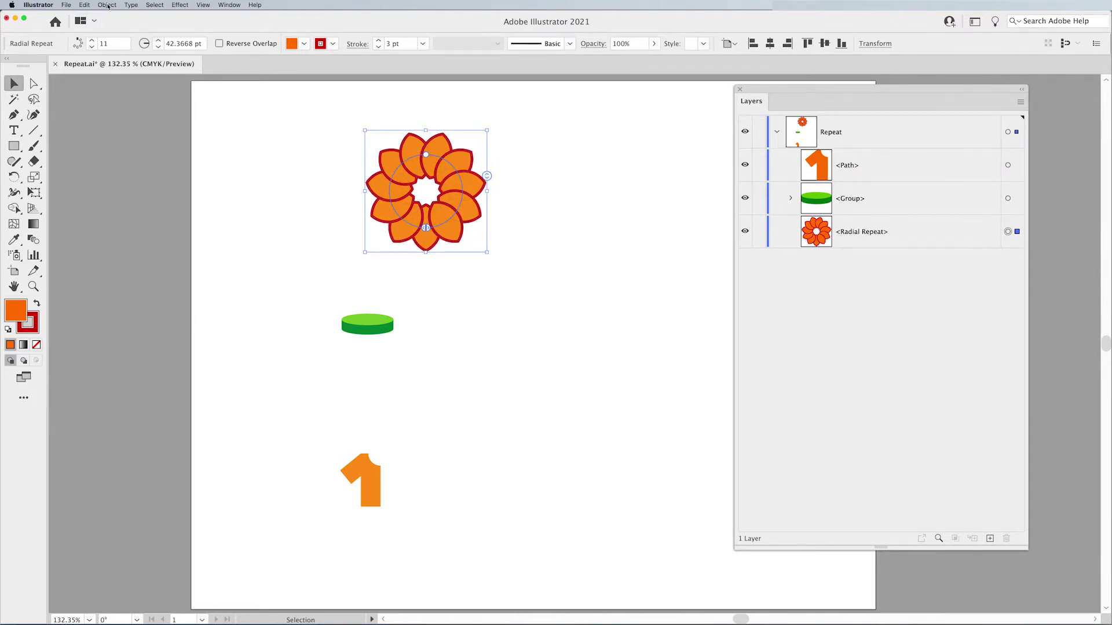
Step: Turn on Reverse Overlap and tighten the radius to about 35 pt
click(107, 5)
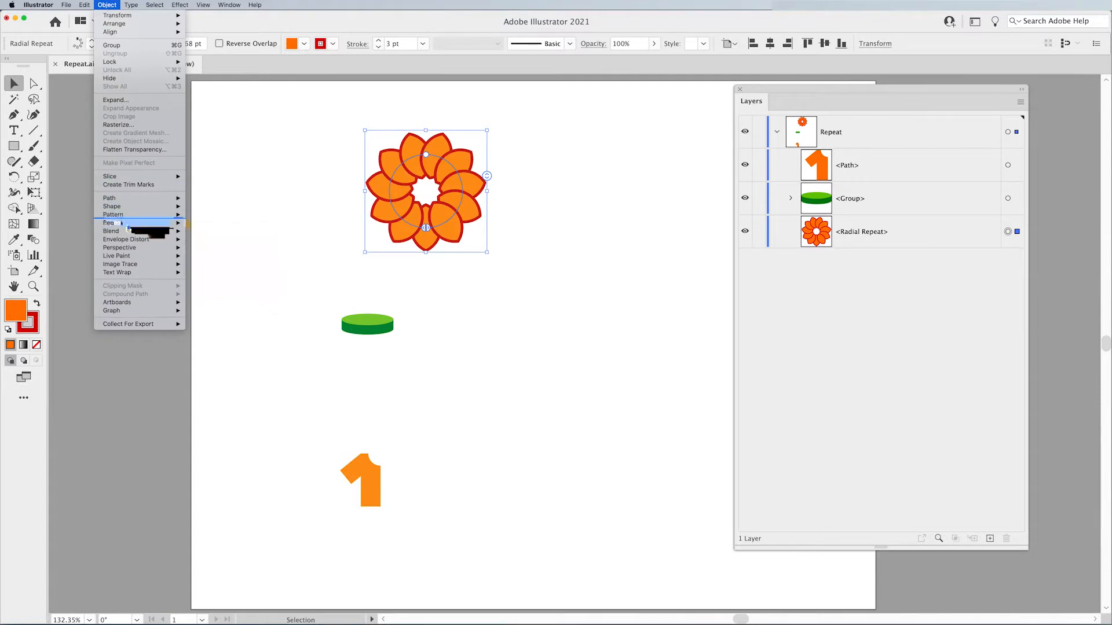
mouse_move(112, 223)
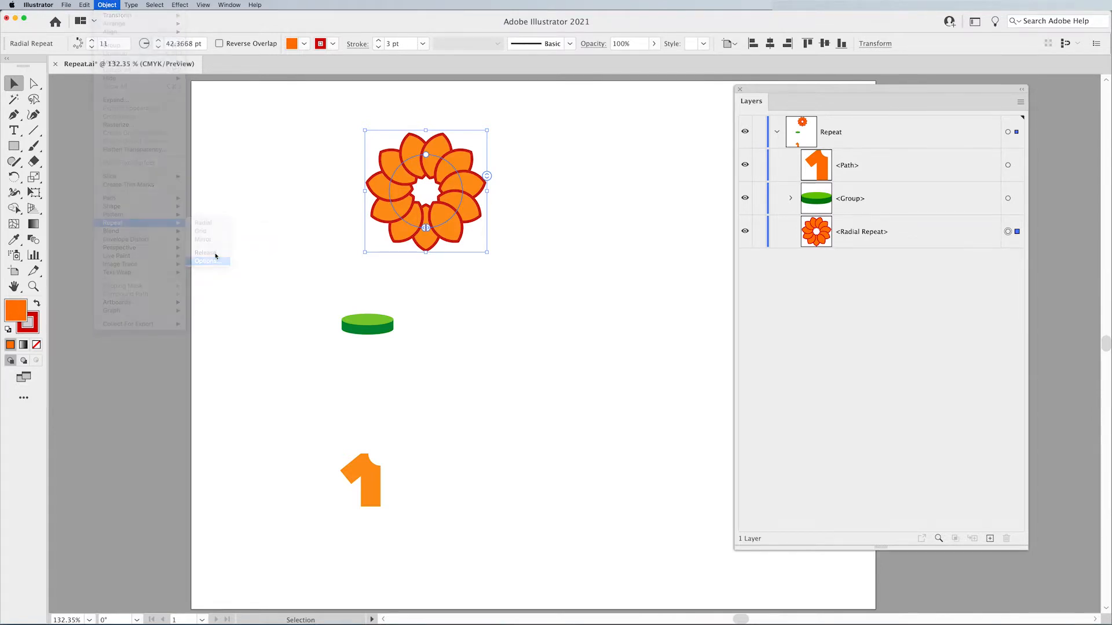
click(207, 261)
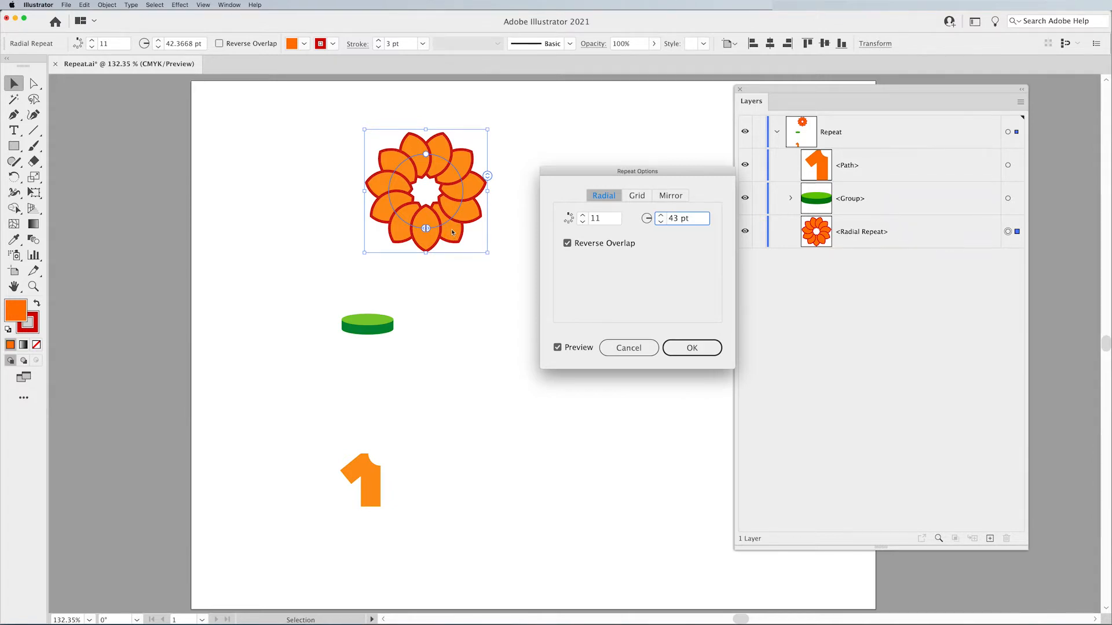
mouse_move(470, 274)
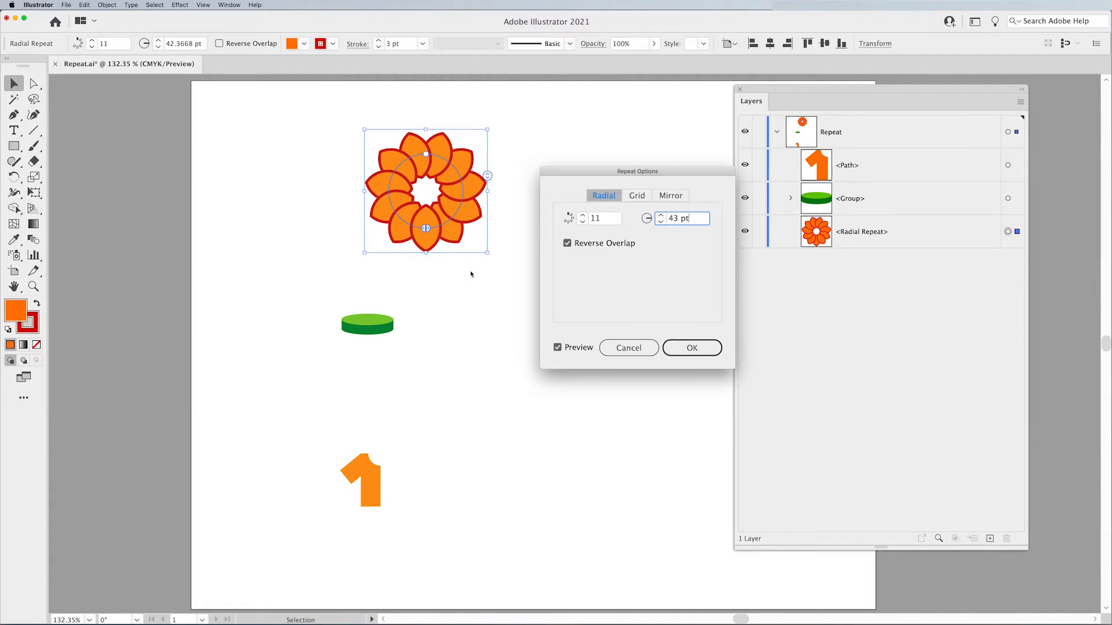
mouse_move(414, 167)
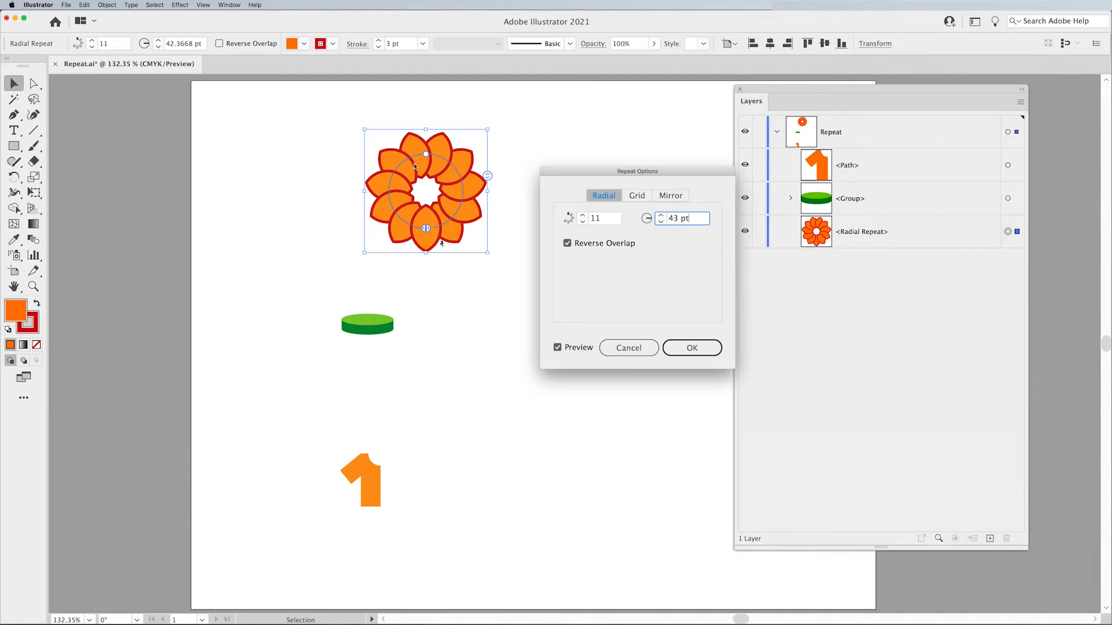
click(691, 348)
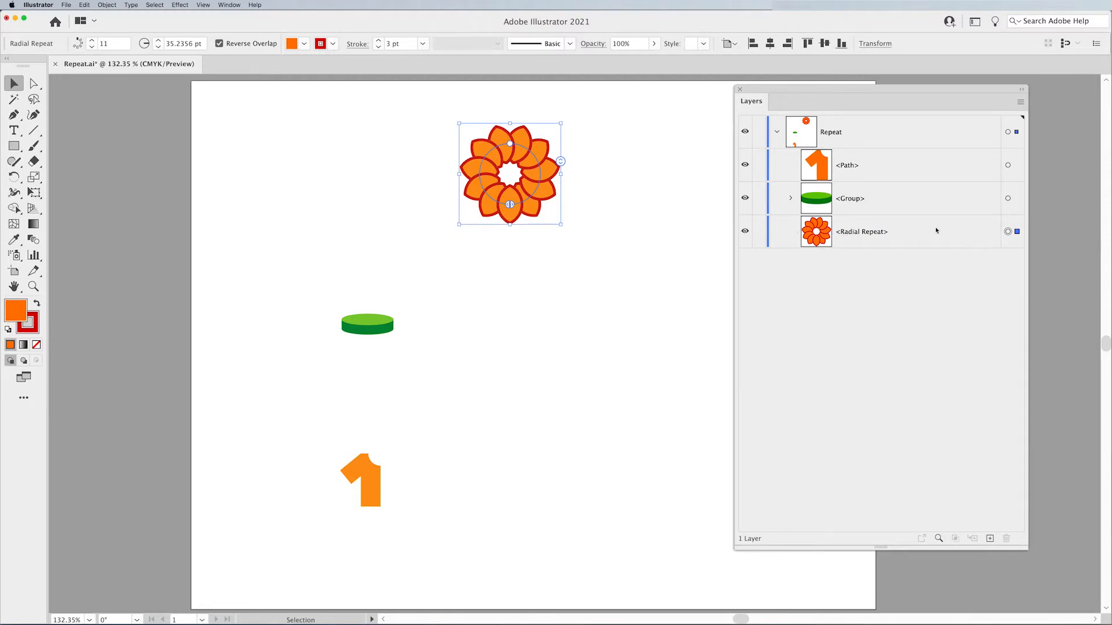
Step: Repeat the petal ring radially into six flowers around an 88 pt ring
click(106, 5)
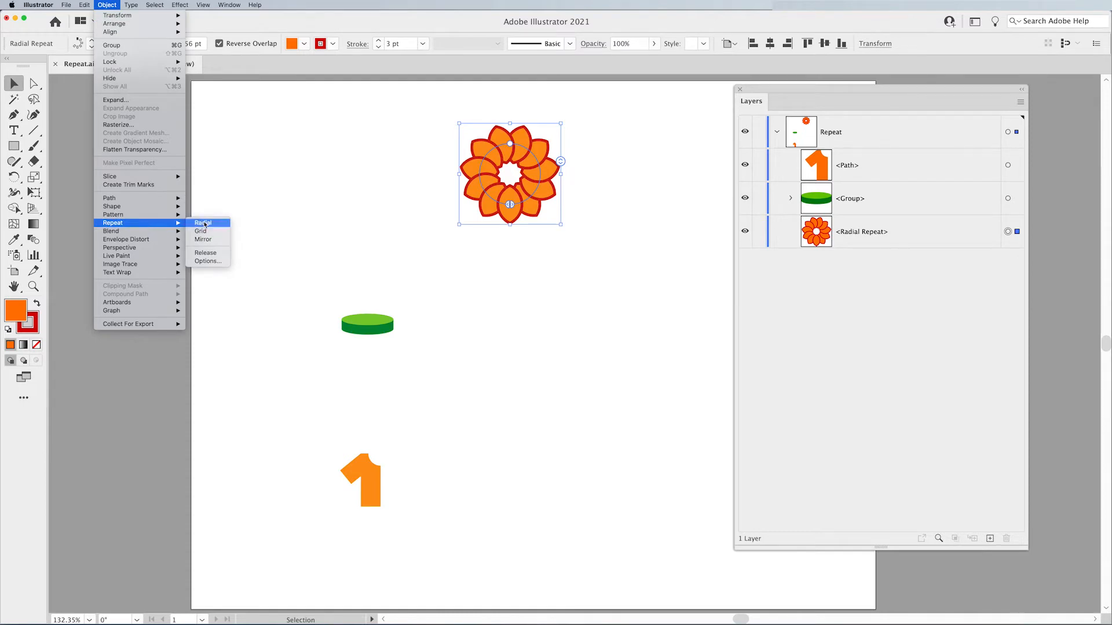
click(203, 223)
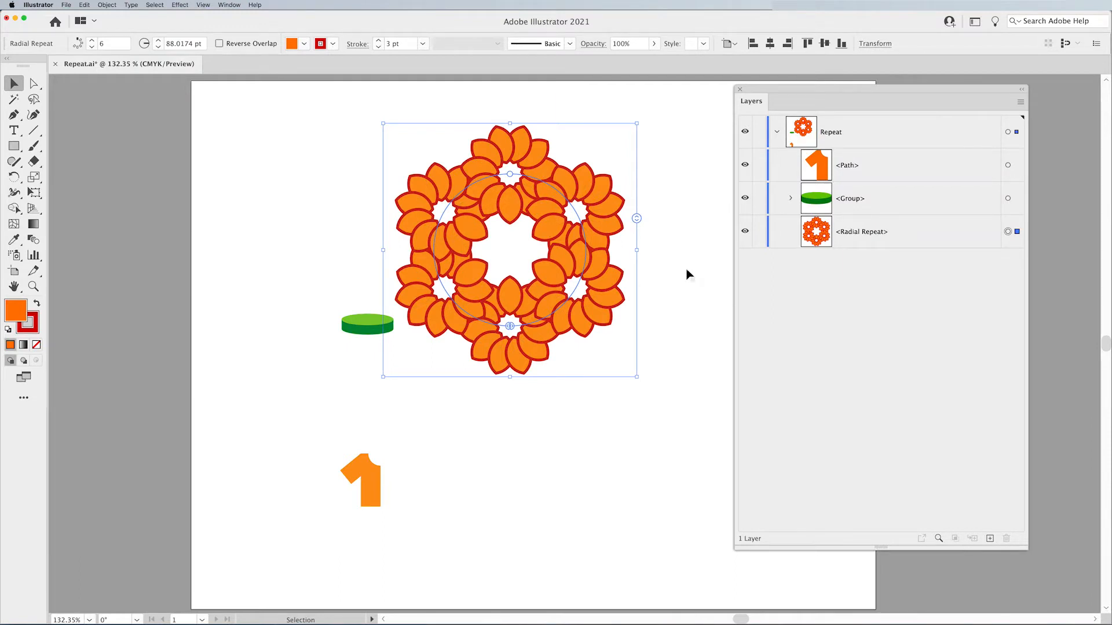
click(688, 275)
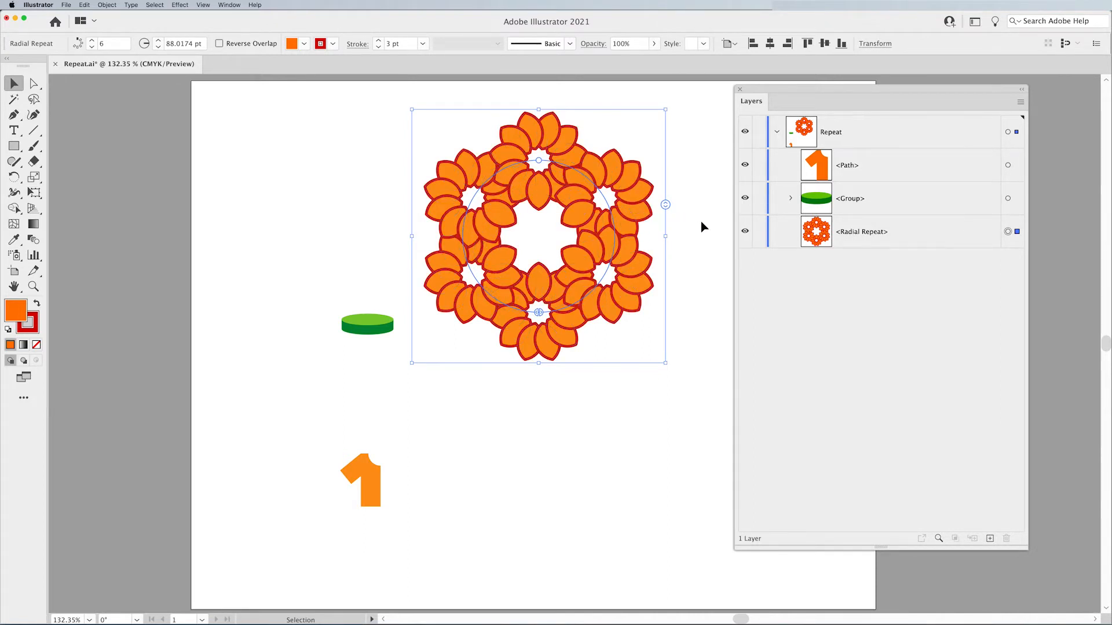
Step: Deselect the pattern and select the Radial Repeat entry in Layers
click(503, 348)
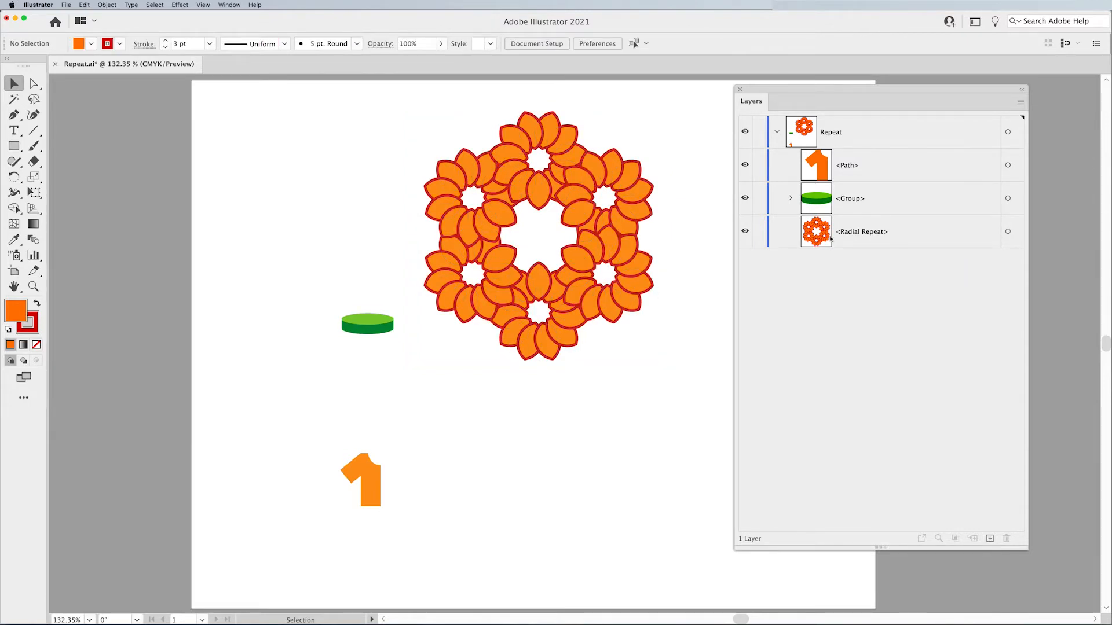
click(862, 232)
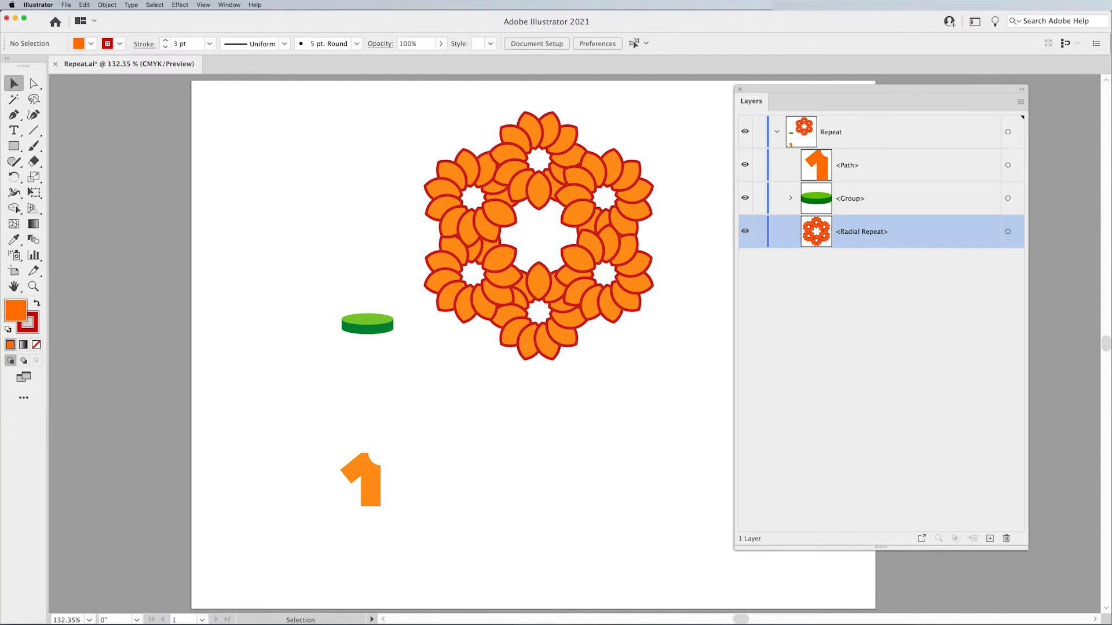
mouse_move(909, 241)
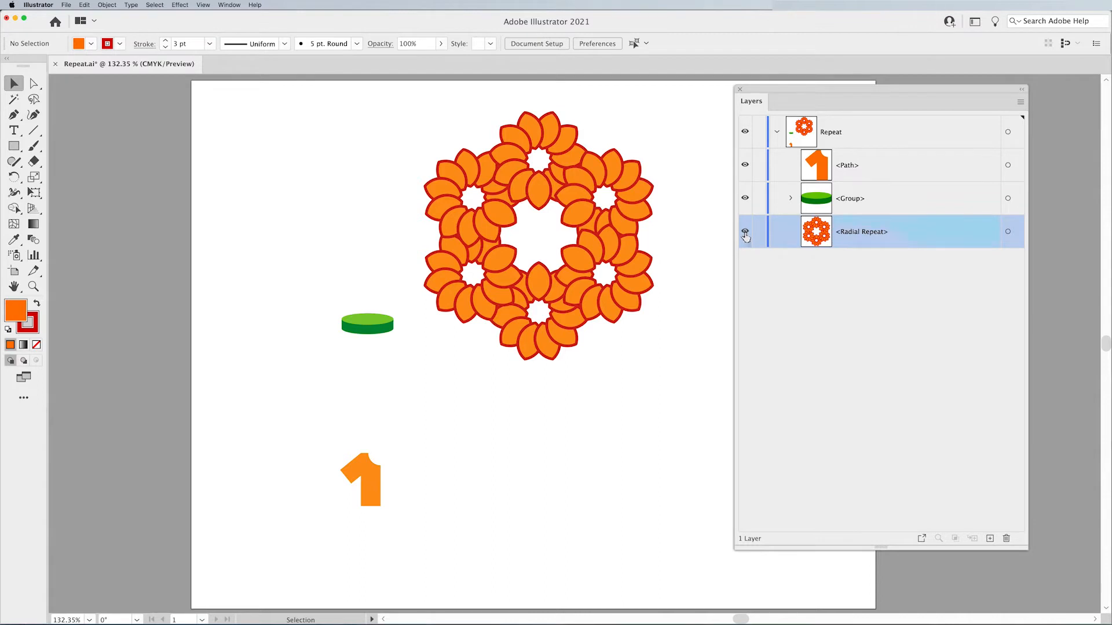
Step: Hide the Radial Repeat layer and select the green disc group
click(744, 232)
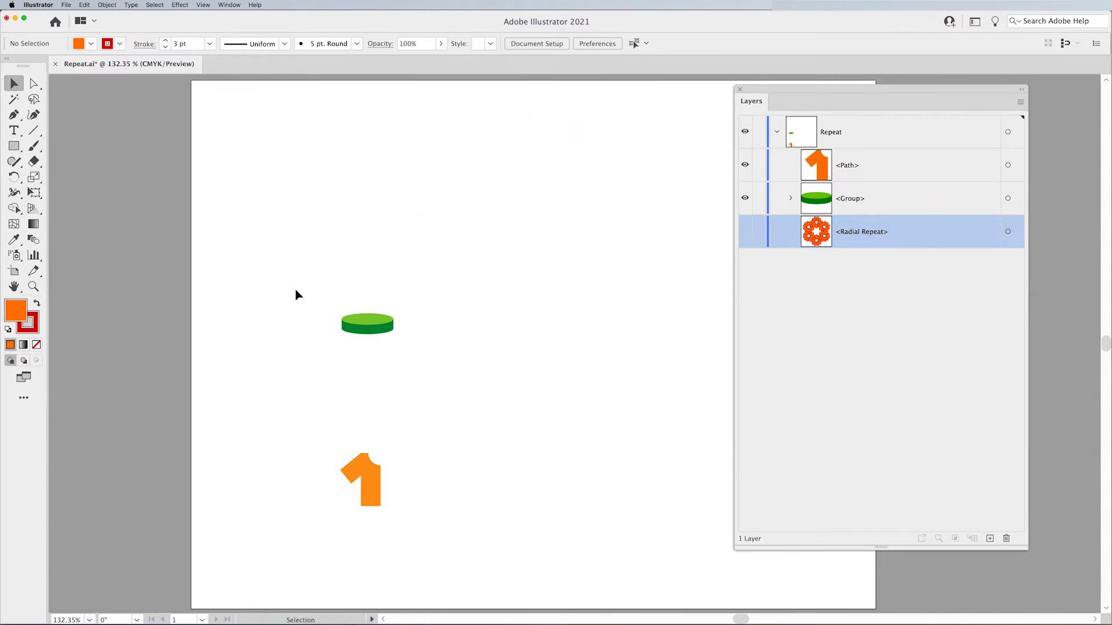
click(367, 325)
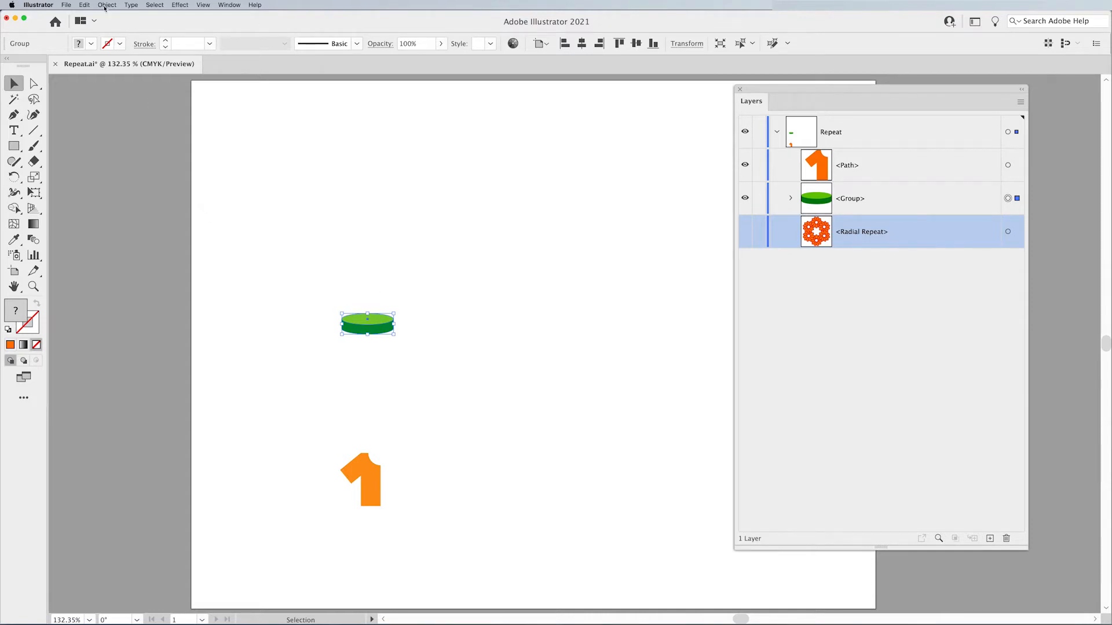
Step: Apply Object > Repeat > Grid to the disc, making three rows of five
click(106, 5)
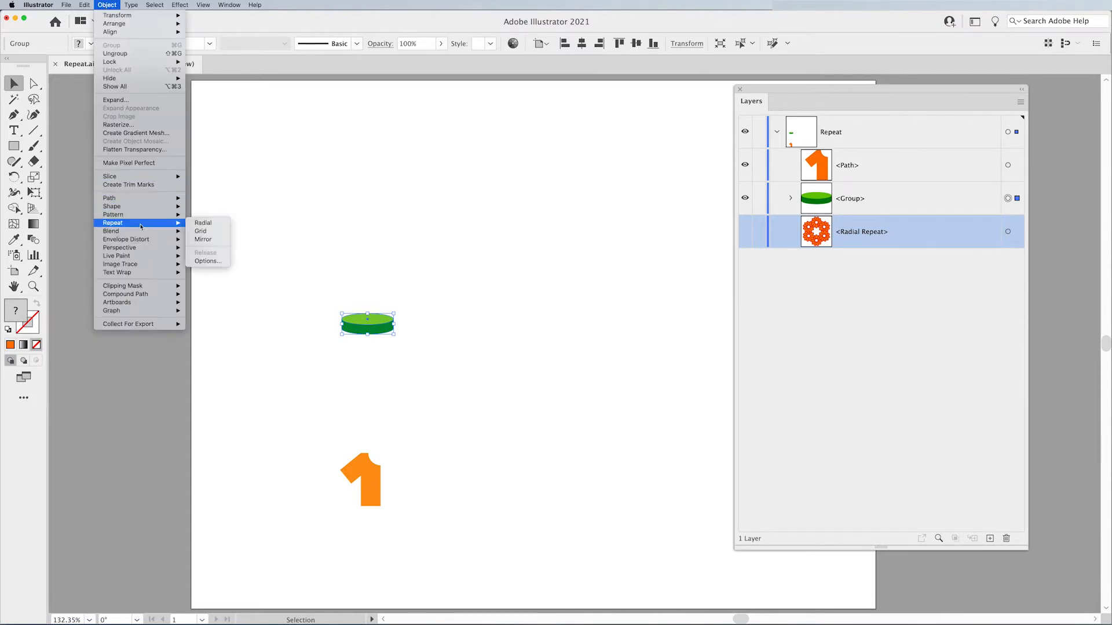
mouse_move(201, 231)
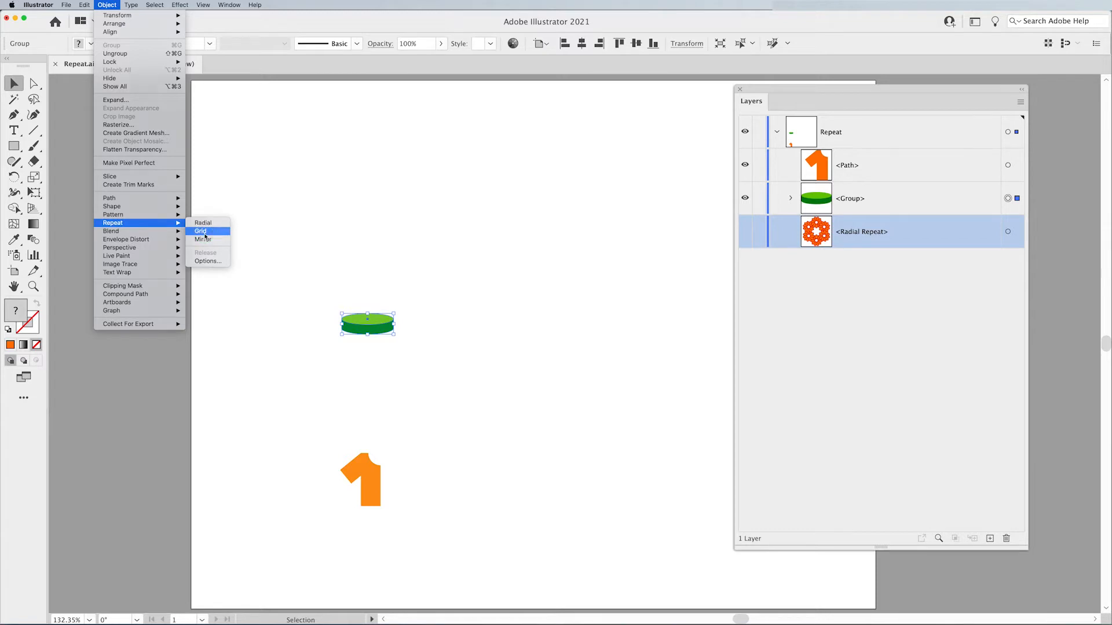
click(201, 231)
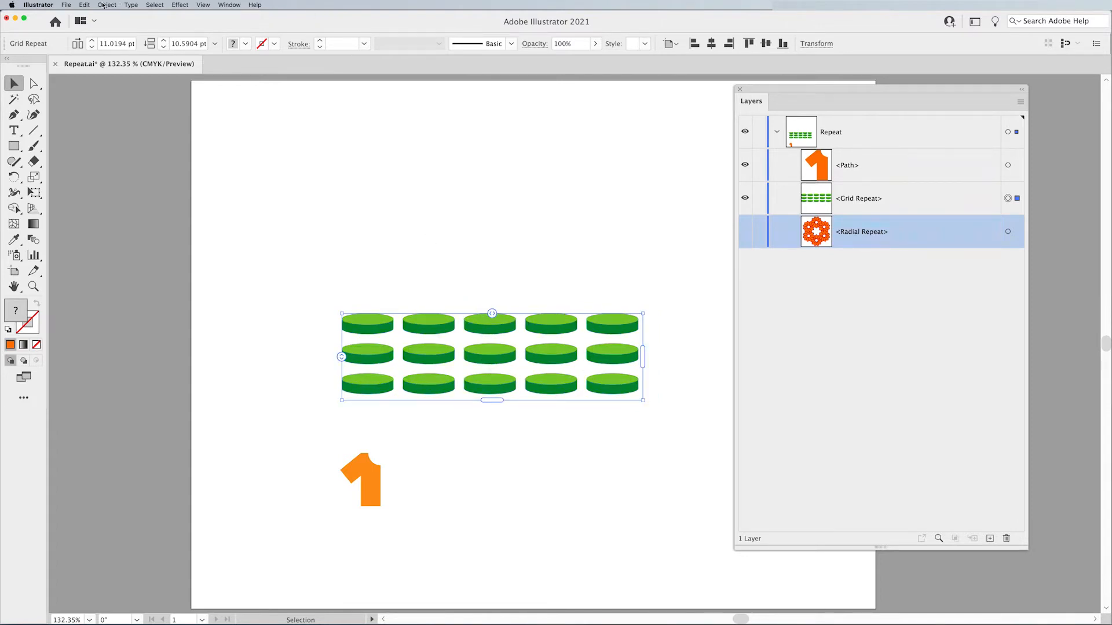
Step: Change the Grid Repeat to a brick-by-row offset and select the enlarged disc grid
click(107, 6)
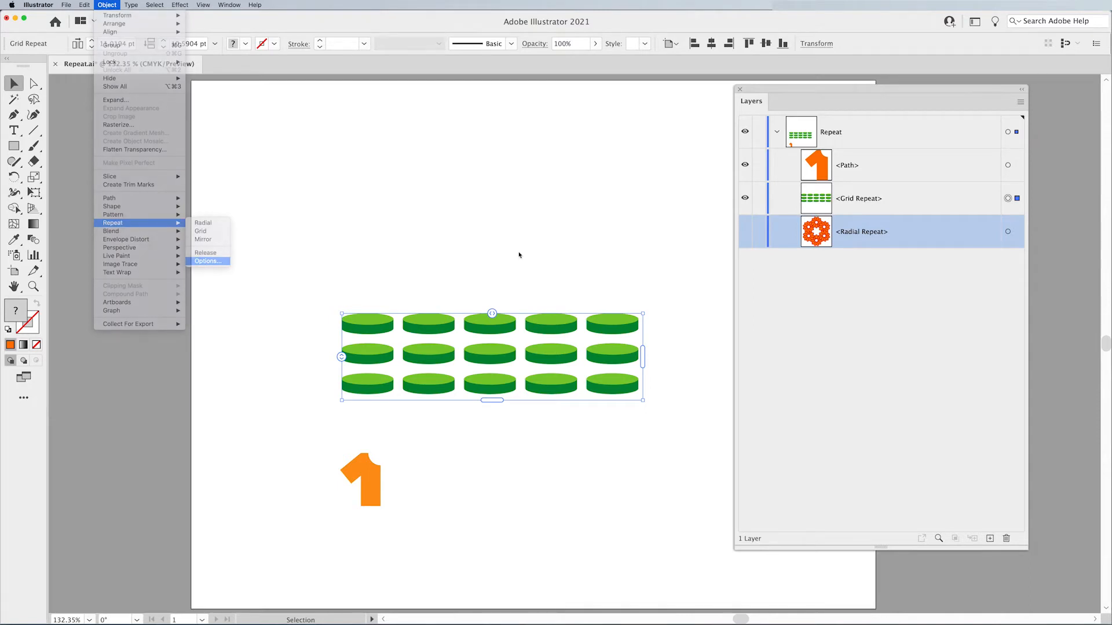
click(208, 262)
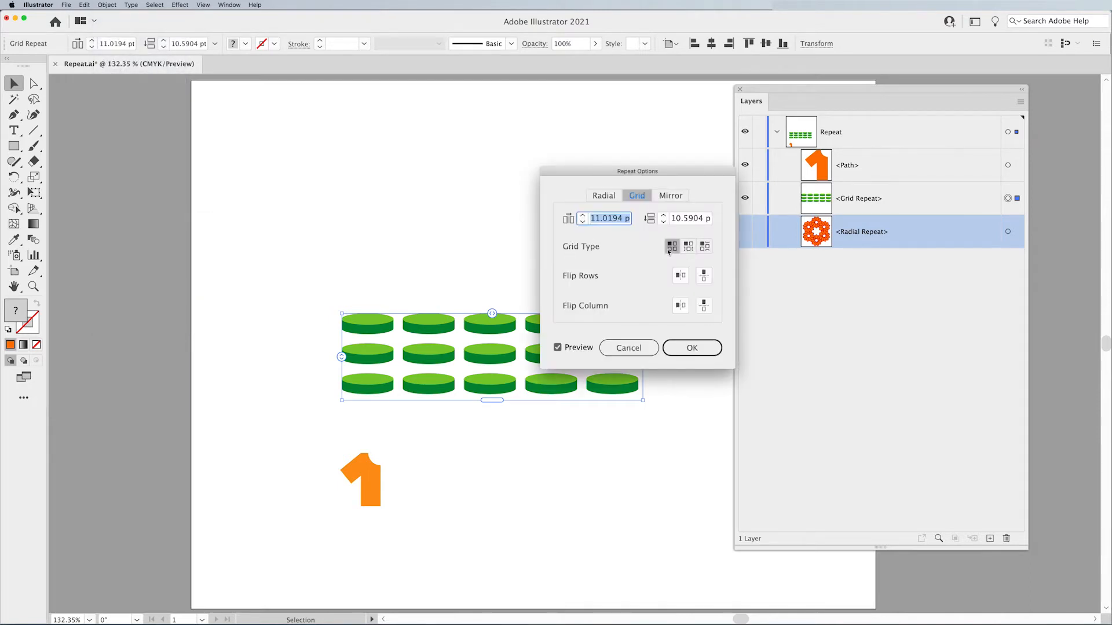
mouse_move(688, 246)
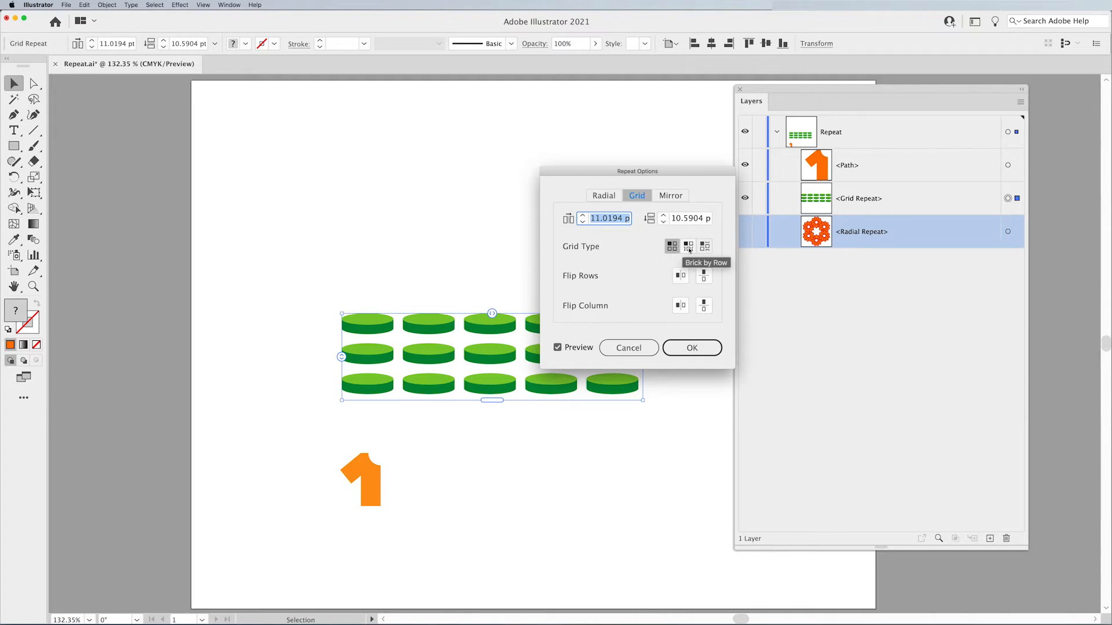
click(705, 246)
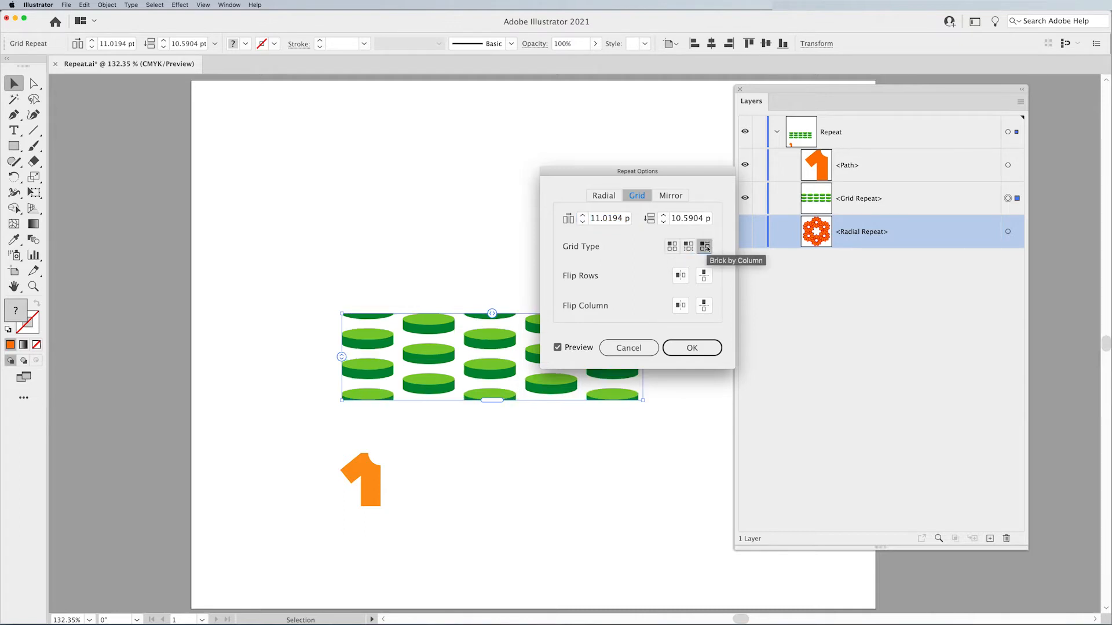
click(688, 246)
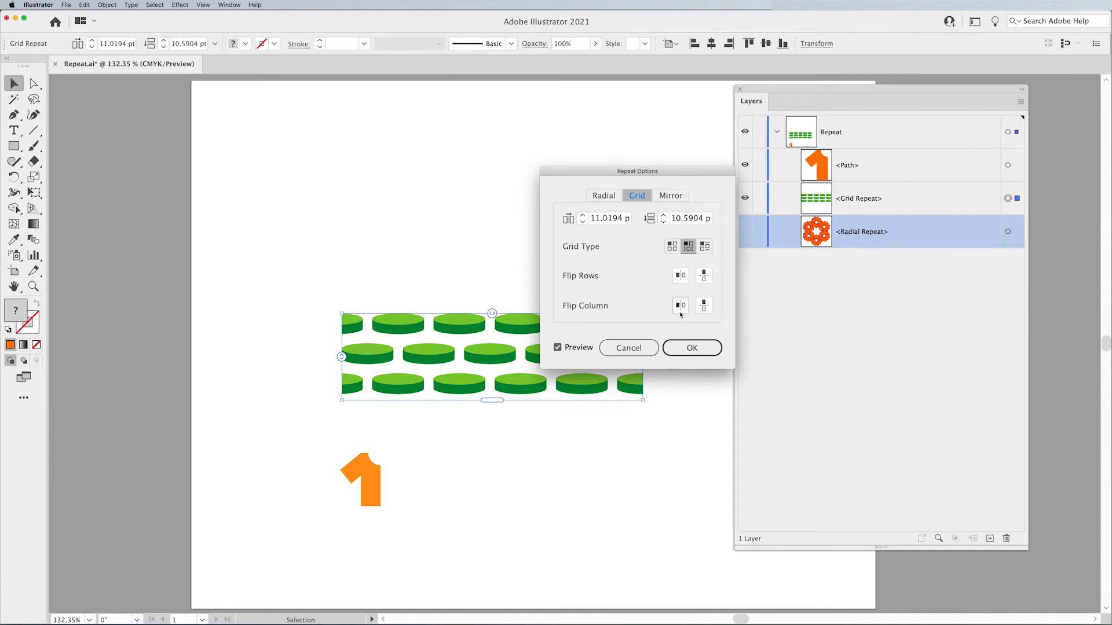
mouse_move(660, 319)
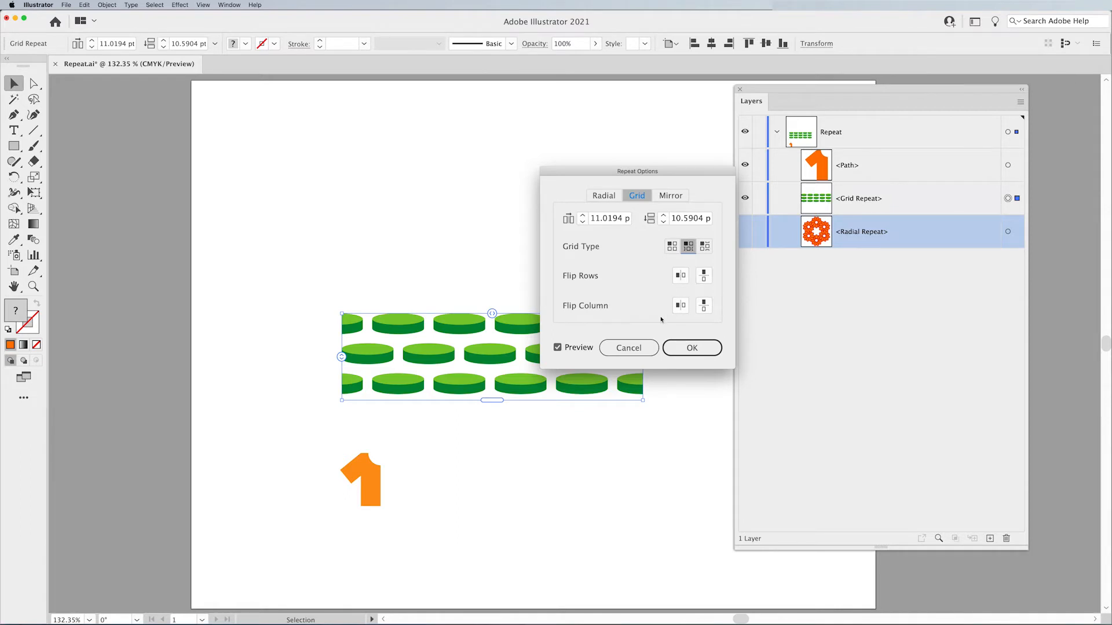
mouse_move(691, 347)
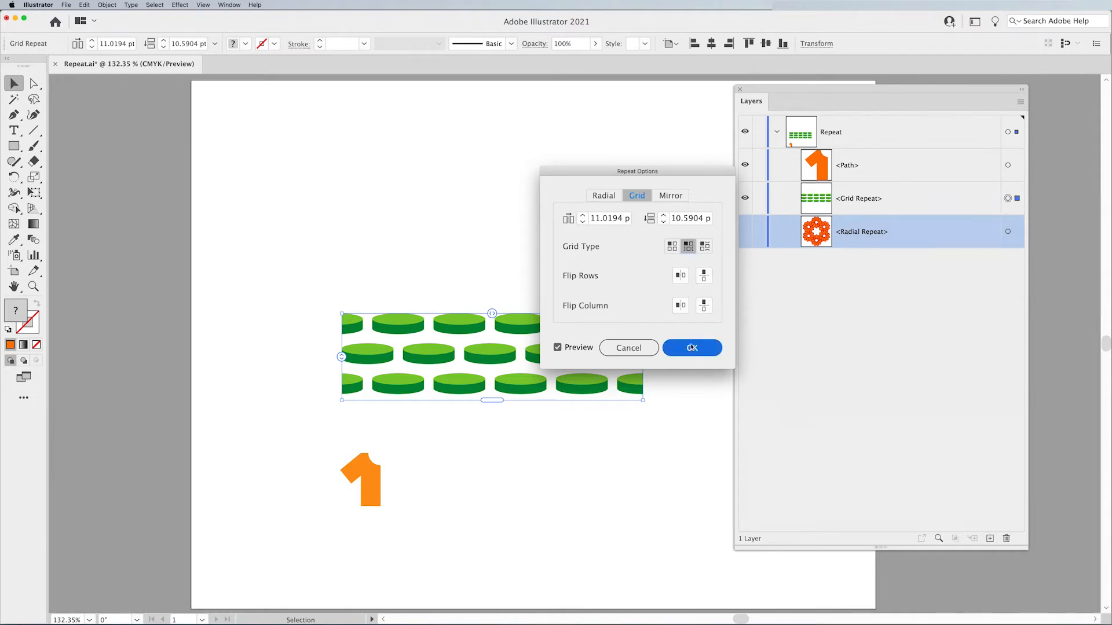
click(691, 347)
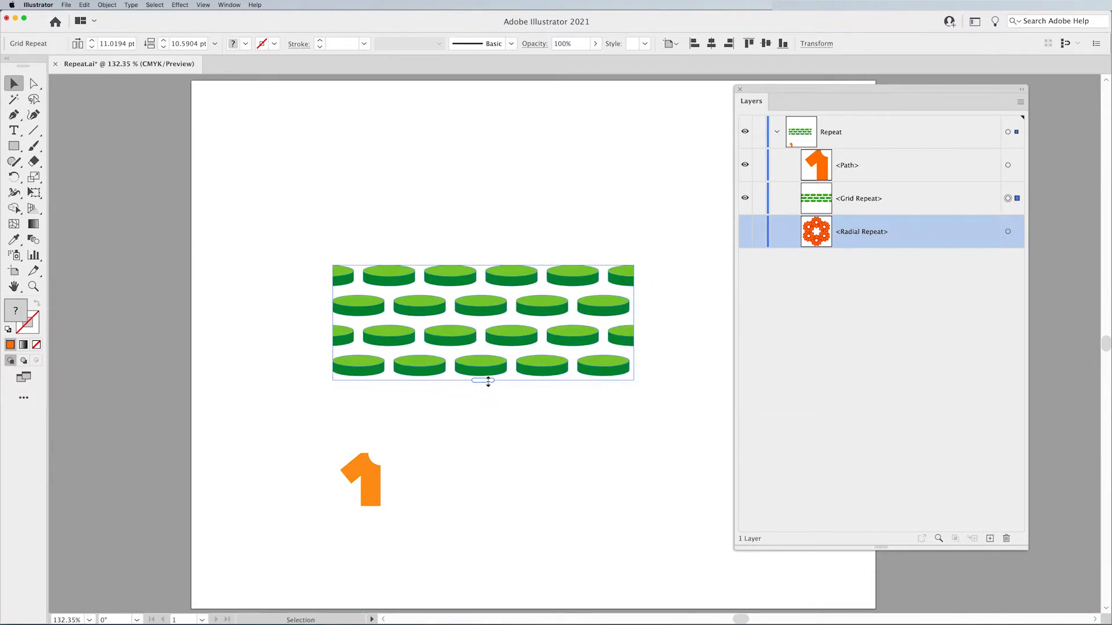
click(528, 333)
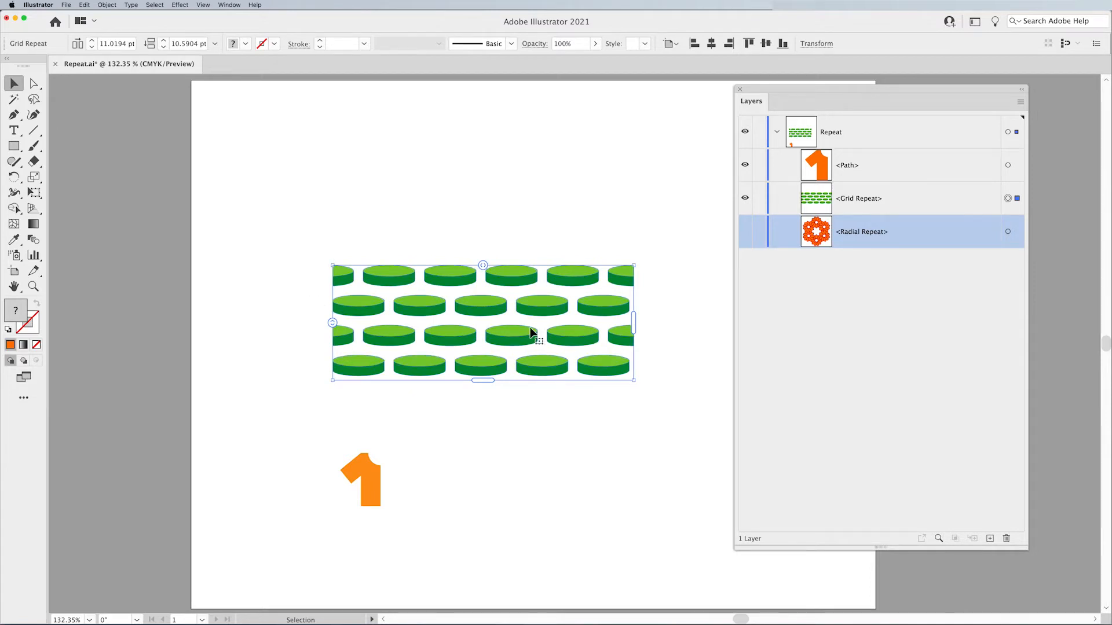
mouse_move(494, 356)
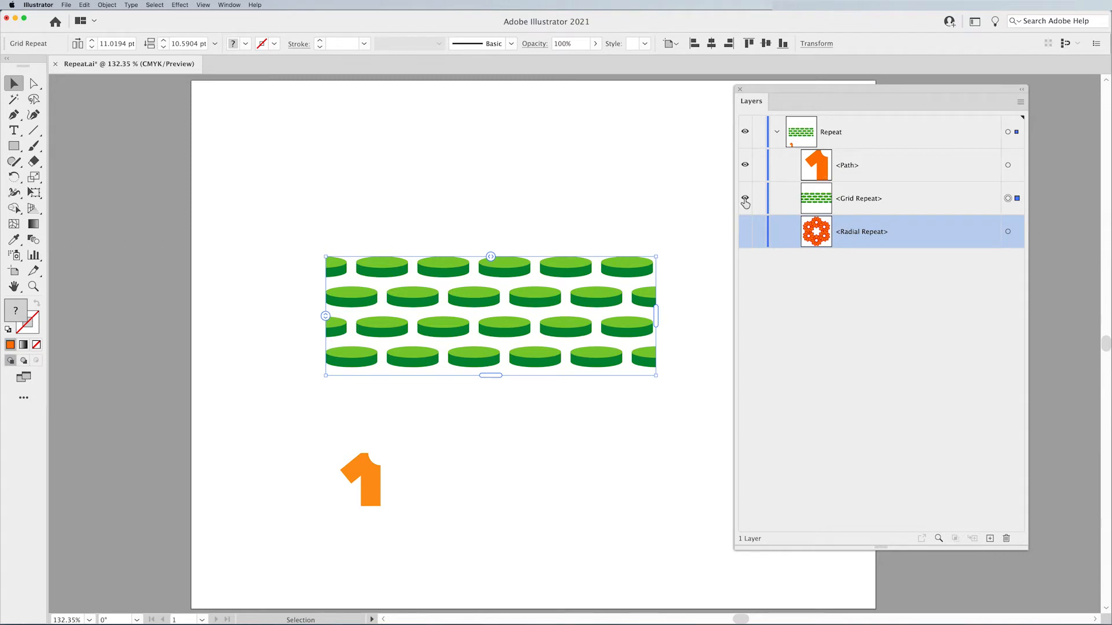
Step: Hide the green disc grid and apply Object > Repeat > Mirror to the half shirt
click(745, 199)
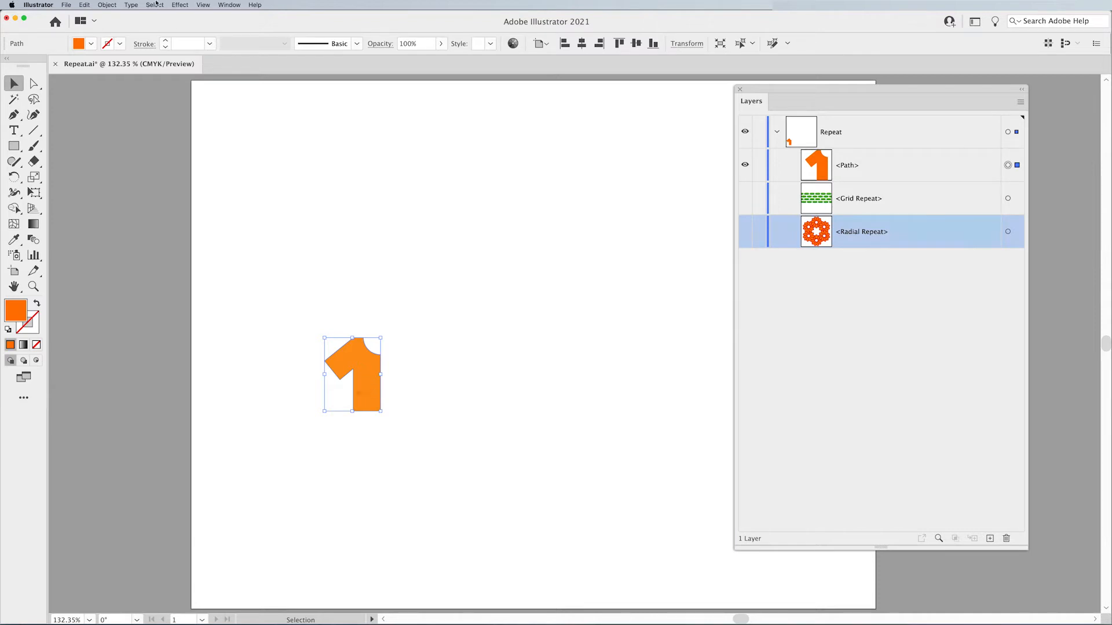
click(107, 5)
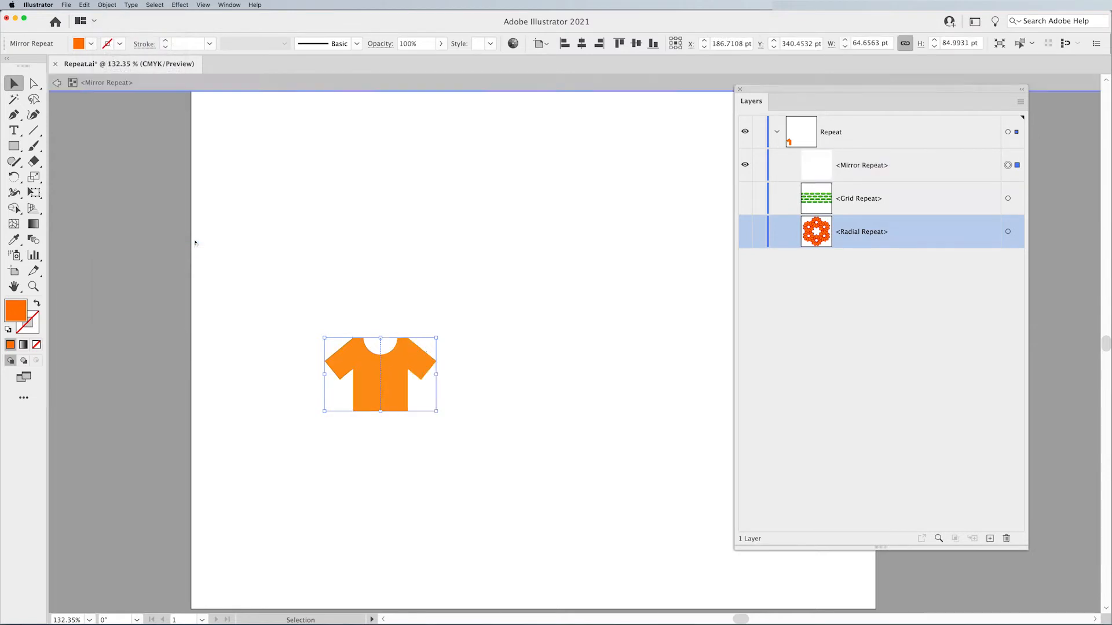
Step: Enter isolation mode on the mirrored shirt and bring up the Object > Repeat commands
double_click(380, 373)
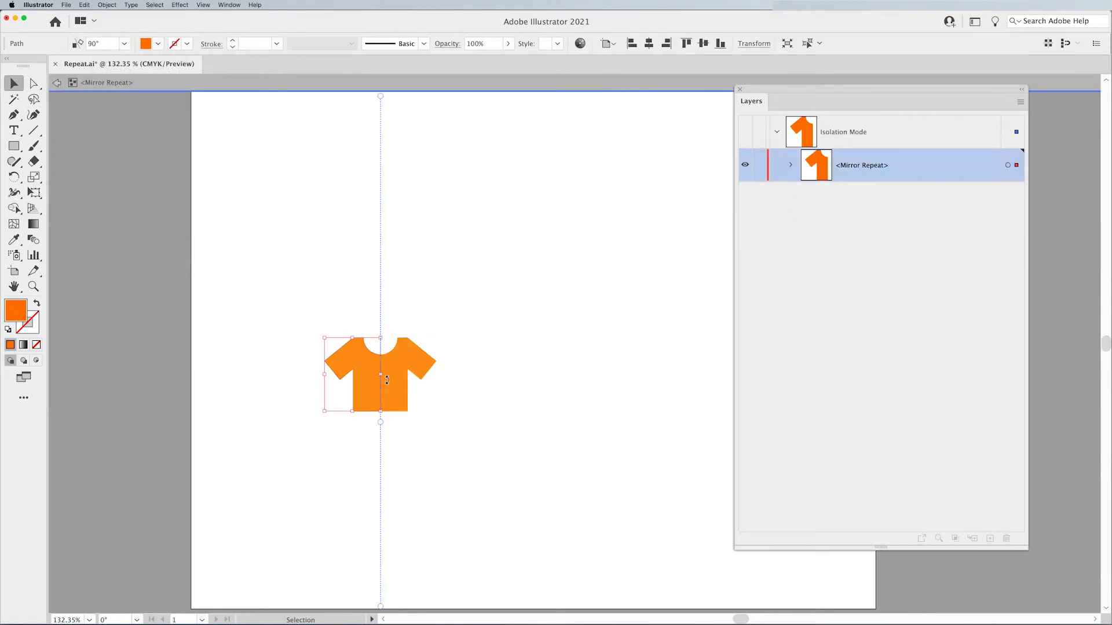
mouse_move(381, 104)
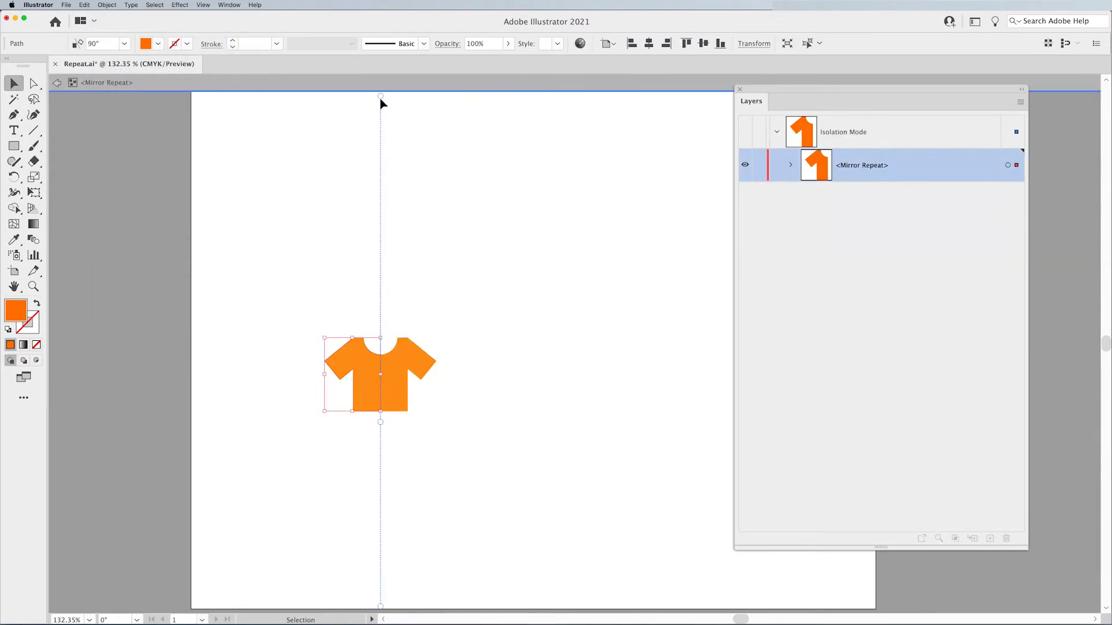
mouse_move(386, 430)
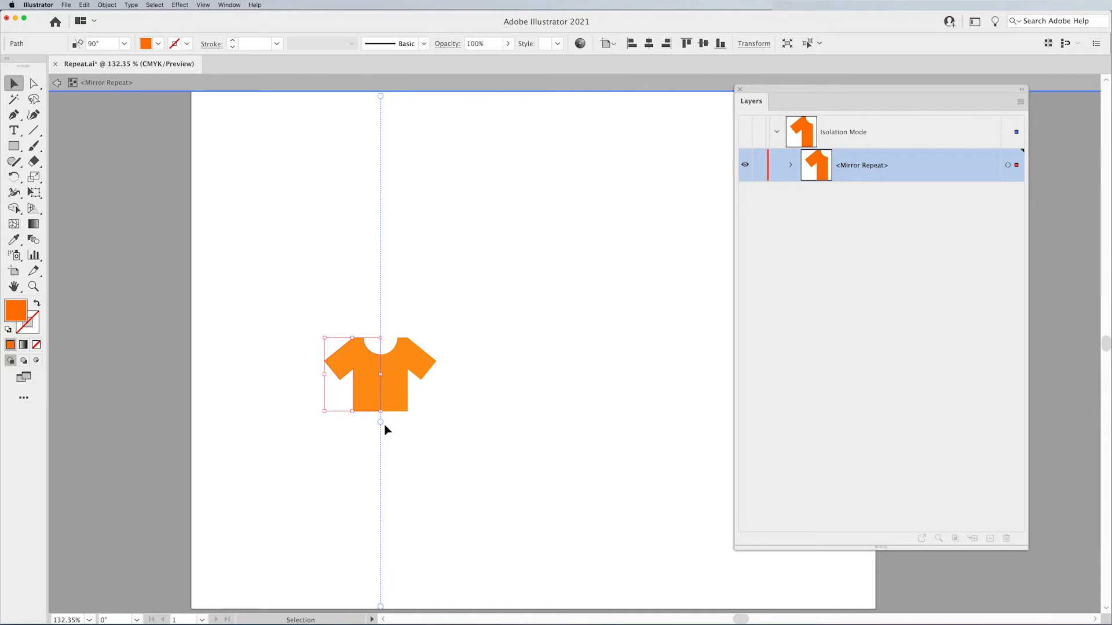
mouse_move(382, 101)
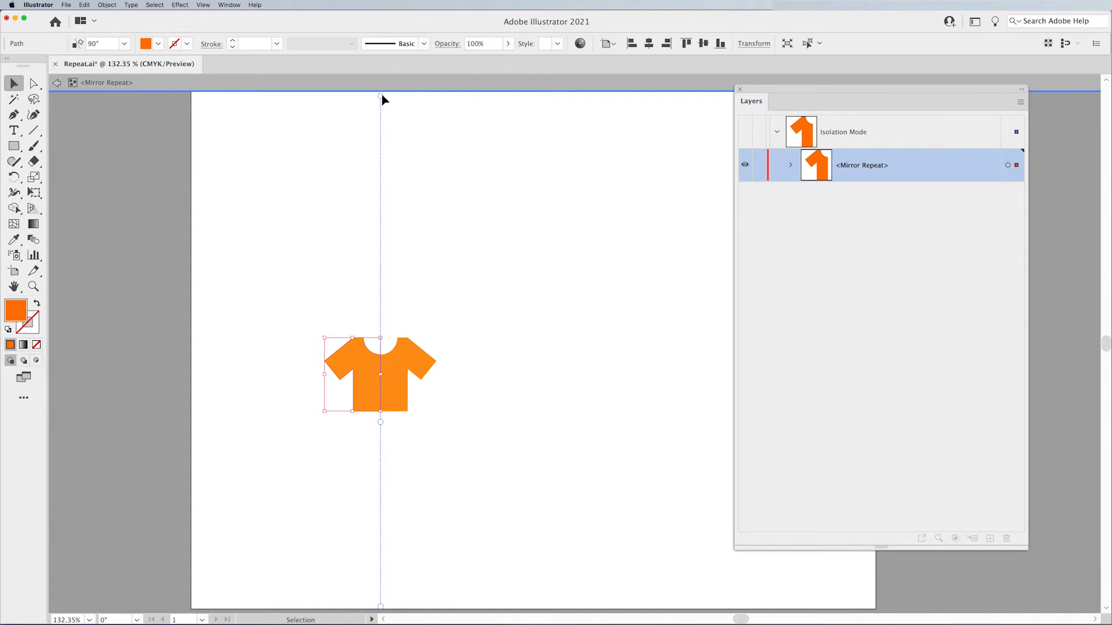
mouse_move(378, 394)
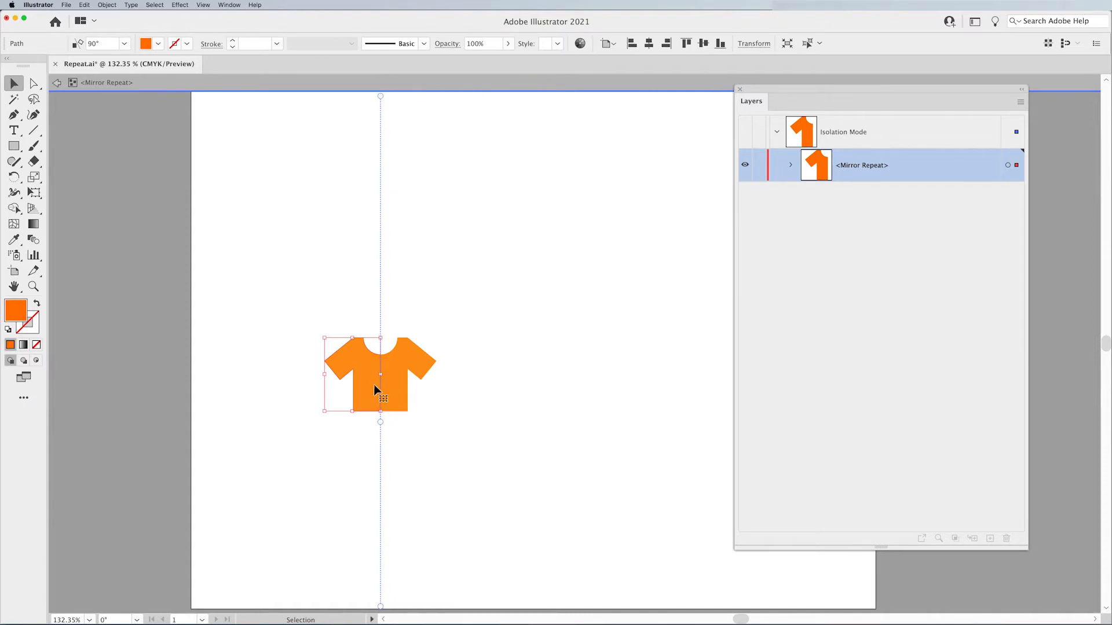
mouse_move(383, 428)
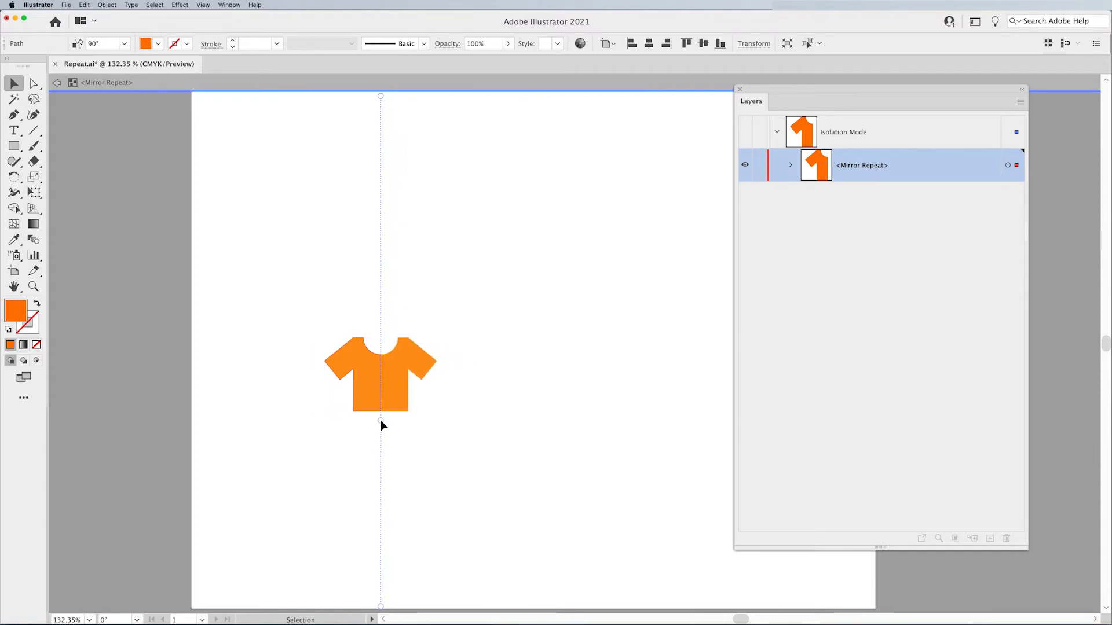
click(107, 5)
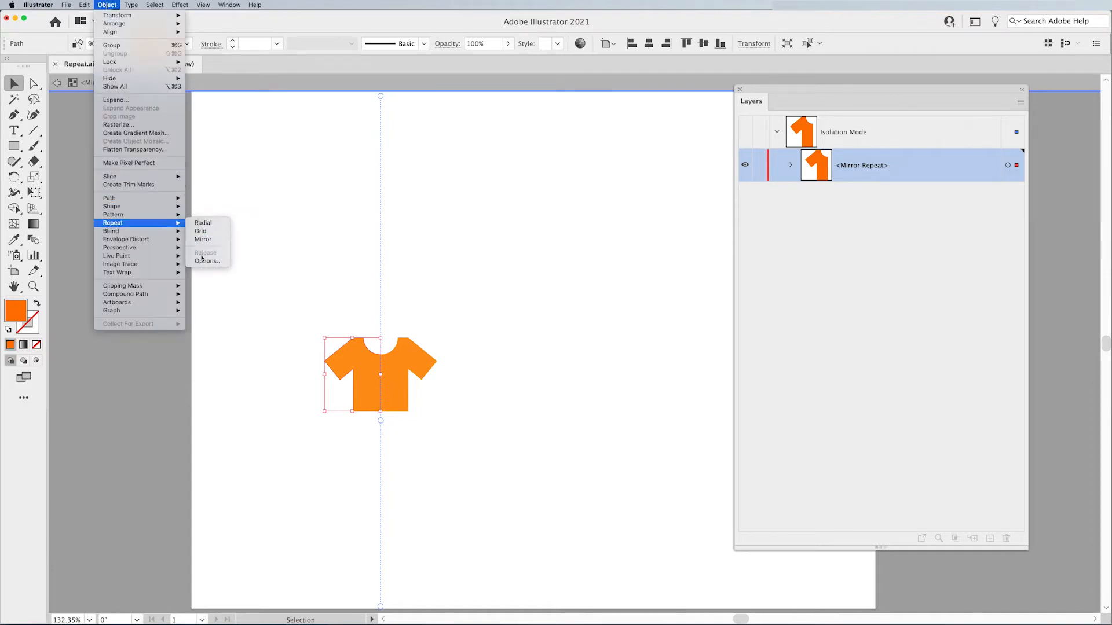
Step: View the Mirror settings in Repeat Options, showing a 90° axis, and close unchanged
click(209, 261)
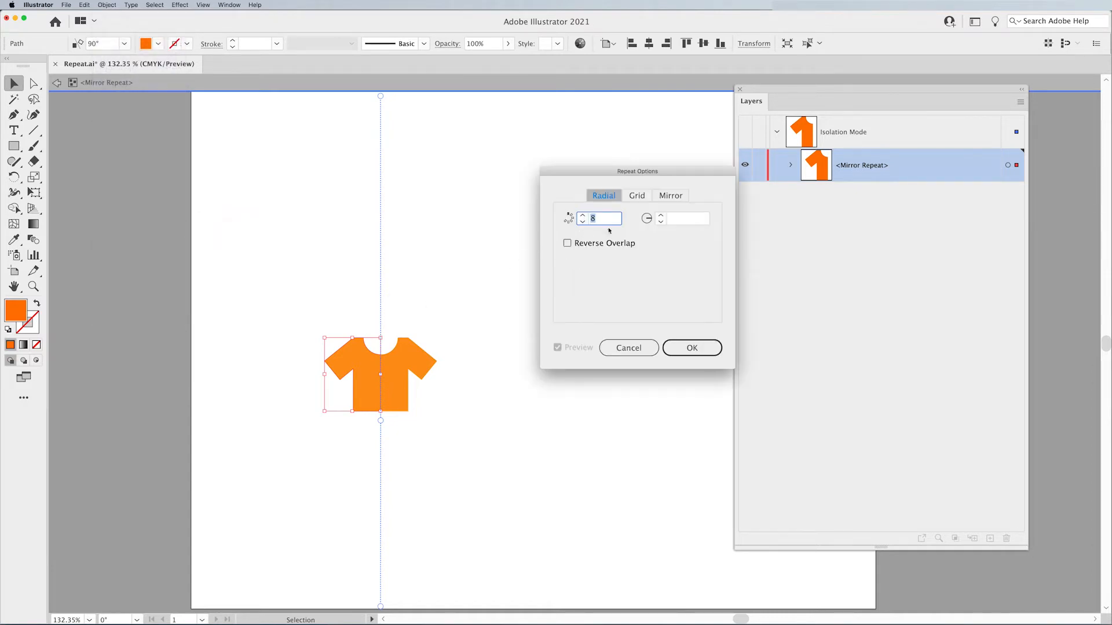
click(670, 195)
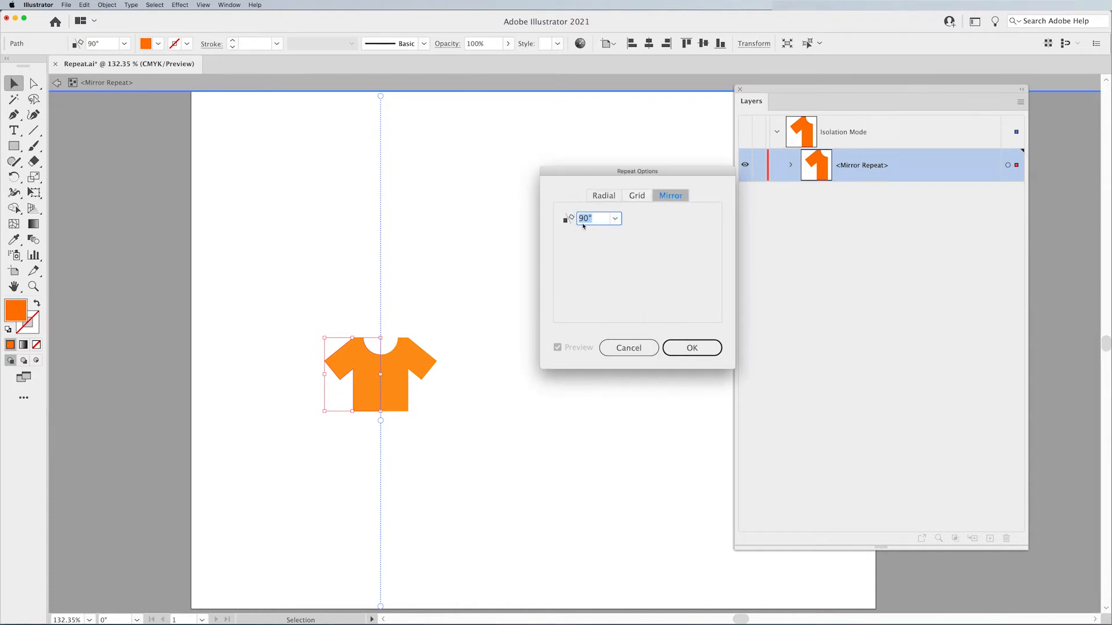
mouse_move(394, 382)
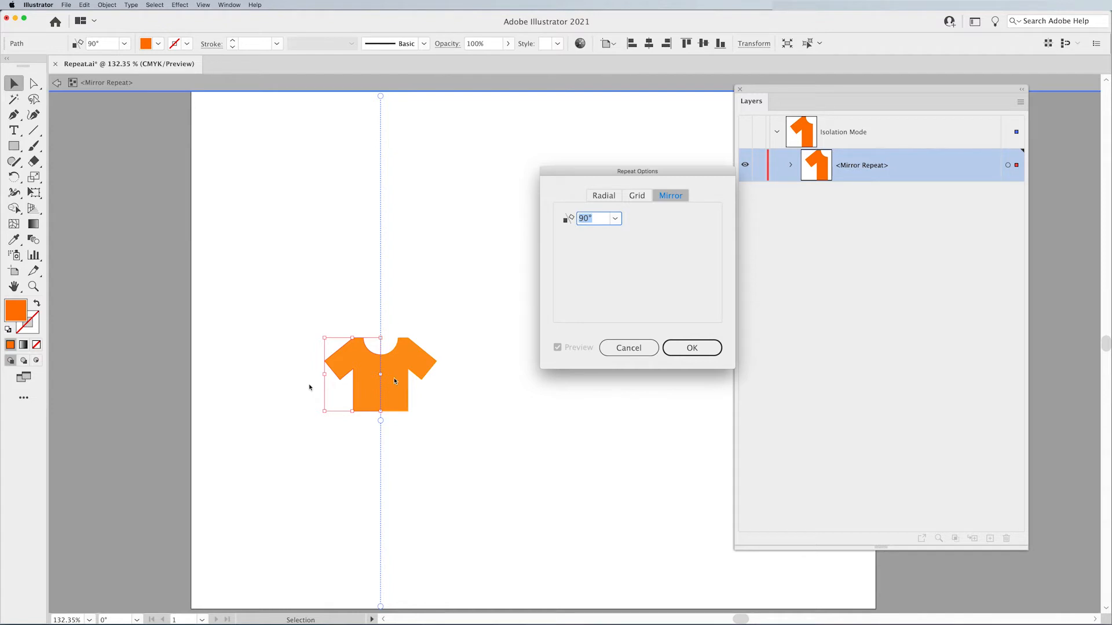
click(691, 347)
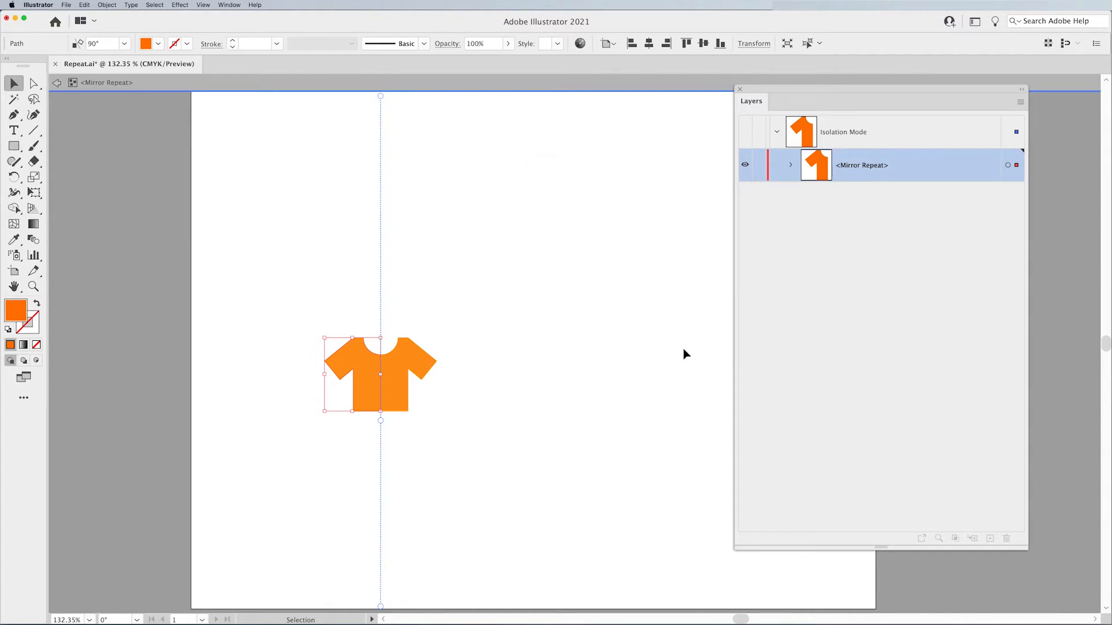
mouse_move(606, 291)
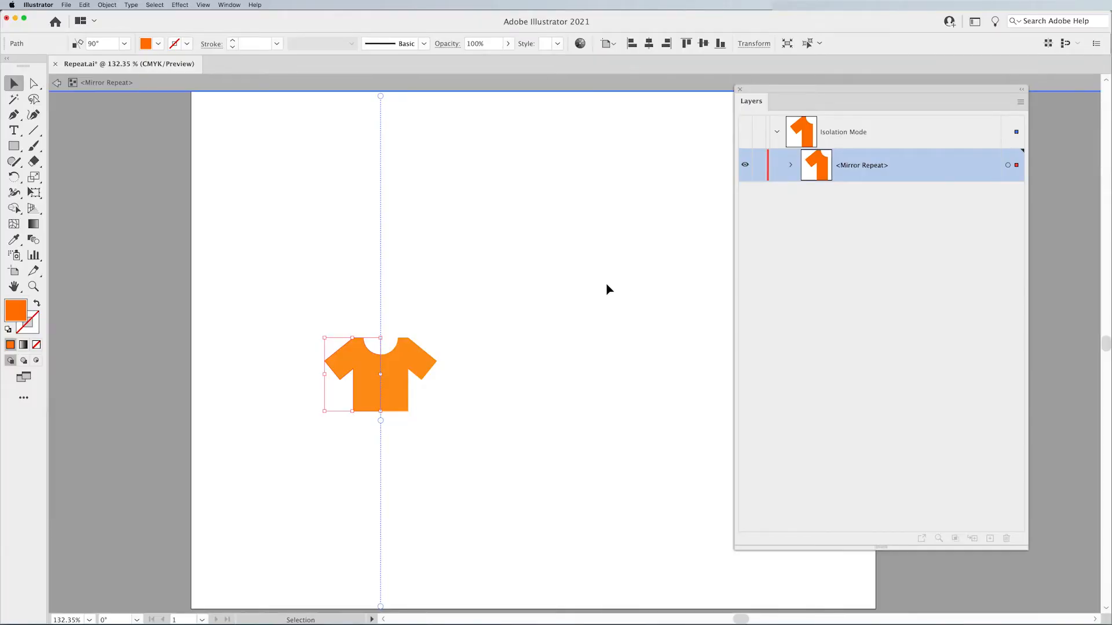
mouse_move(165, 140)
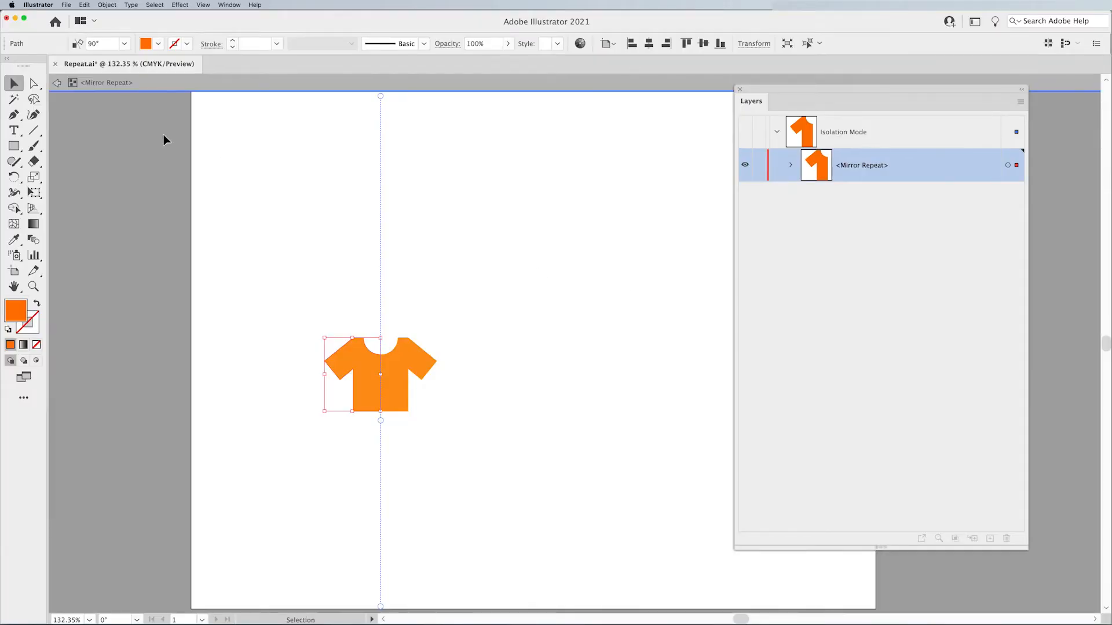
mouse_move(151, 86)
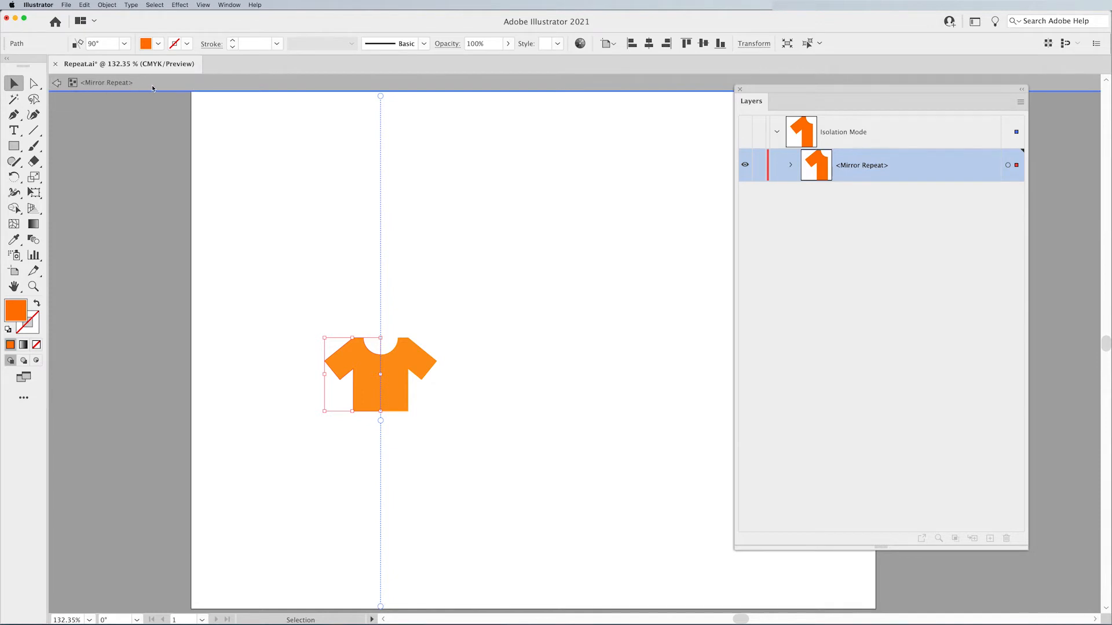
mouse_move(661, 224)
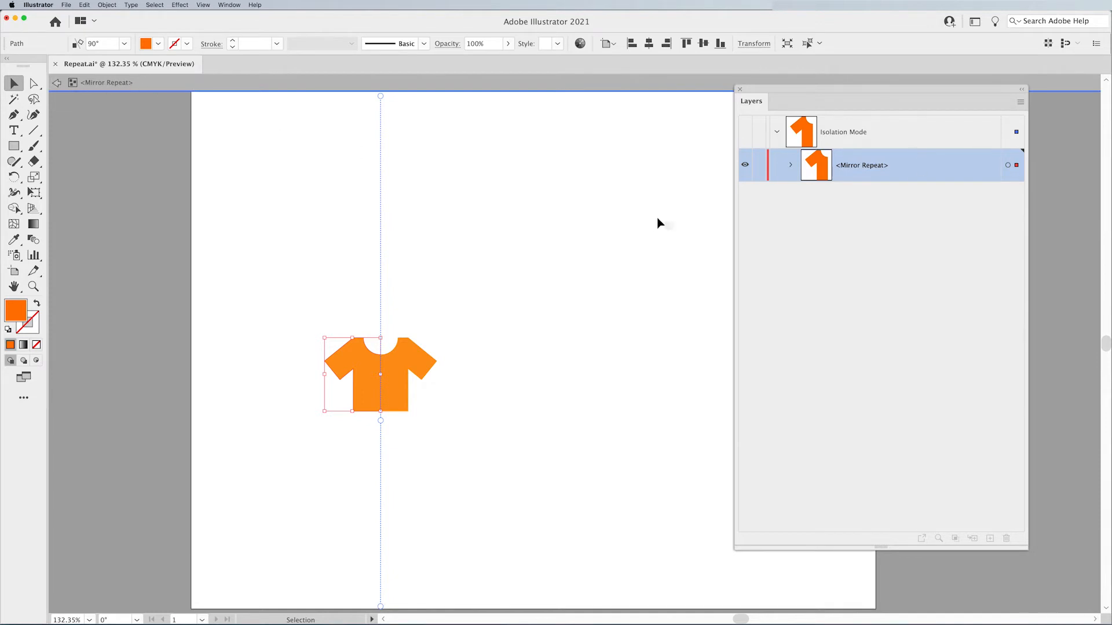
mouse_move(617, 269)
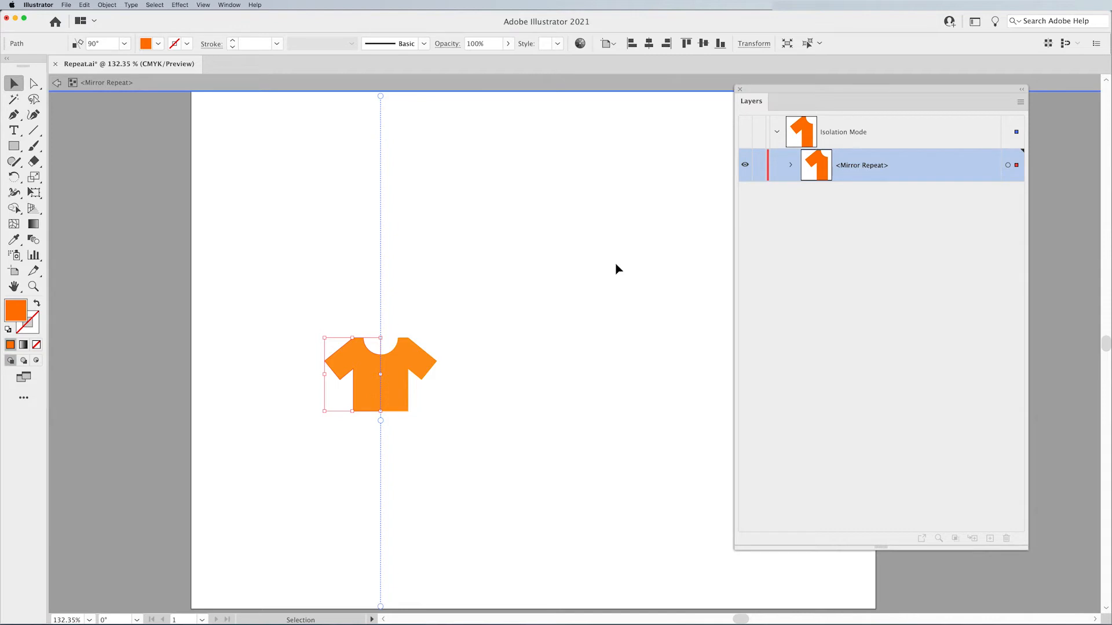
mouse_move(612, 272)
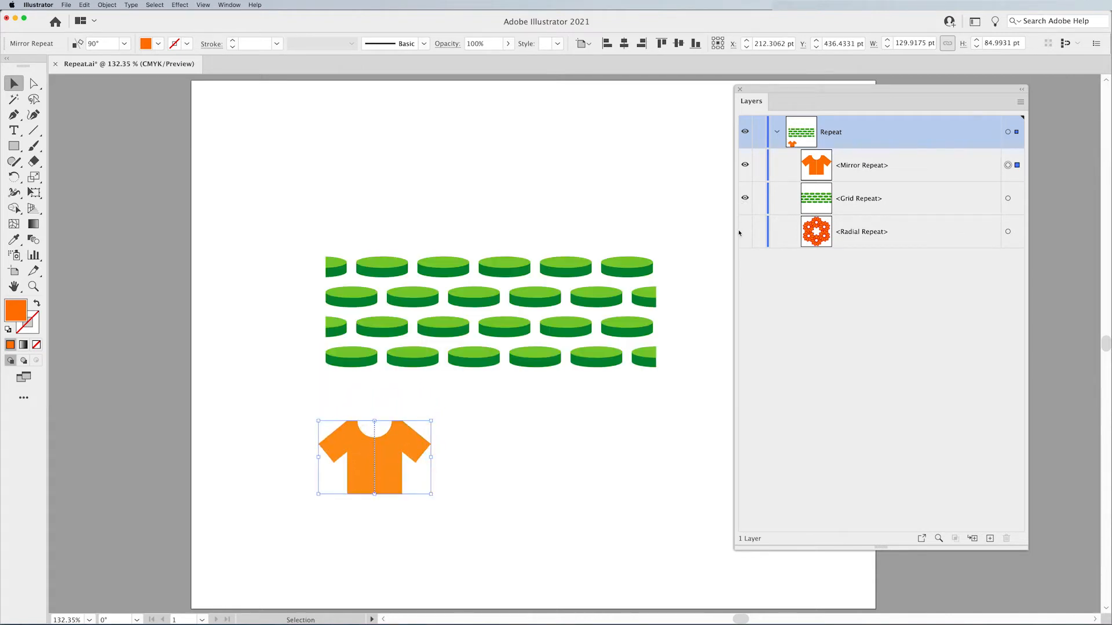
Step: Show the flower ring again, rearrange ring and disc grid, and reselect the ring
click(744, 231)
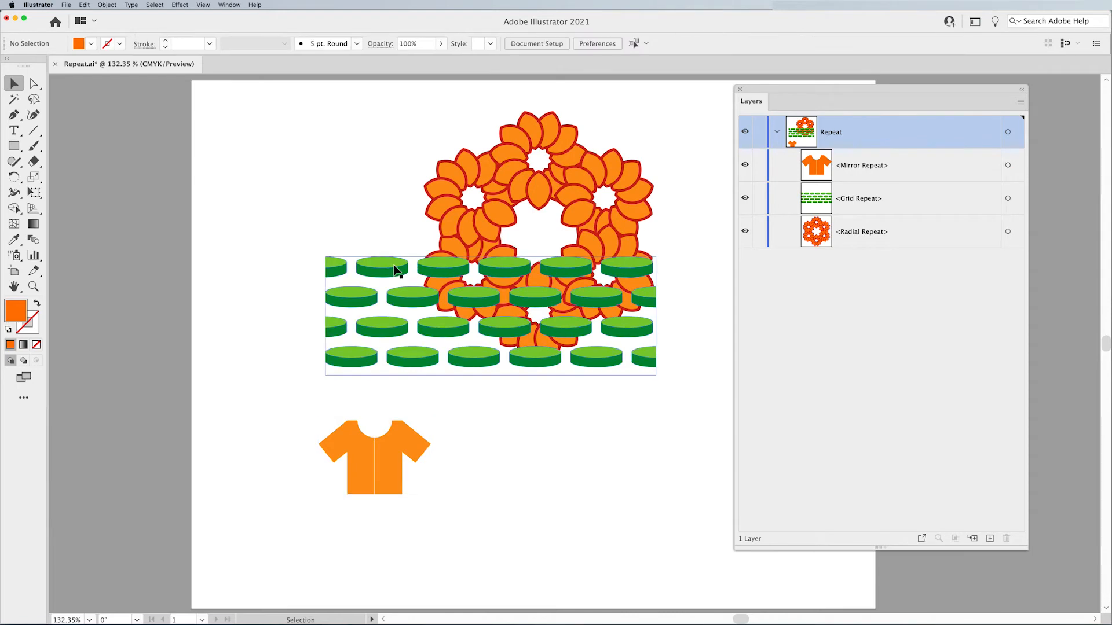
click(540, 177)
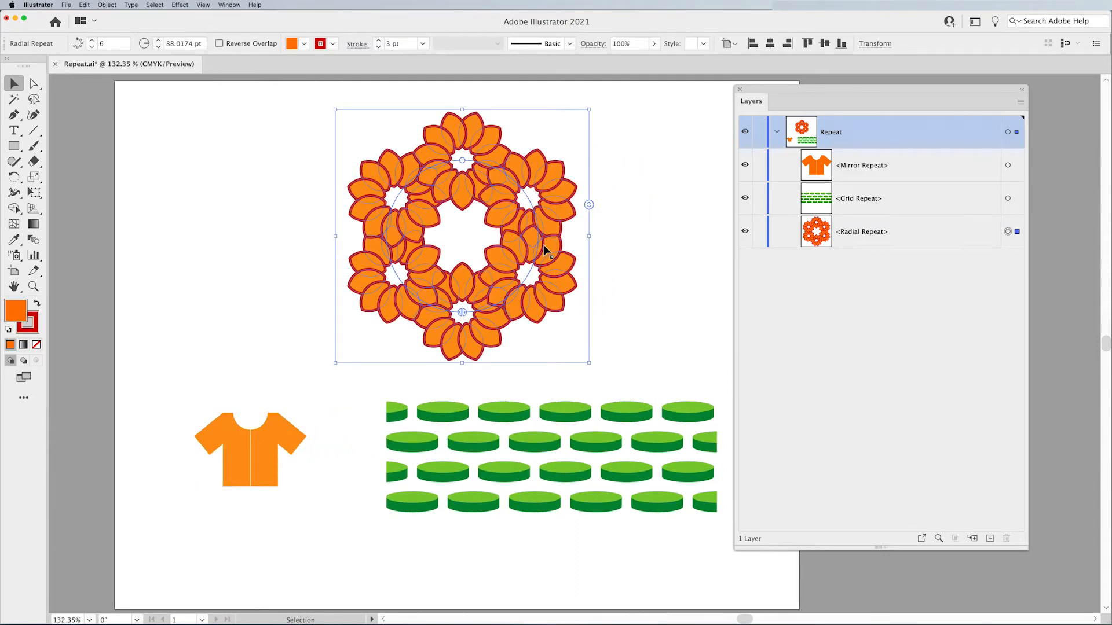
click(505, 417)
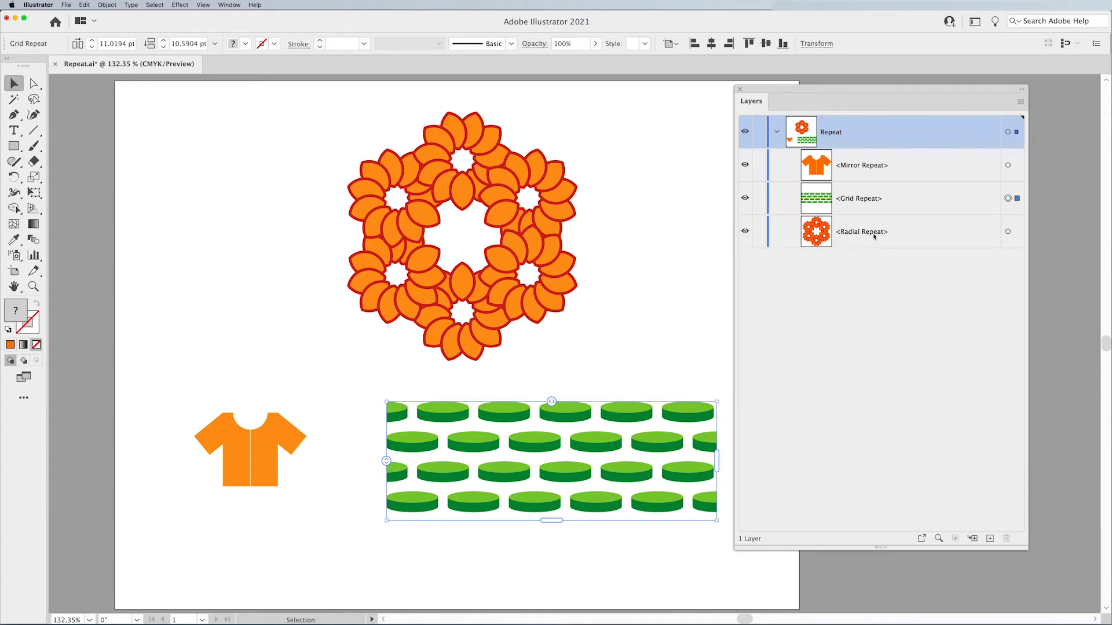
click(861, 165)
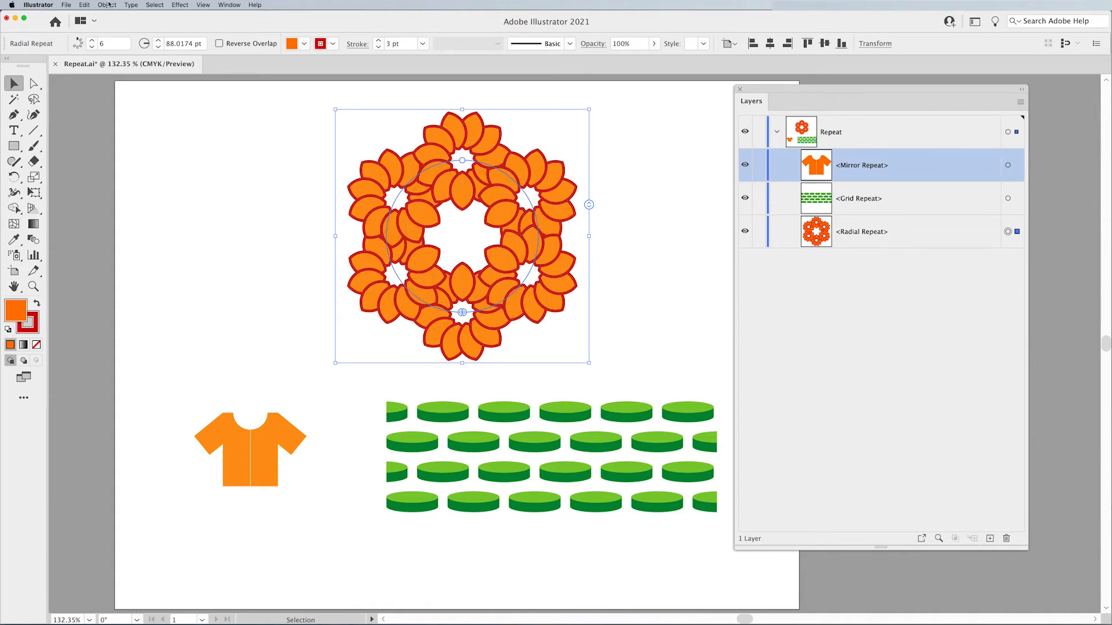
click(106, 5)
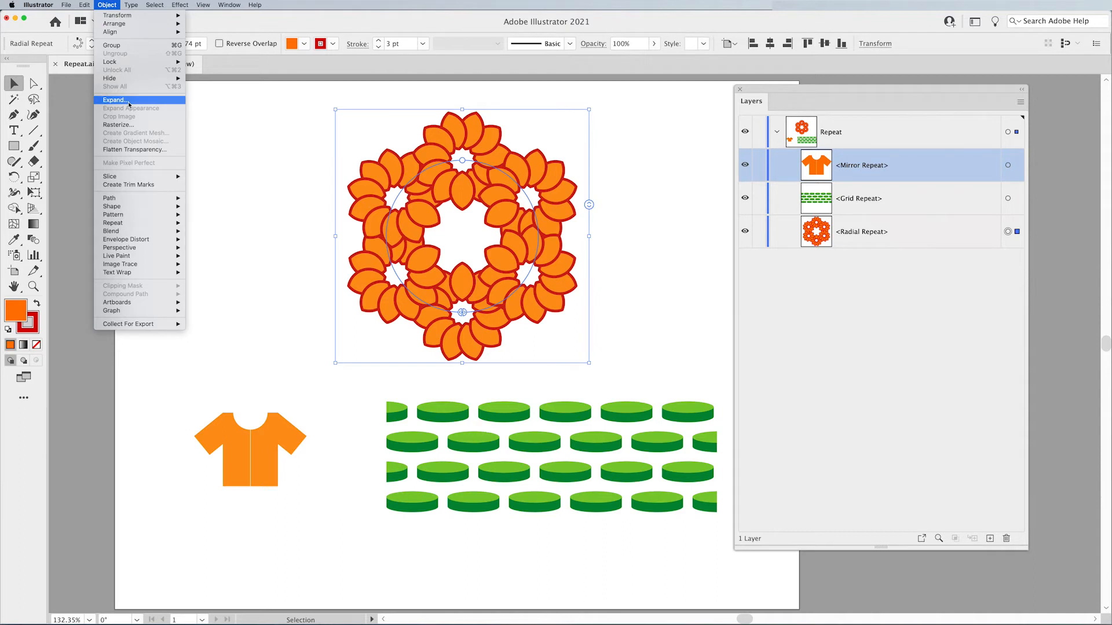
Step: Expand the flower ring into six flower groups and target a flower's Radial Repeat in Layers
click(114, 100)
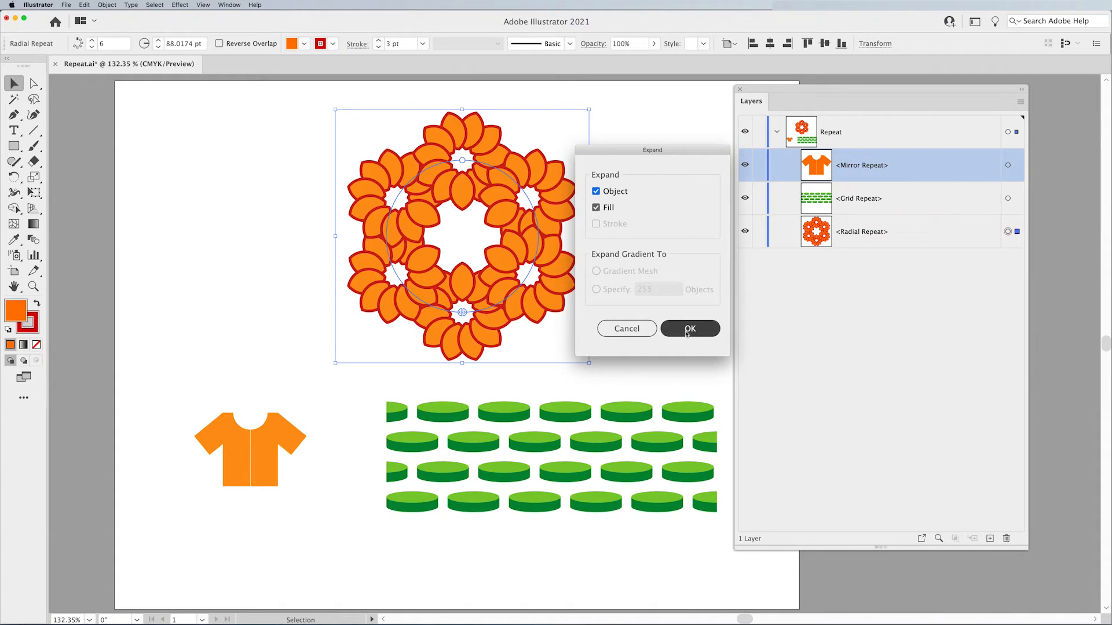
click(689, 328)
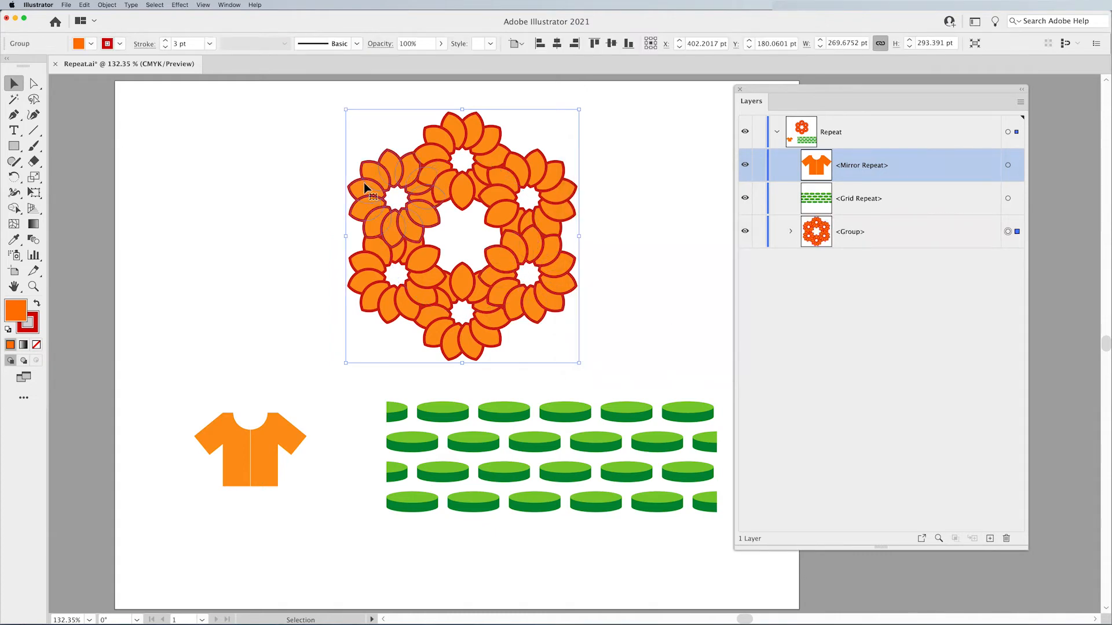
mouse_move(397, 167)
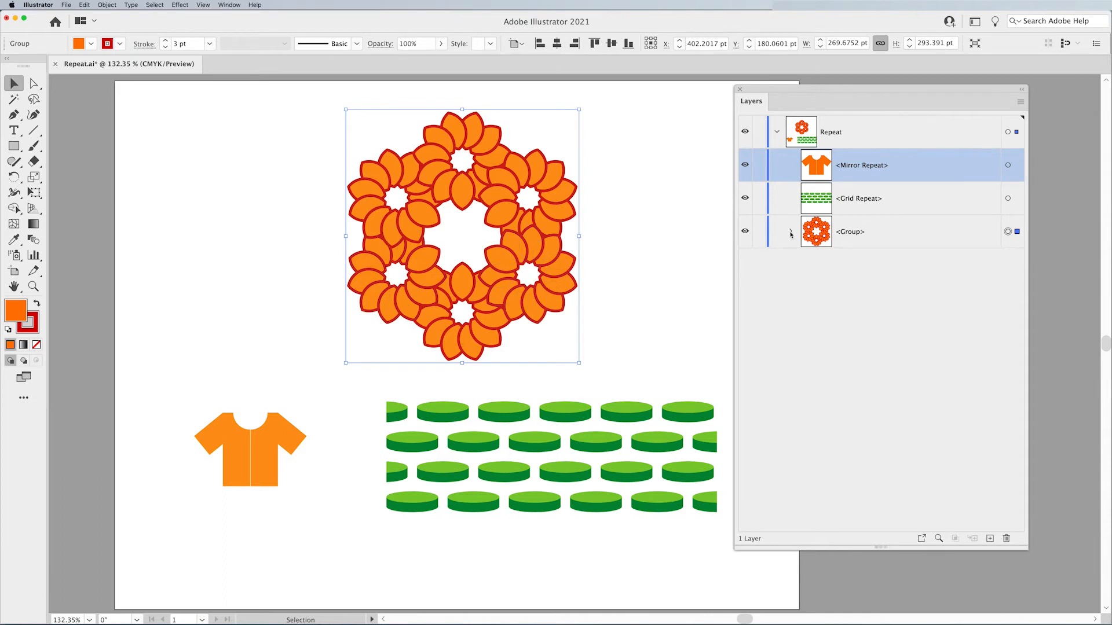
click(790, 231)
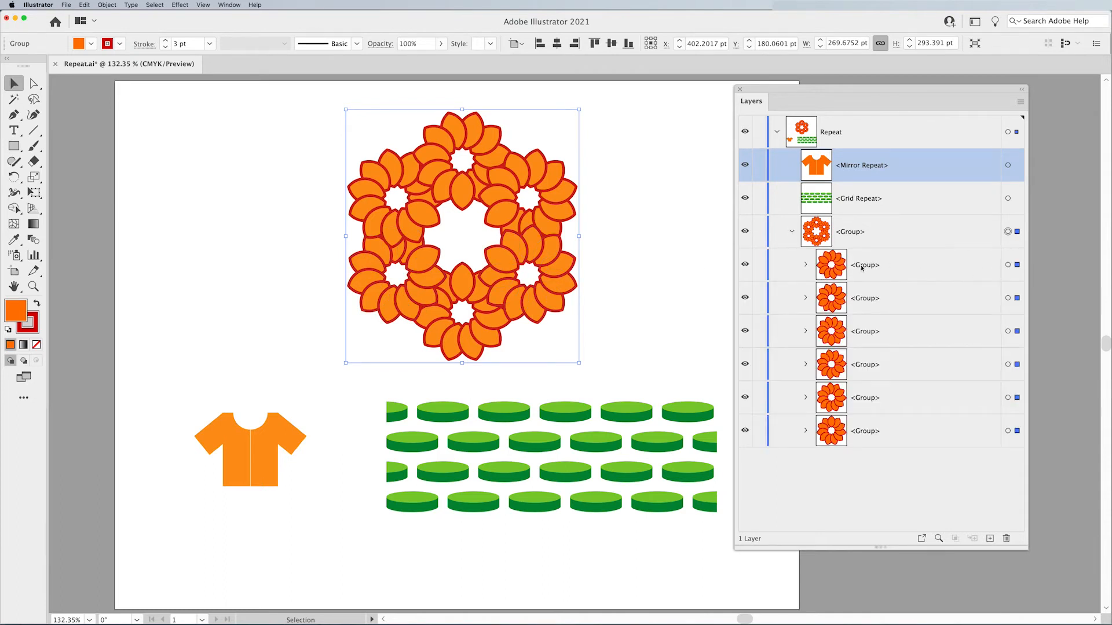
click(806, 265)
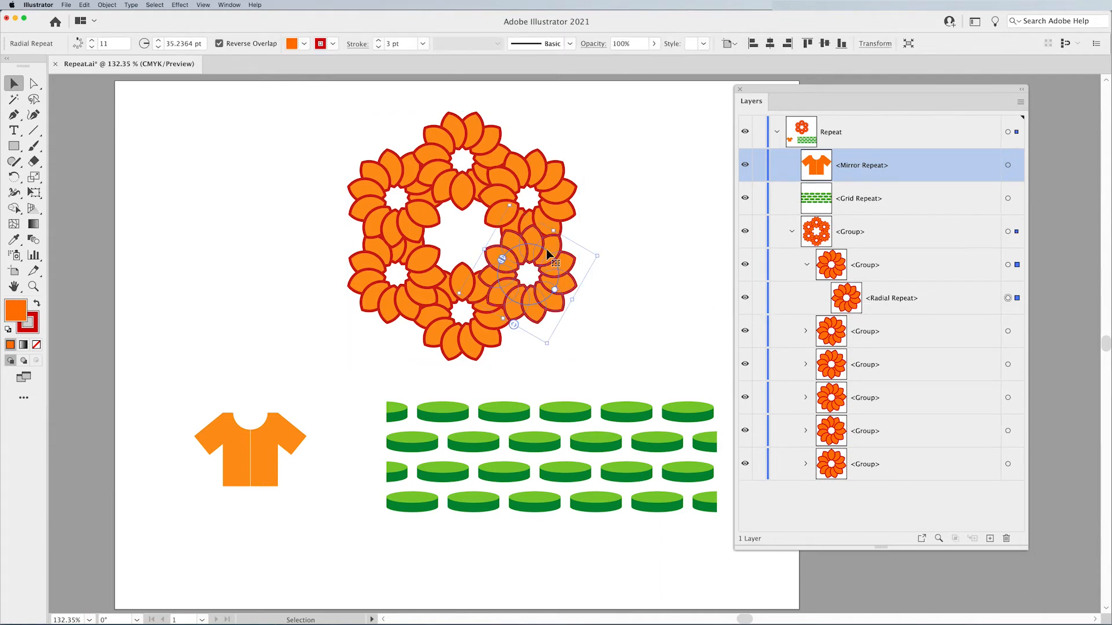
mouse_move(503, 284)
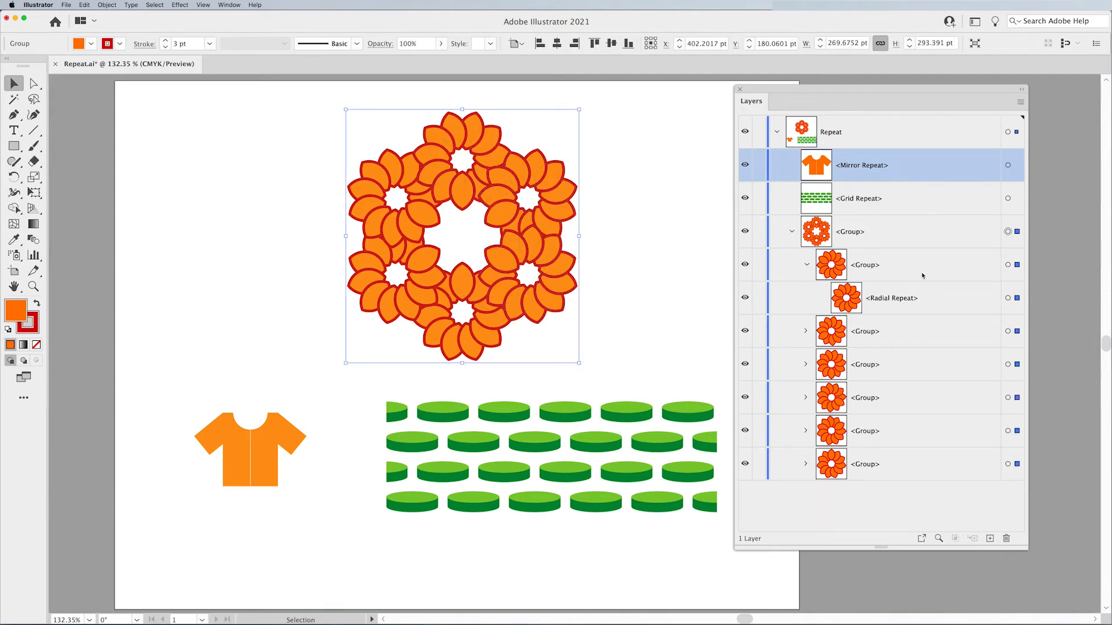
click(1007, 297)
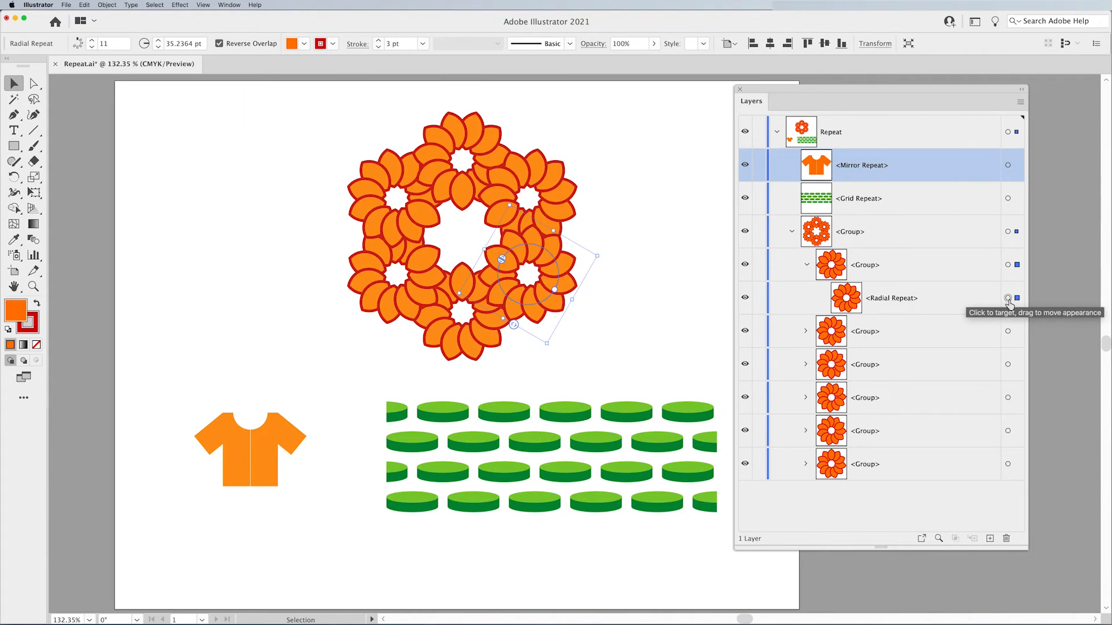
click(806, 332)
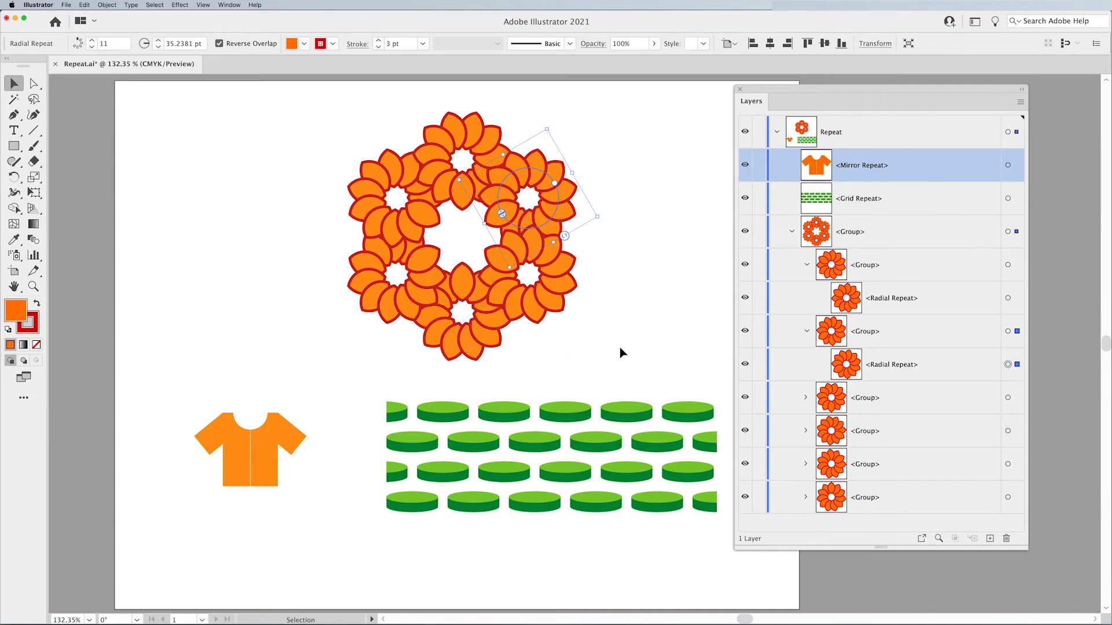
mouse_move(567, 151)
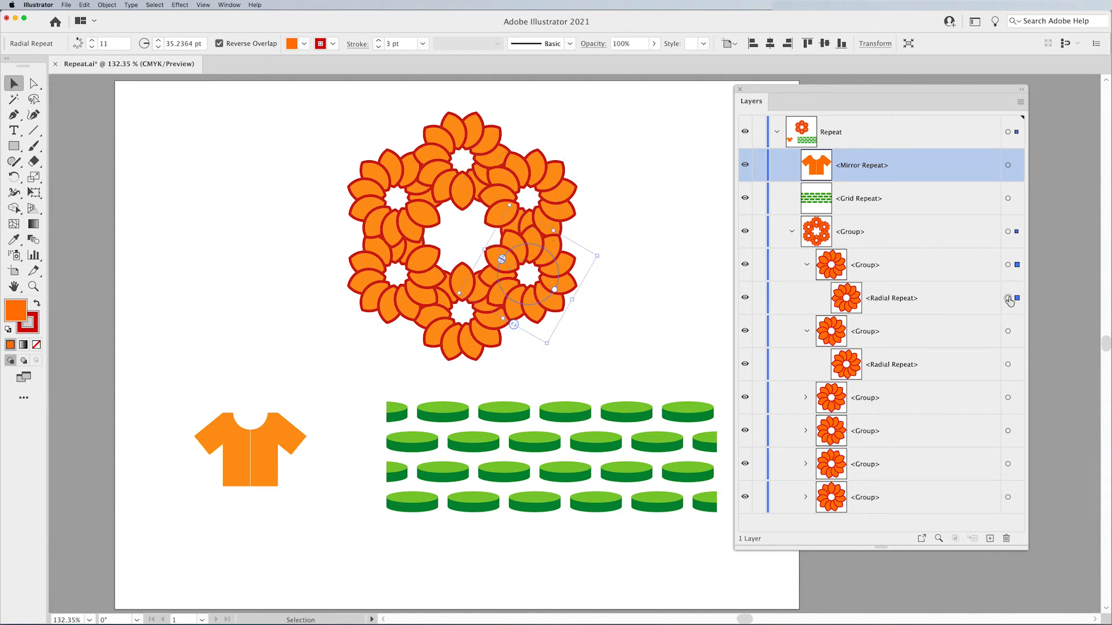
click(1008, 298)
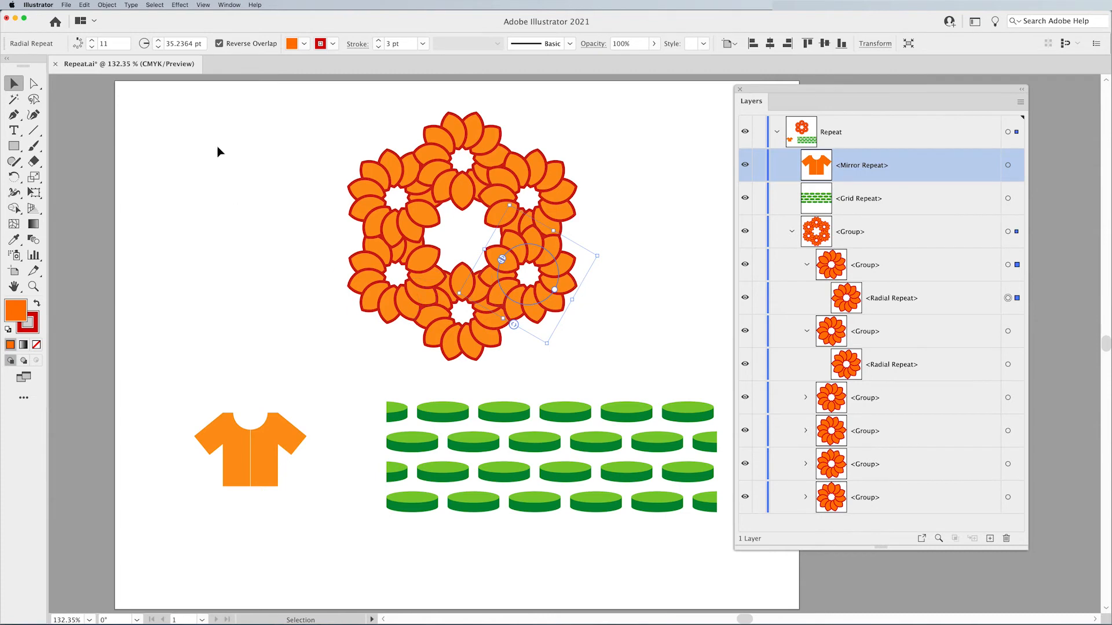
Step: Expand the targeted flower's Radial Repeat into plain shapes with Object > Expand
click(107, 5)
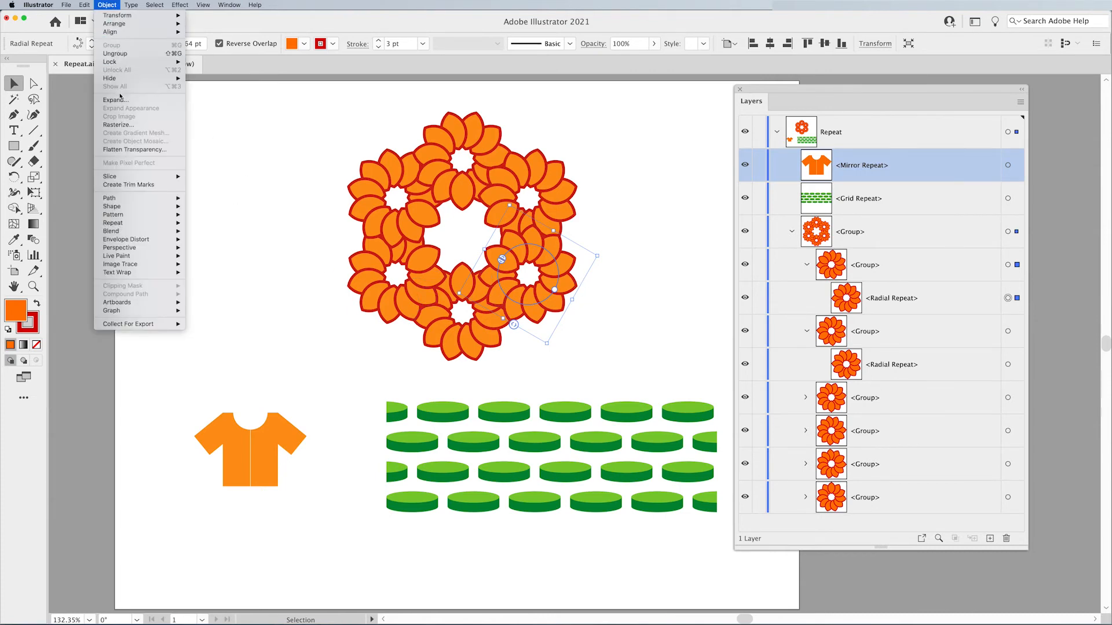
click(114, 99)
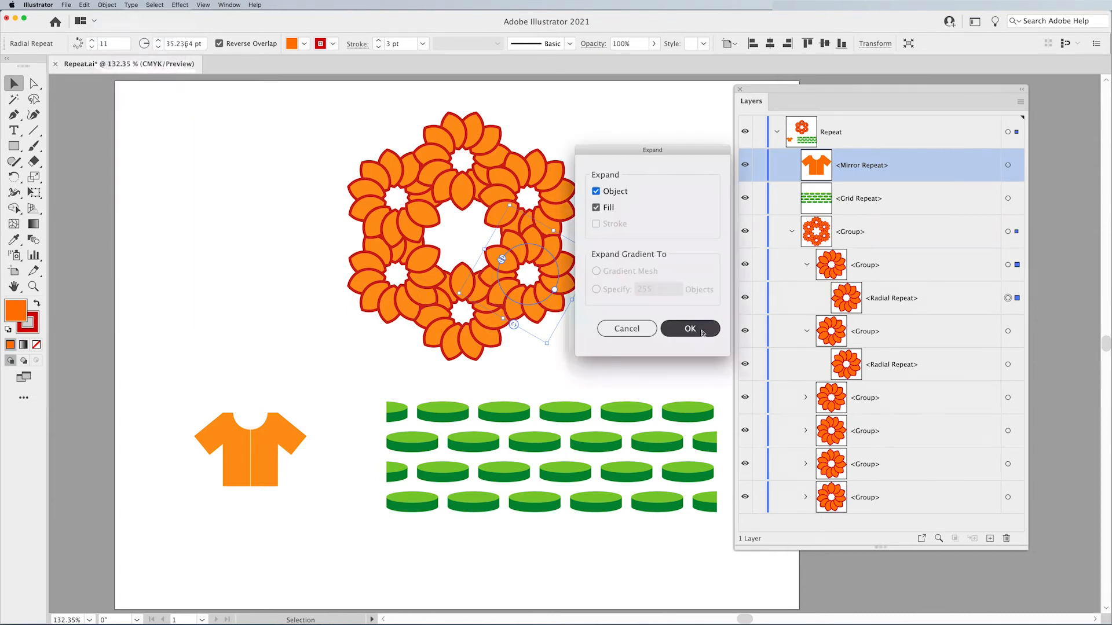
click(689, 328)
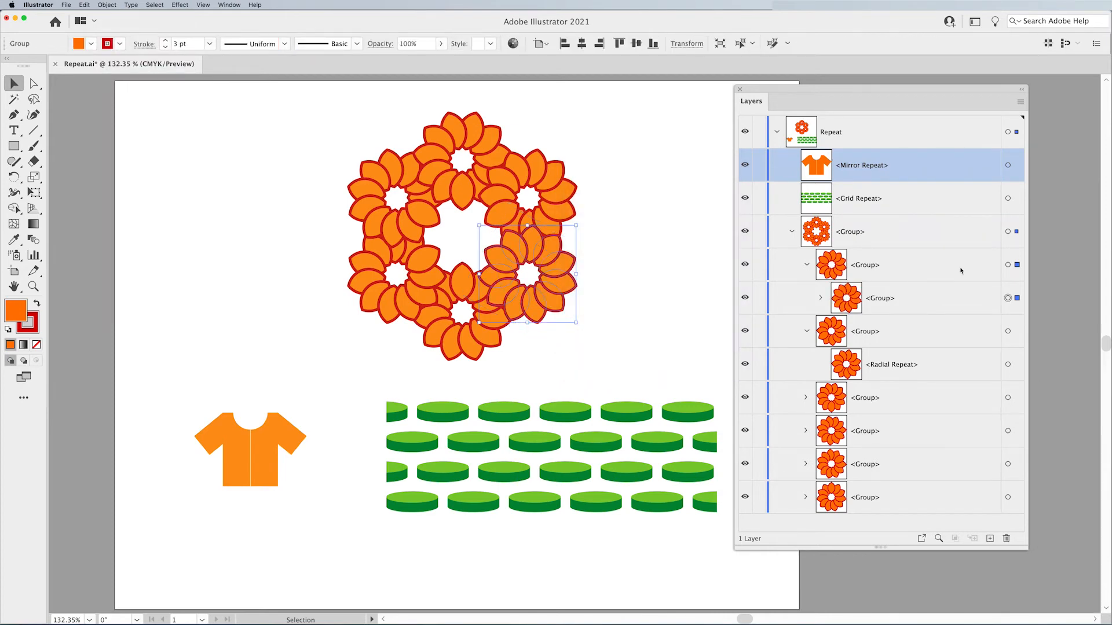
mouse_move(563, 291)
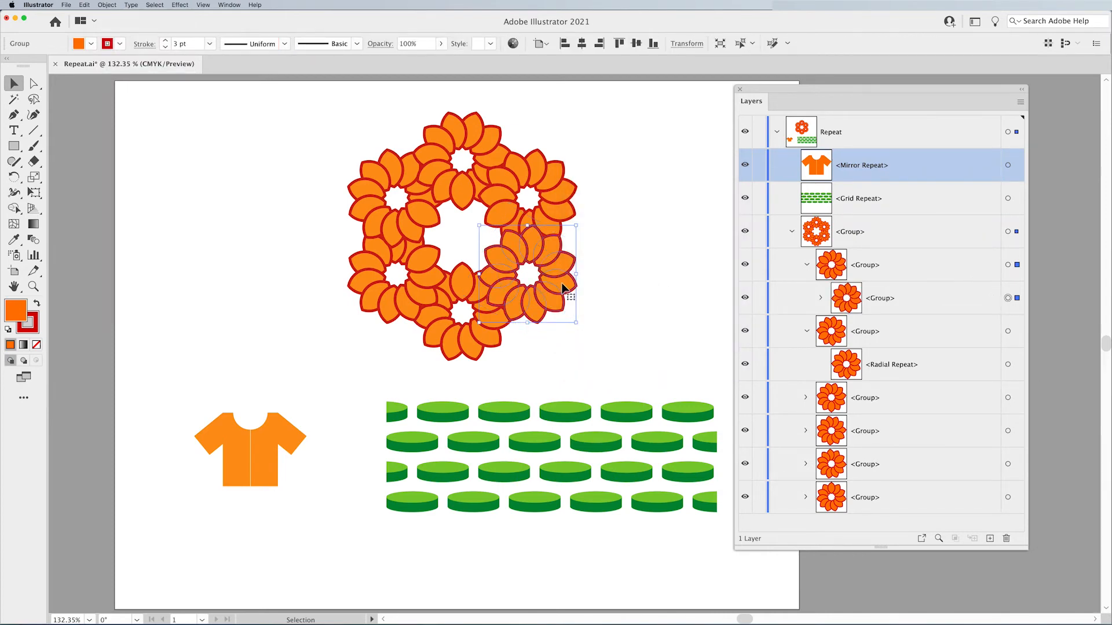
Step: Ungroup the expanded flower into separate petals, then select the green disc grid
click(107, 6)
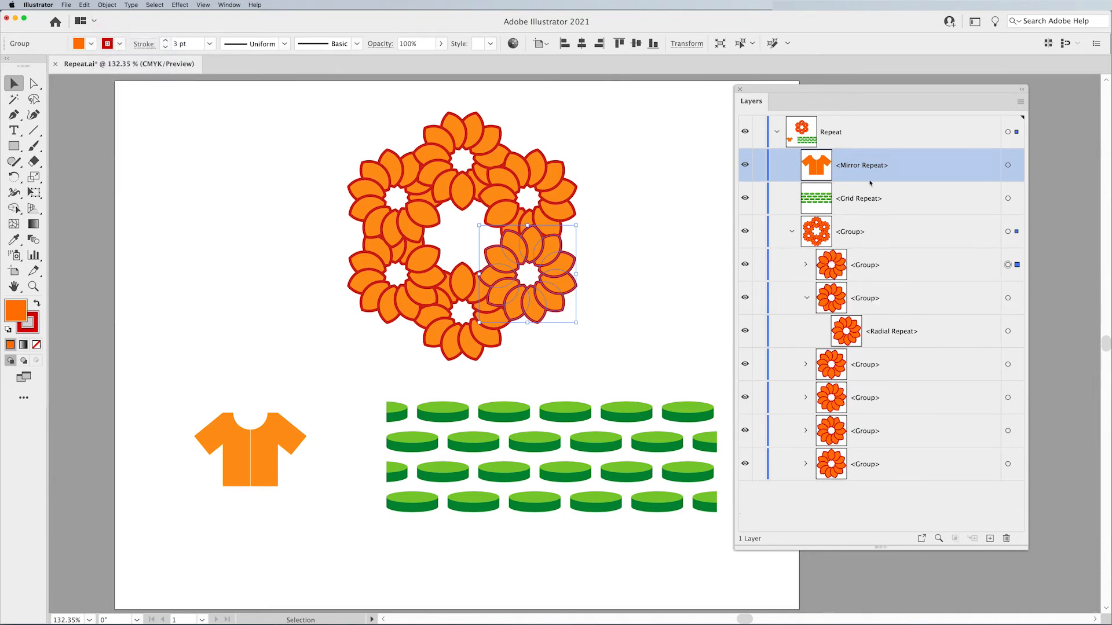
click(106, 6)
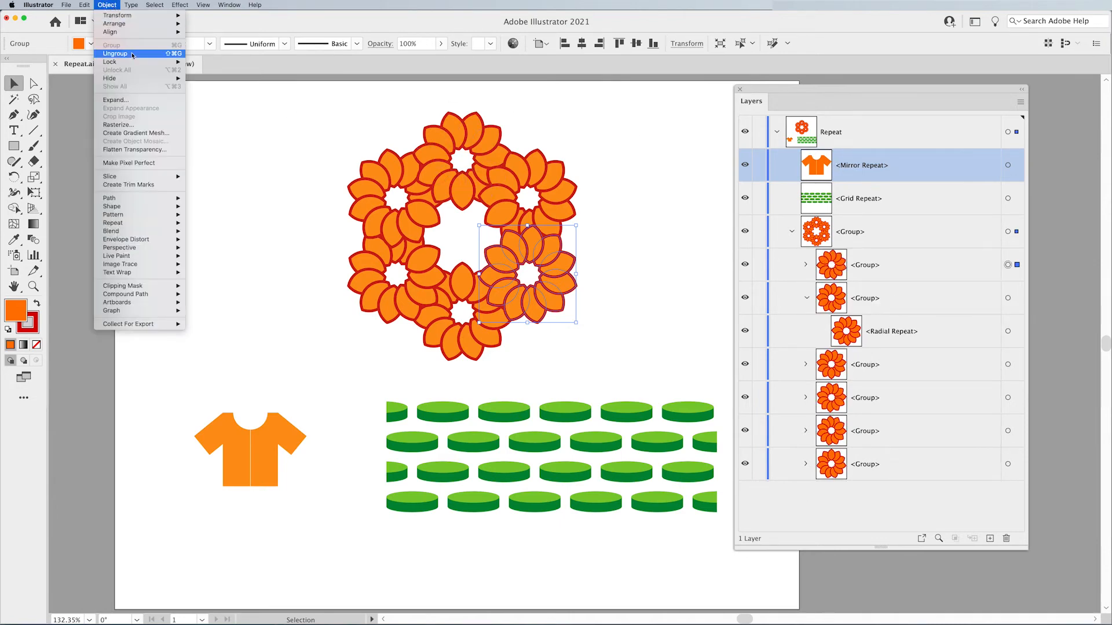
click(115, 54)
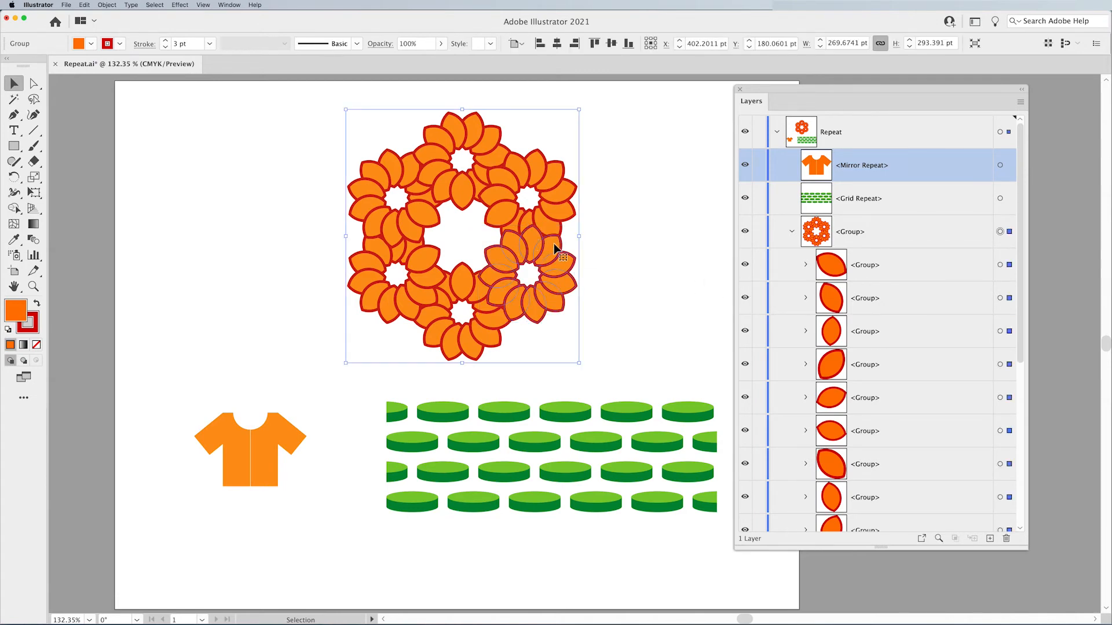
click(1000, 264)
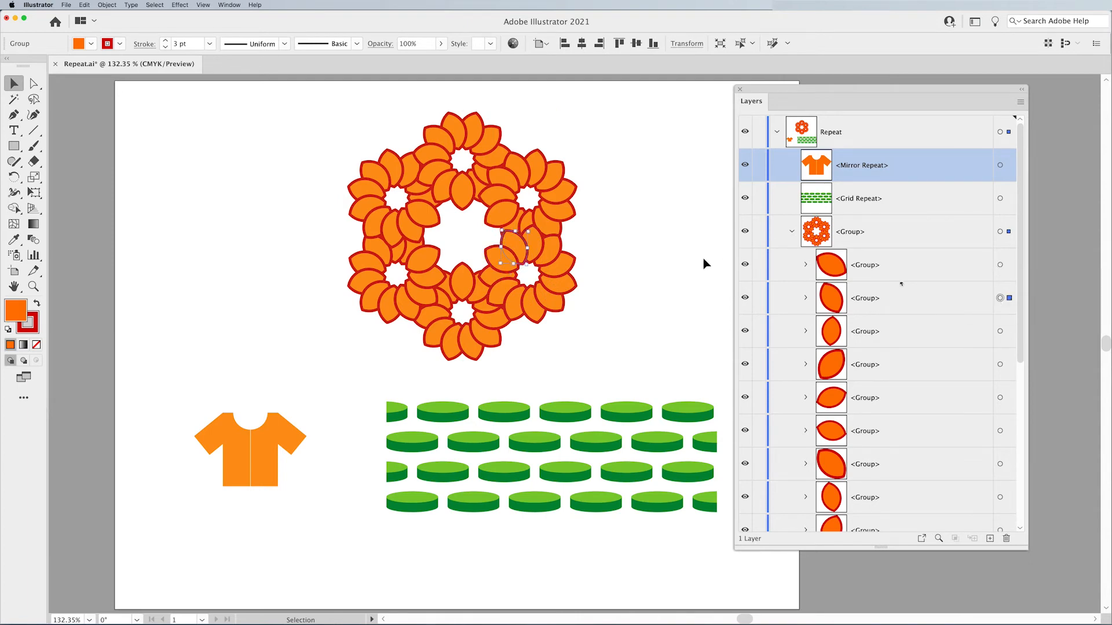
click(792, 231)
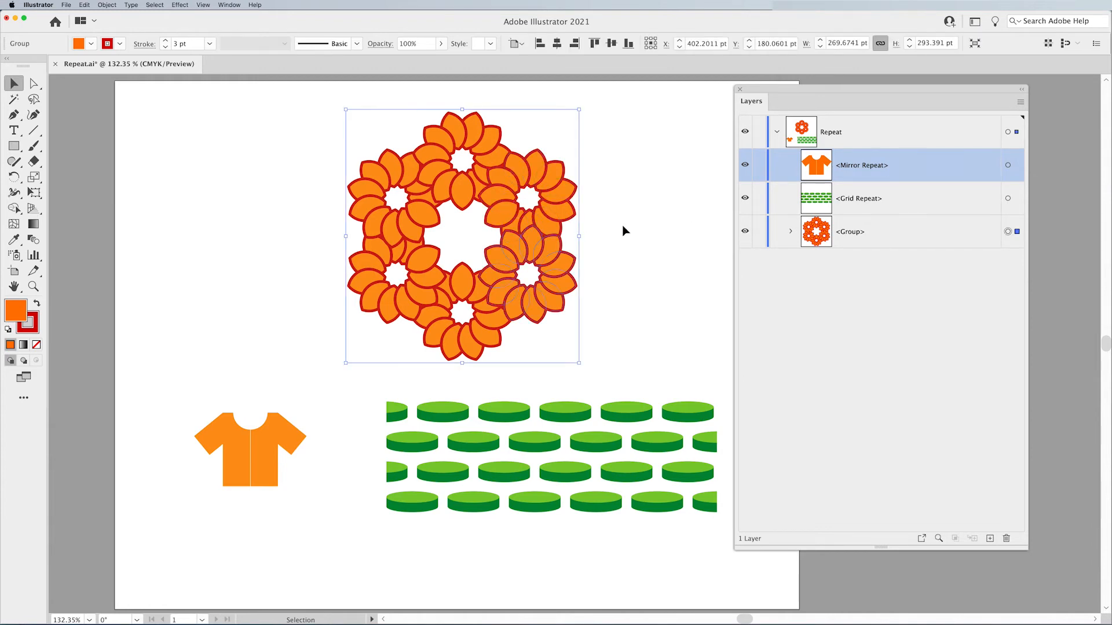
click(625, 231)
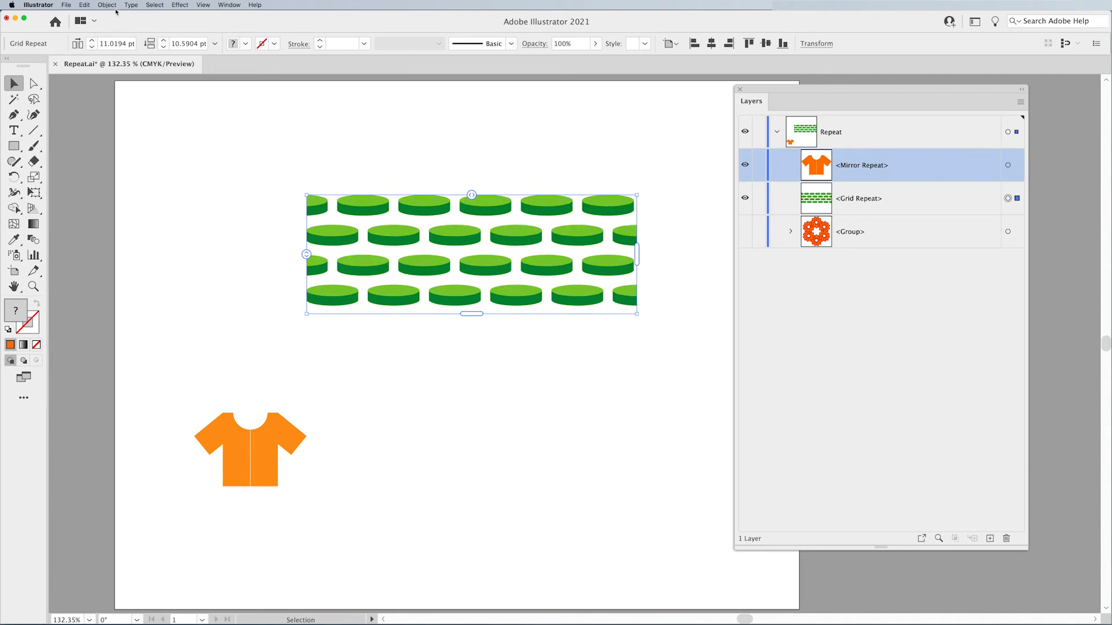
Step: Expand the disc grid repeat and reveal its Clipping Path and Group in Layers
click(106, 5)
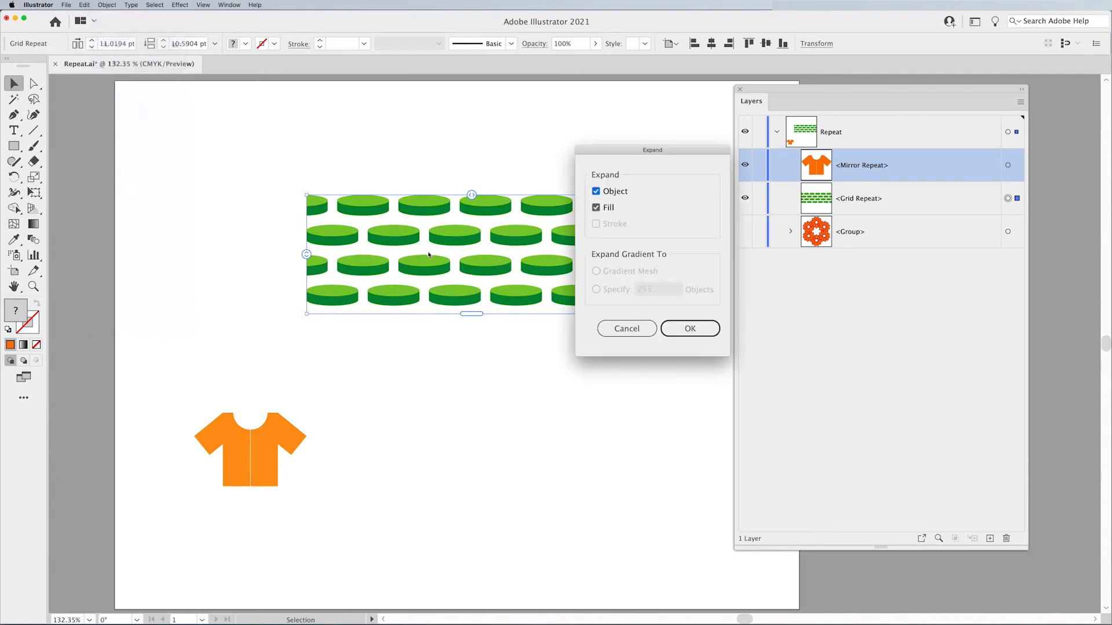
mouse_move(471, 228)
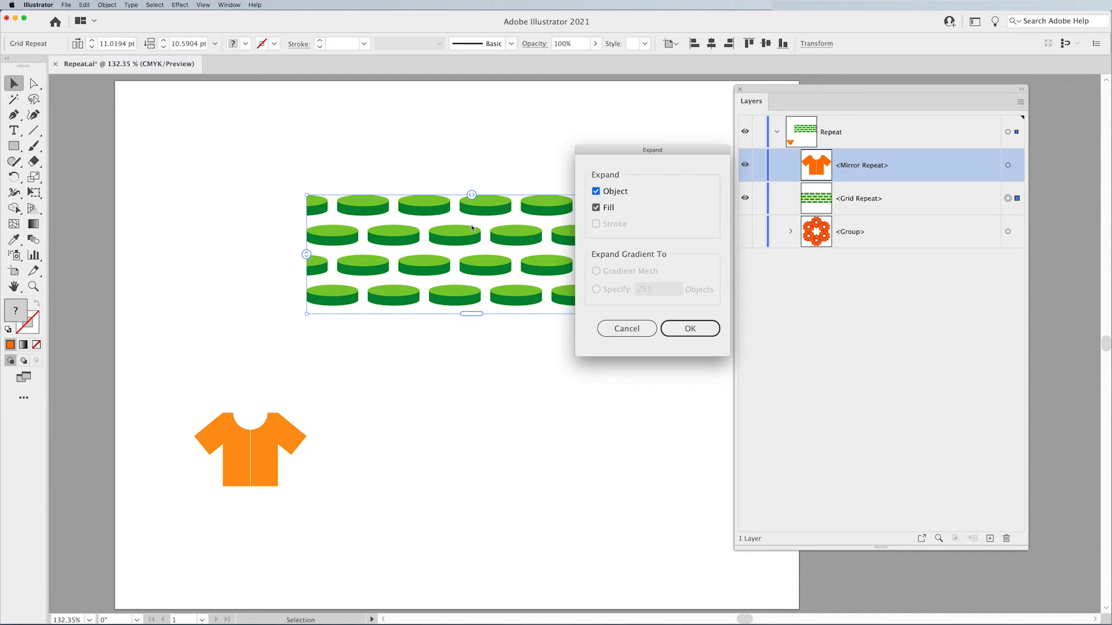
mouse_move(643, 211)
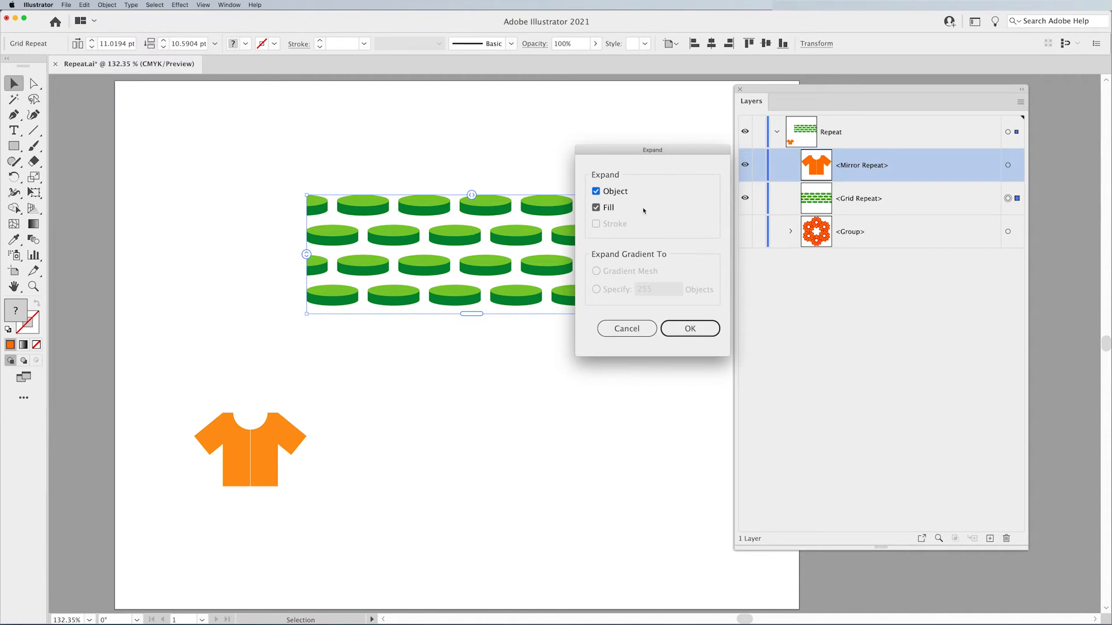
click(688, 328)
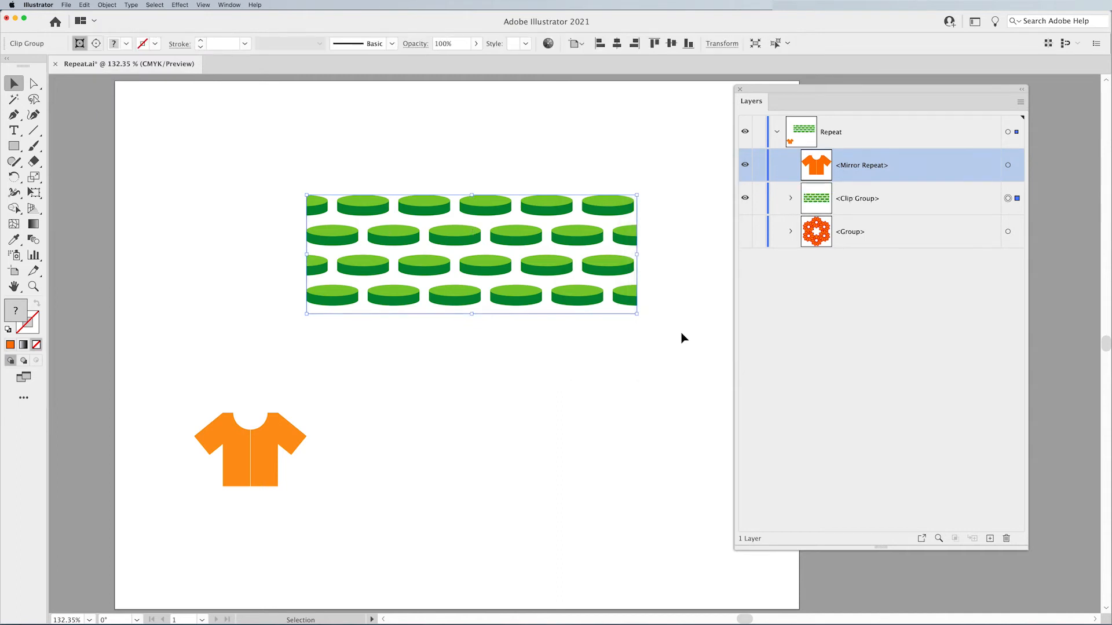
mouse_move(712, 227)
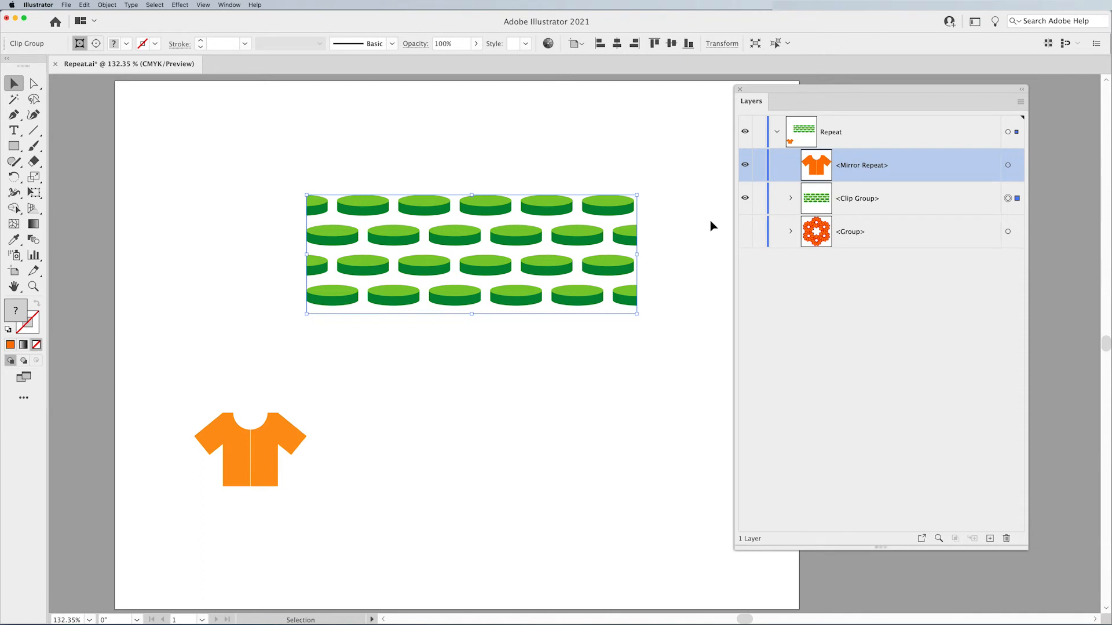
mouse_move(630, 260)
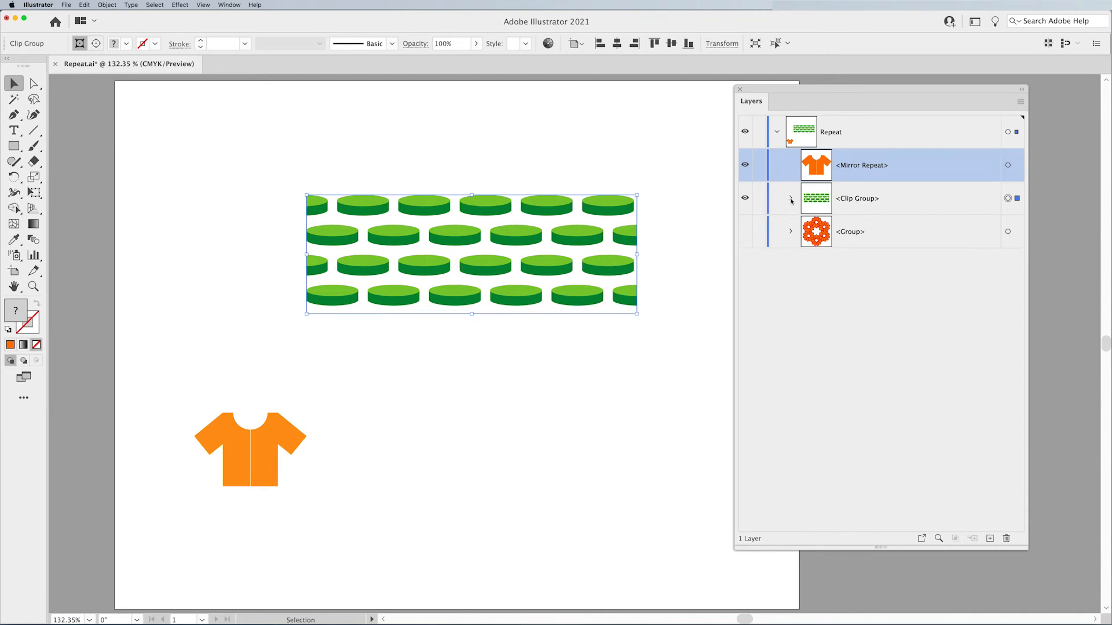
click(789, 198)
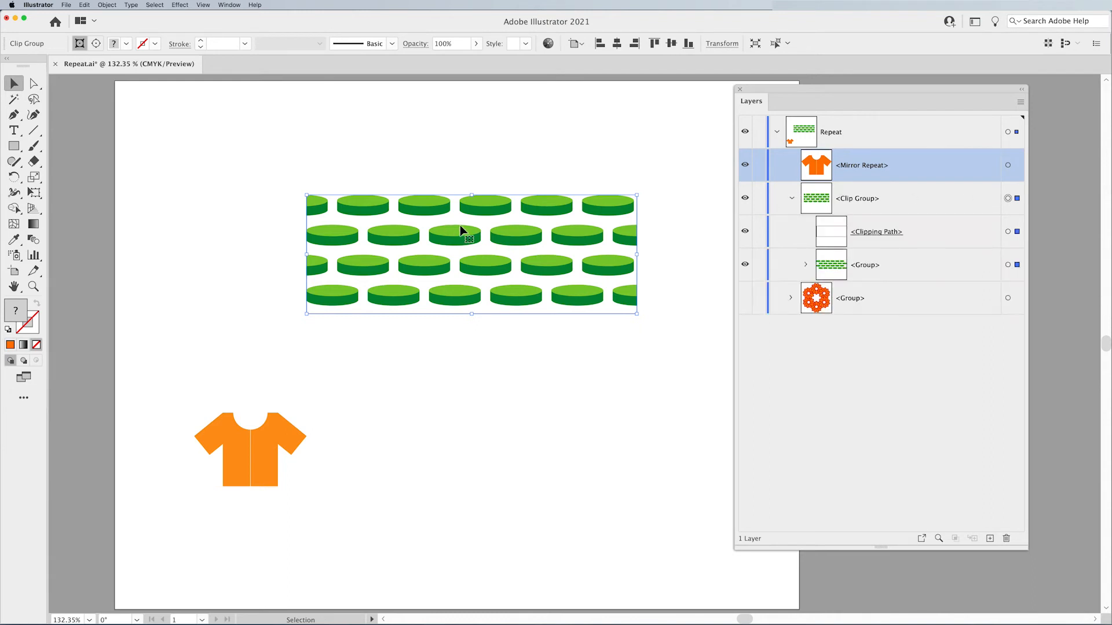
mouse_move(584, 195)
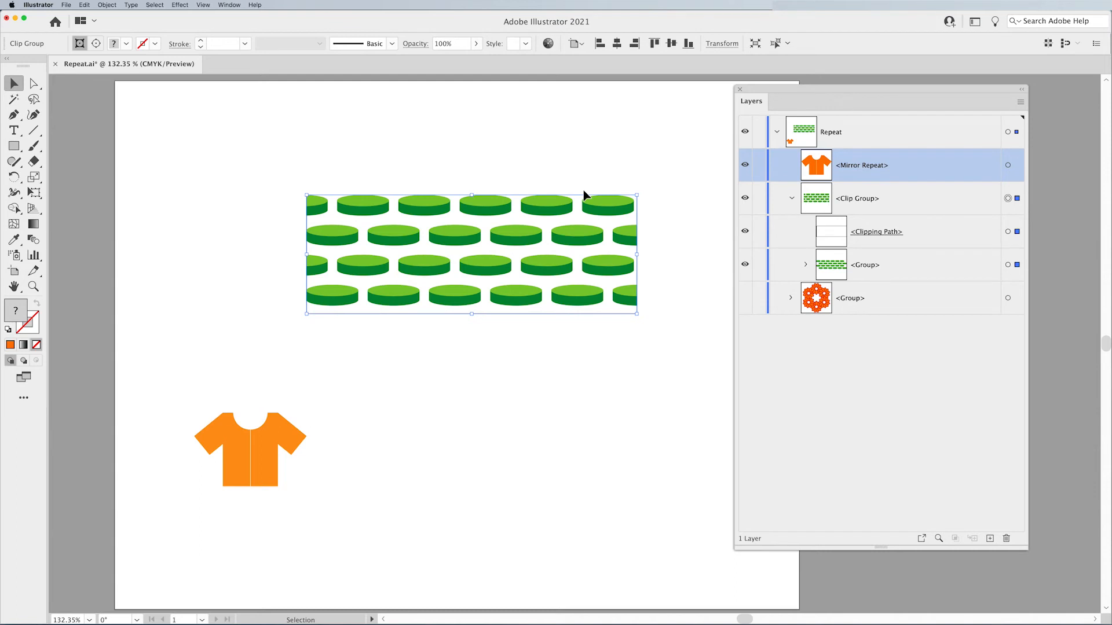
mouse_move(671, 327)
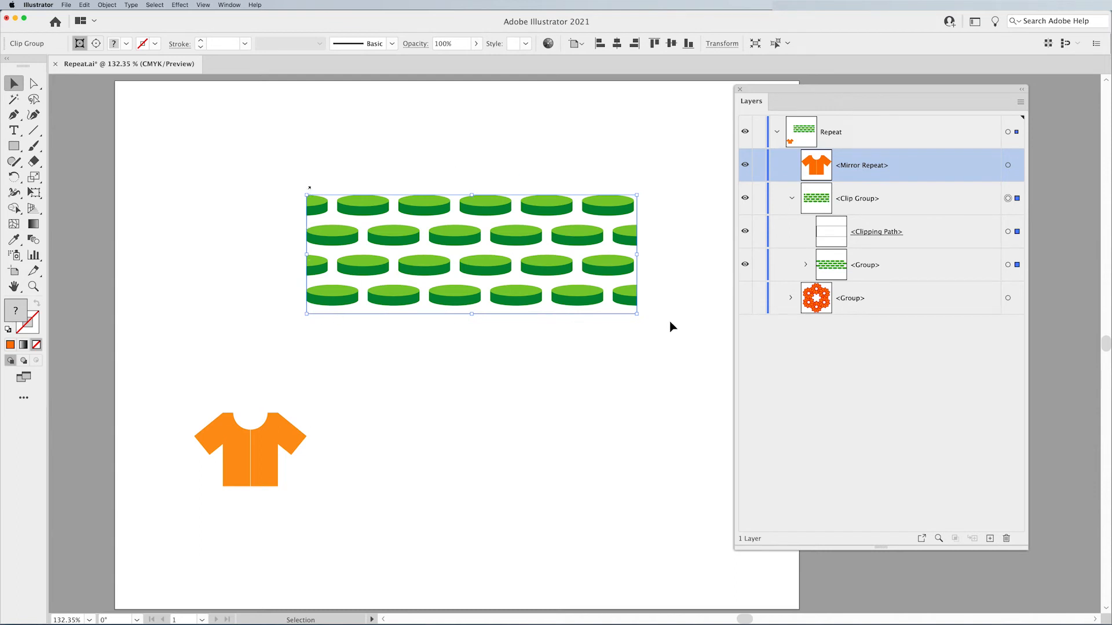
mouse_move(627, 186)
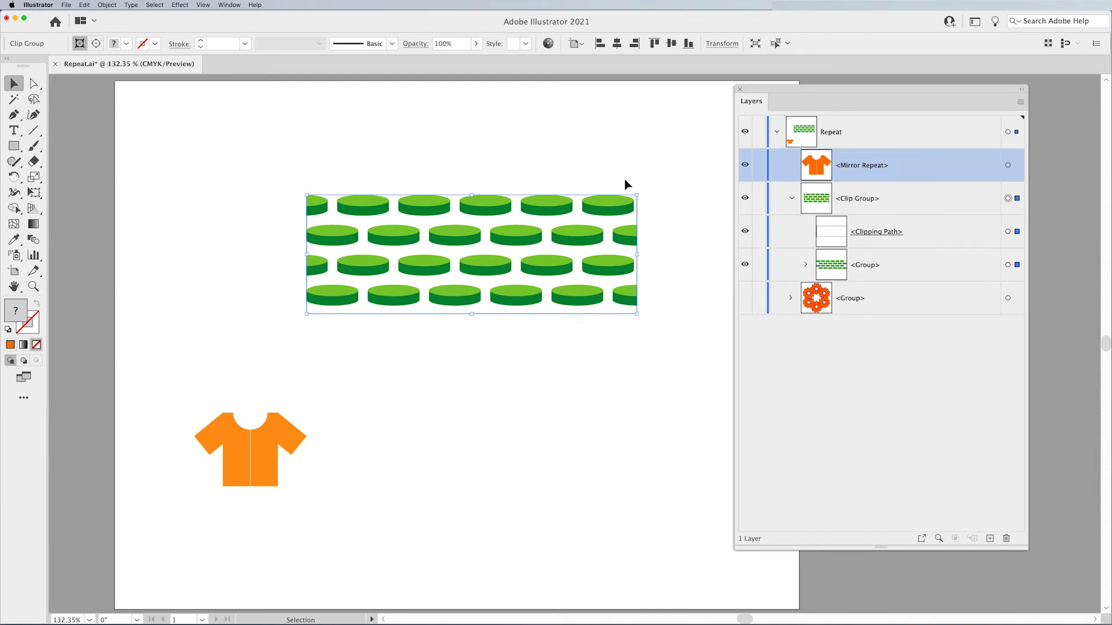
mouse_move(328, 170)
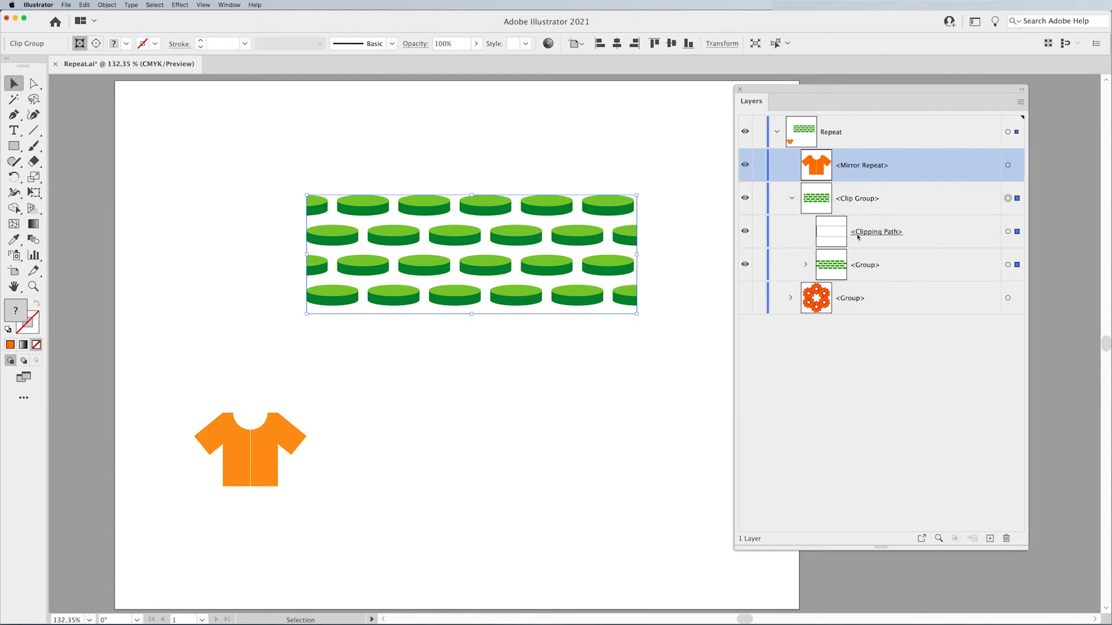
Step: Select the grid's Clipping Path in Layers and delete it
click(876, 232)
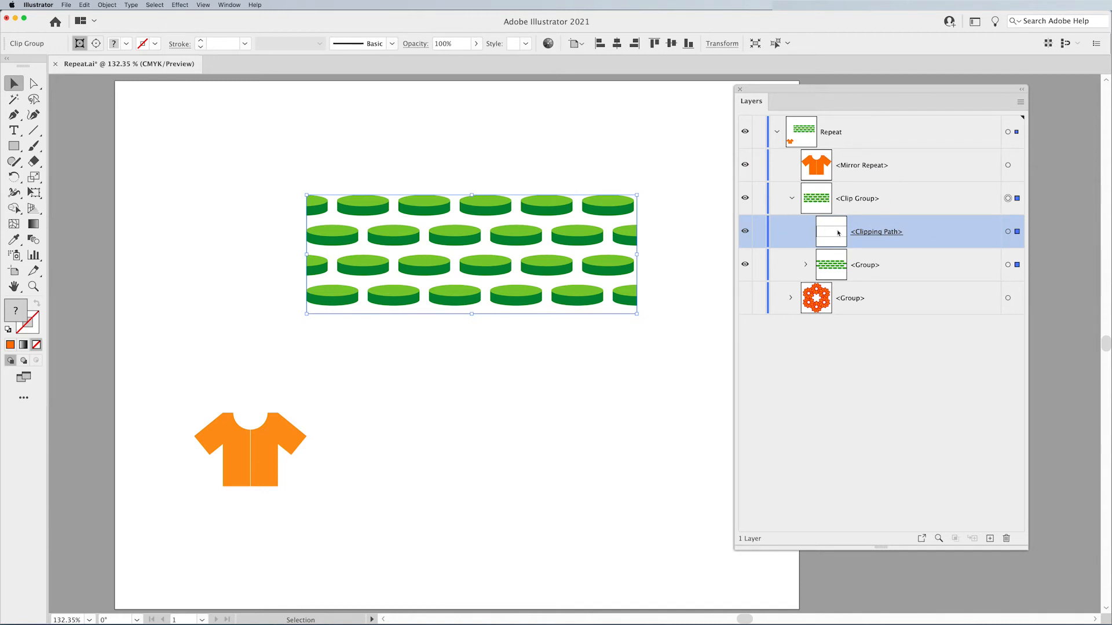
click(1007, 232)
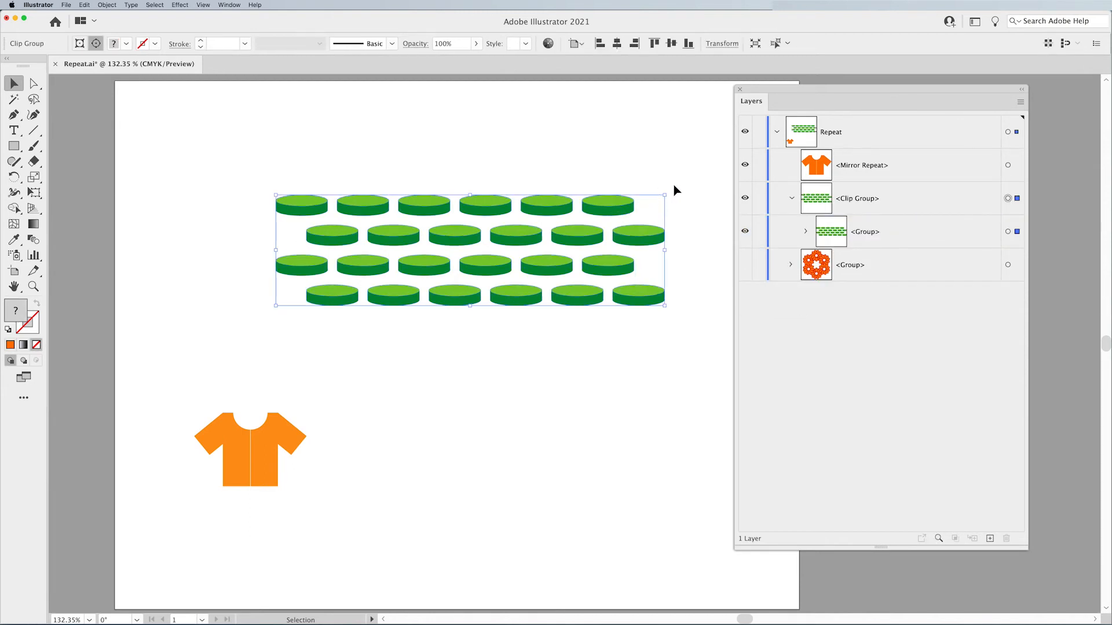
mouse_move(661, 335)
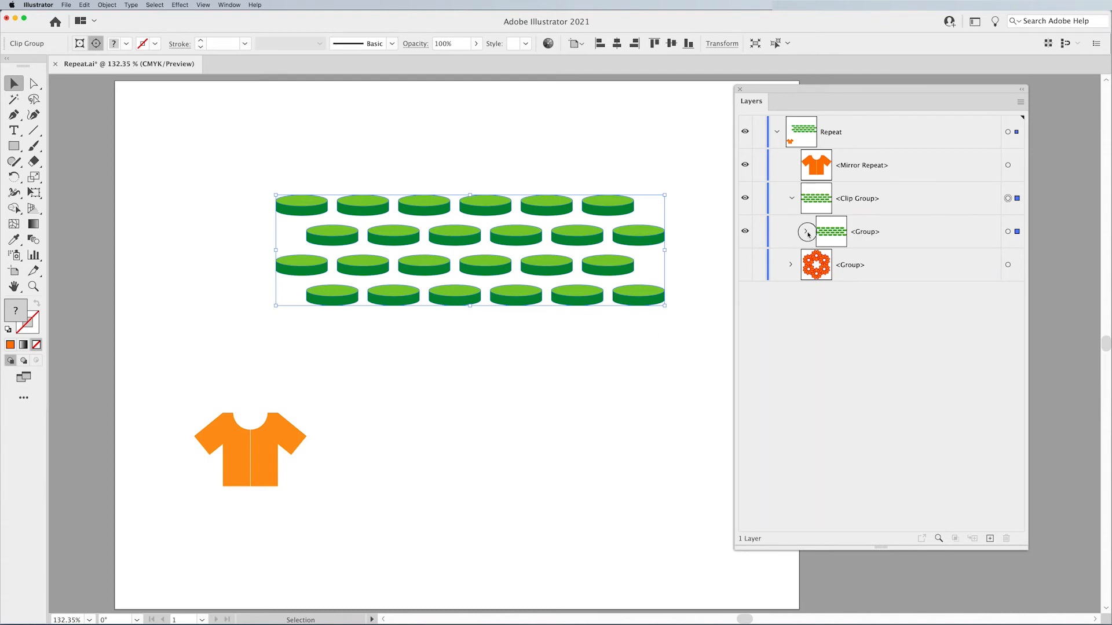
Step: Ungroup the disc group so each green disc stands alone, then select a single bottom-row disc
click(791, 232)
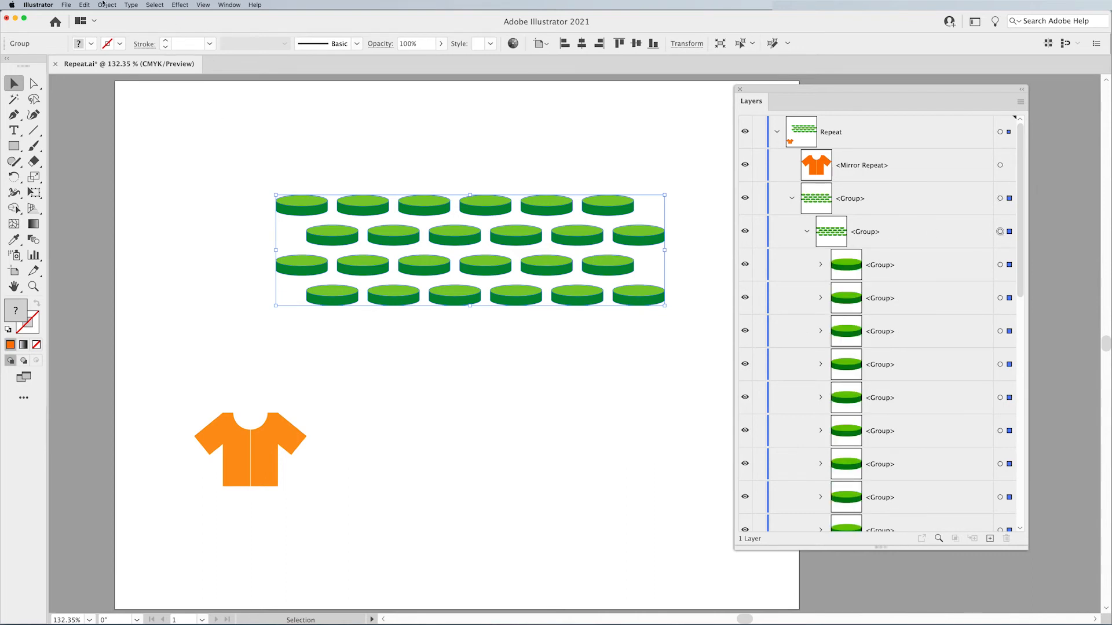
click(806, 232)
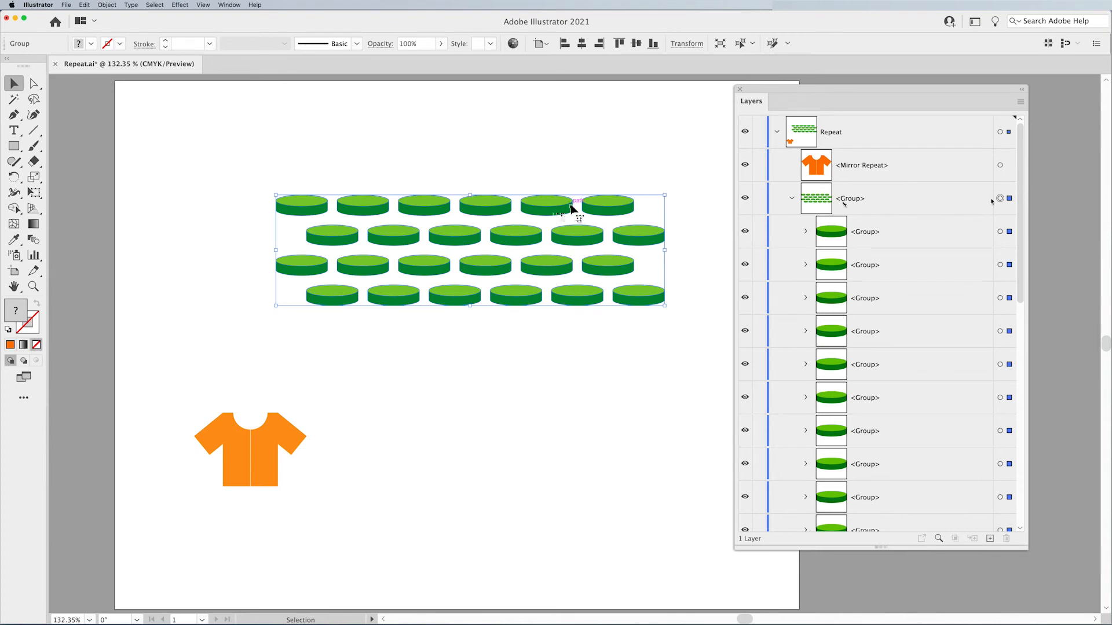
click(107, 5)
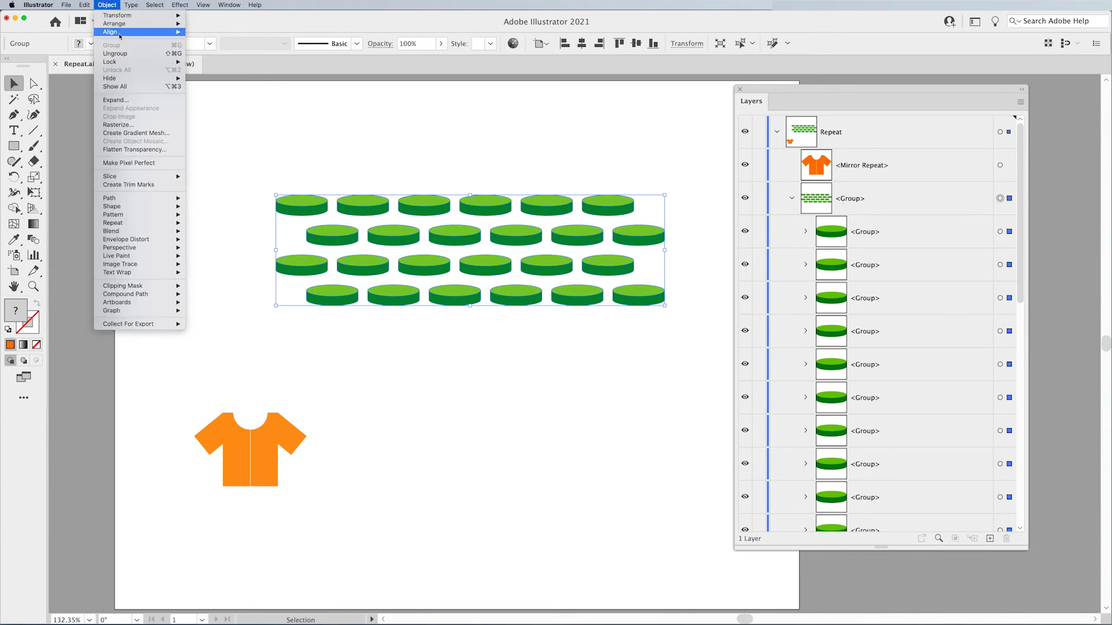
click(453, 137)
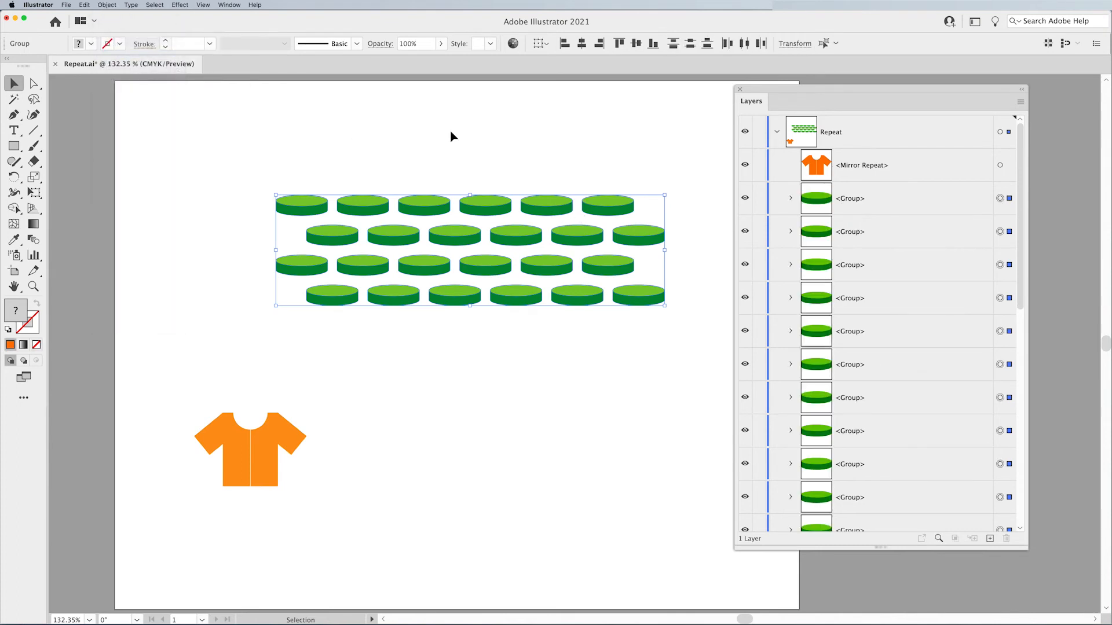
click(244, 168)
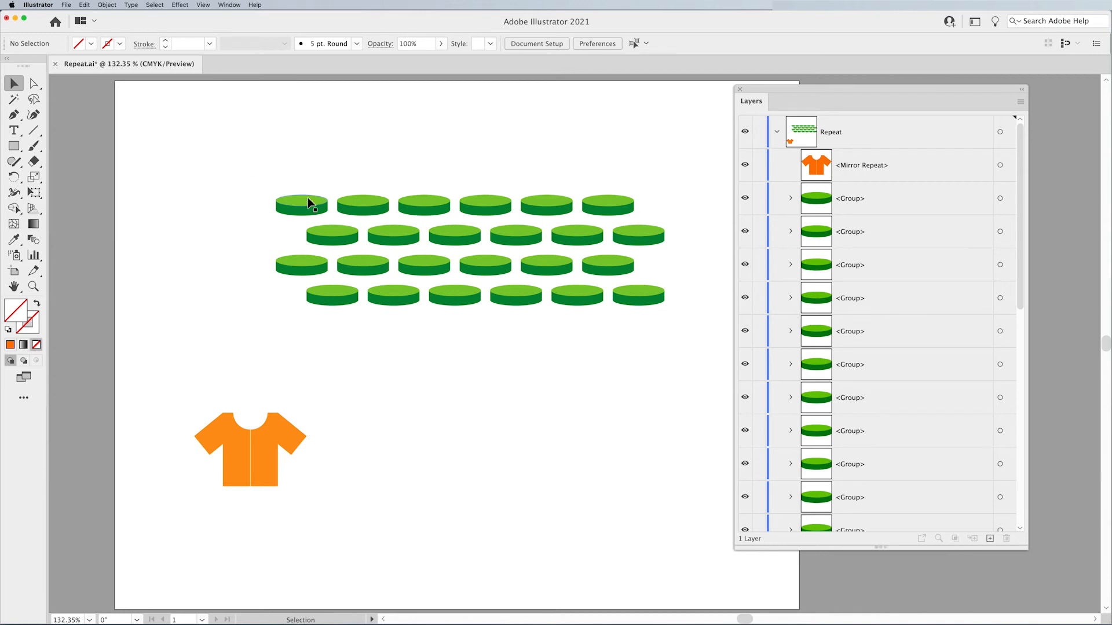
click(331, 234)
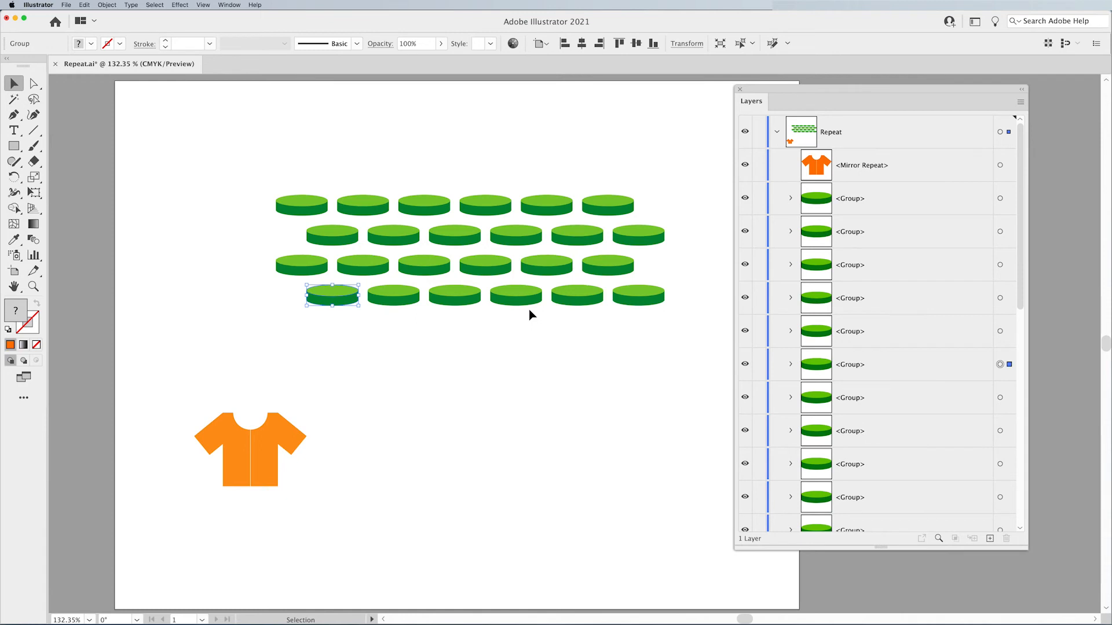
mouse_move(680, 350)
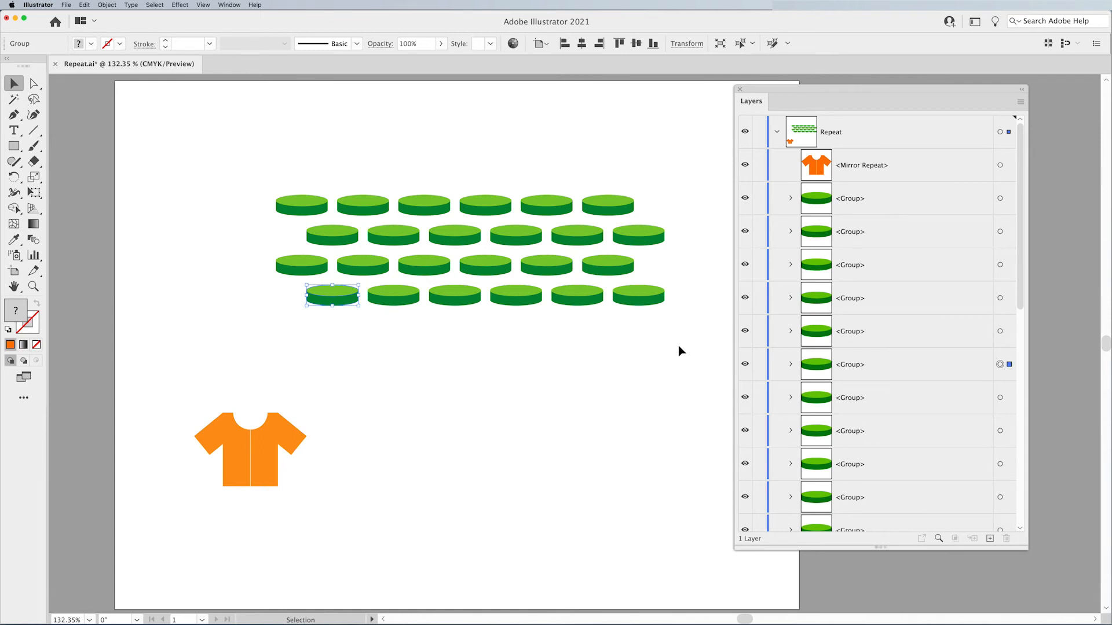
click(34, 83)
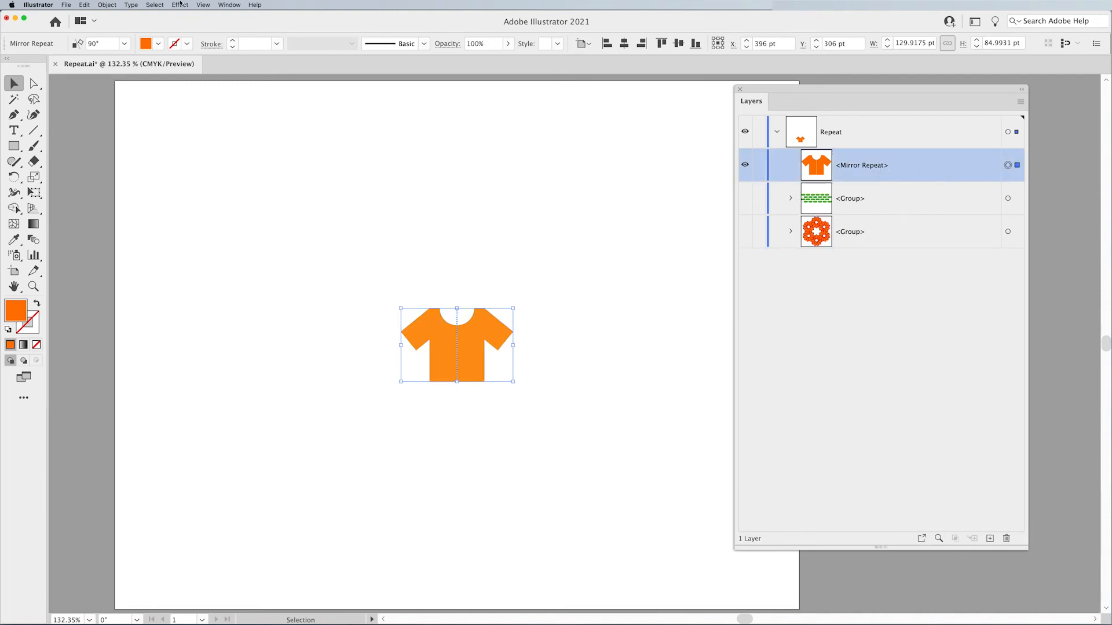
Step: Expand the t-shirt with Object and Fill checked, then select its right half in Layers
click(107, 5)
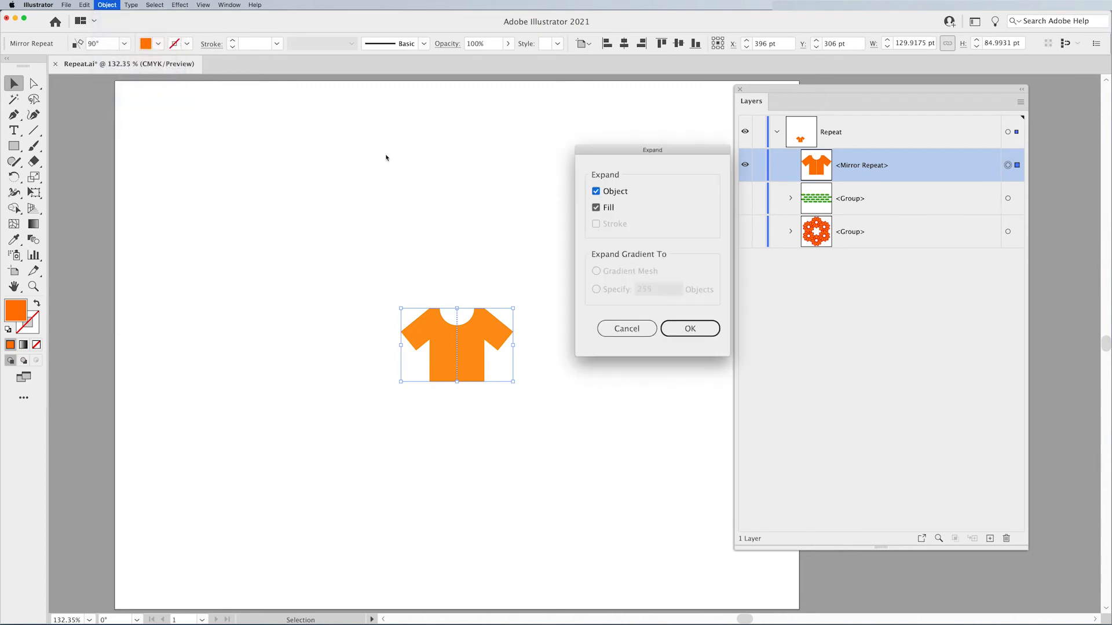
click(689, 329)
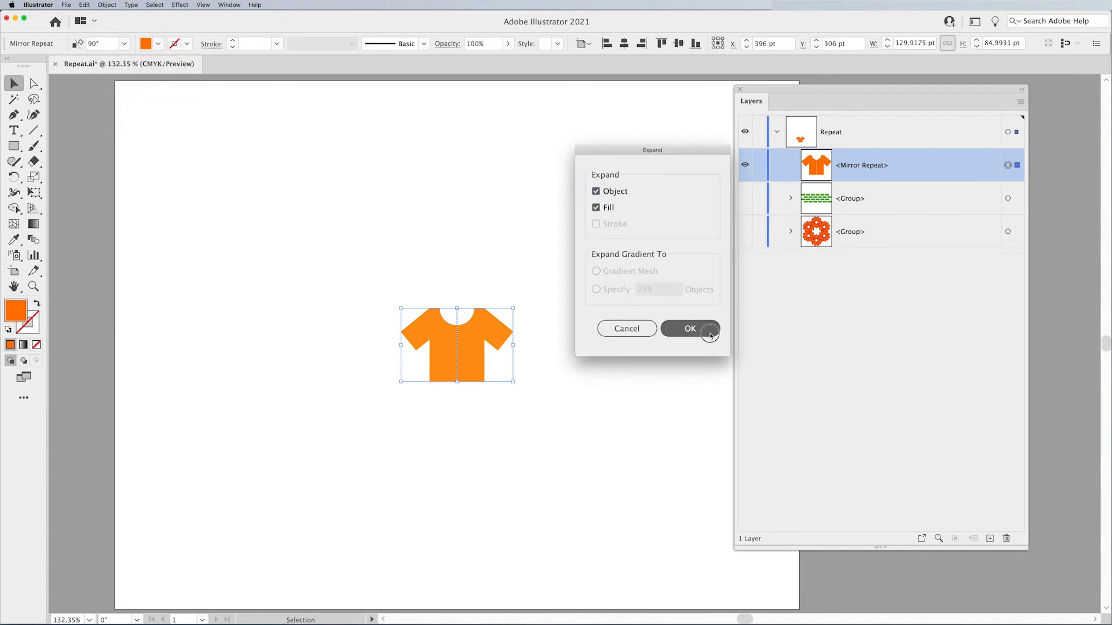
click(689, 329)
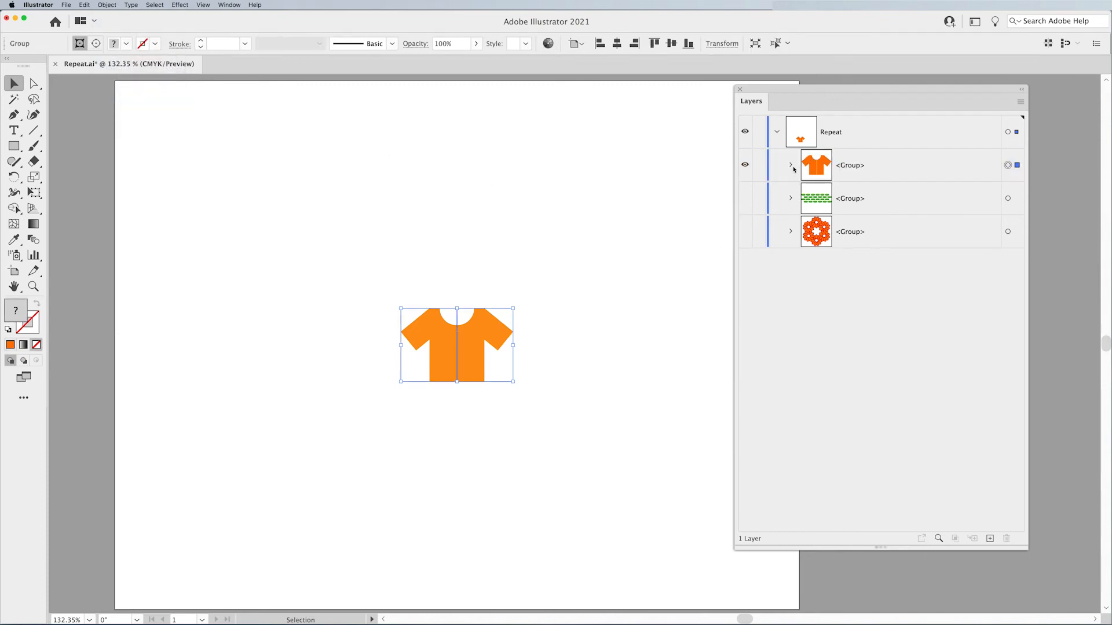
click(791, 165)
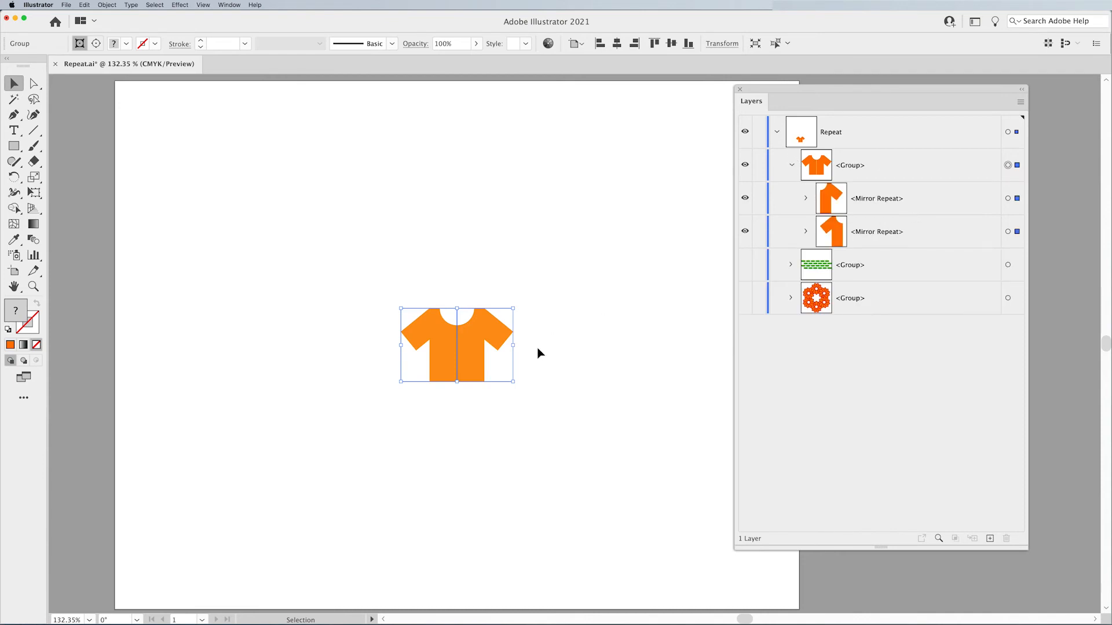
mouse_move(578, 347)
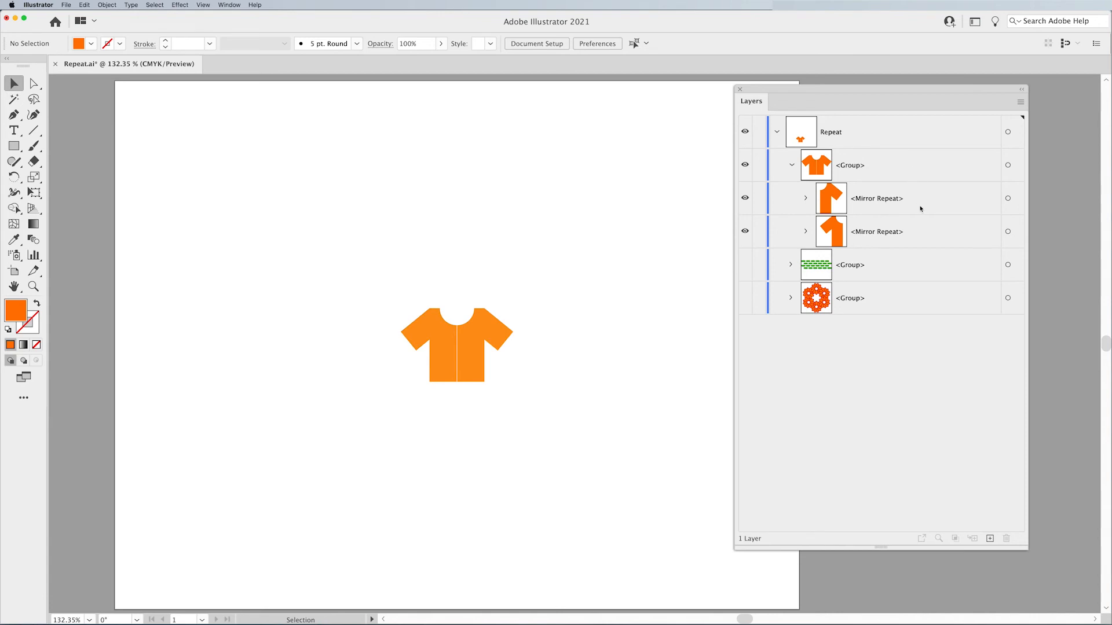
click(875, 199)
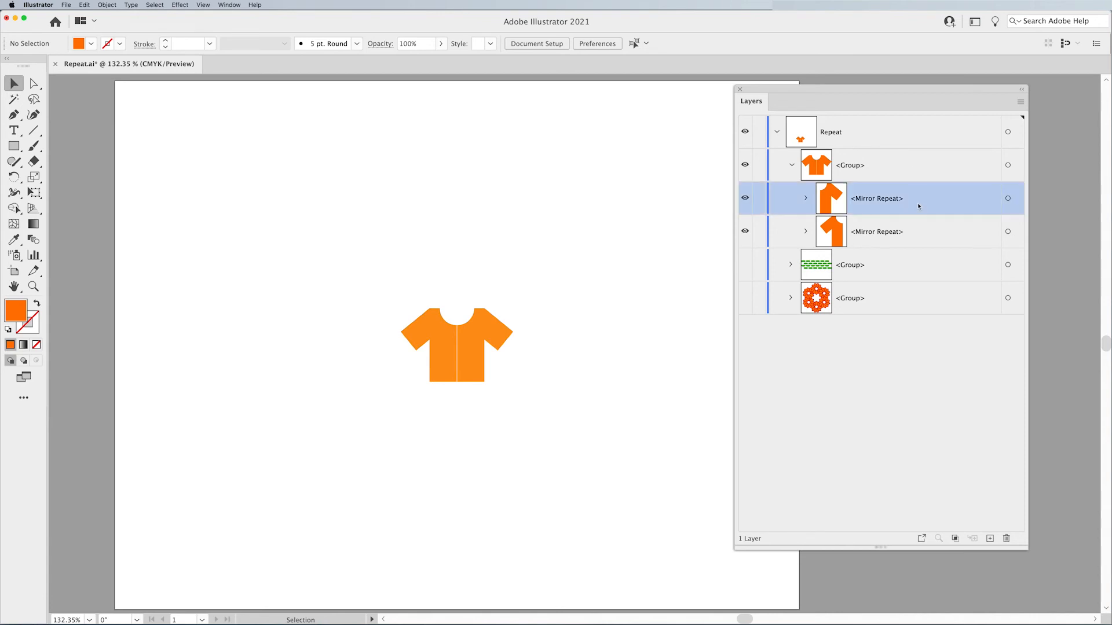
Step: Open the right Mirror Repeat half in Layers to show its Clip Group, then select the left half
click(1007, 199)
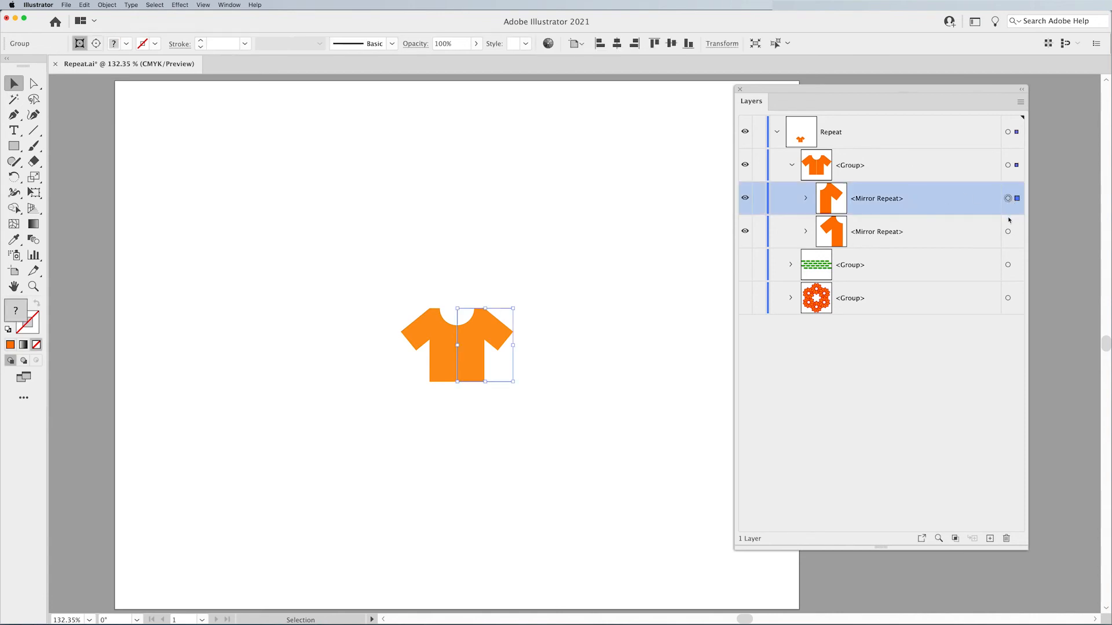
mouse_move(1008, 234)
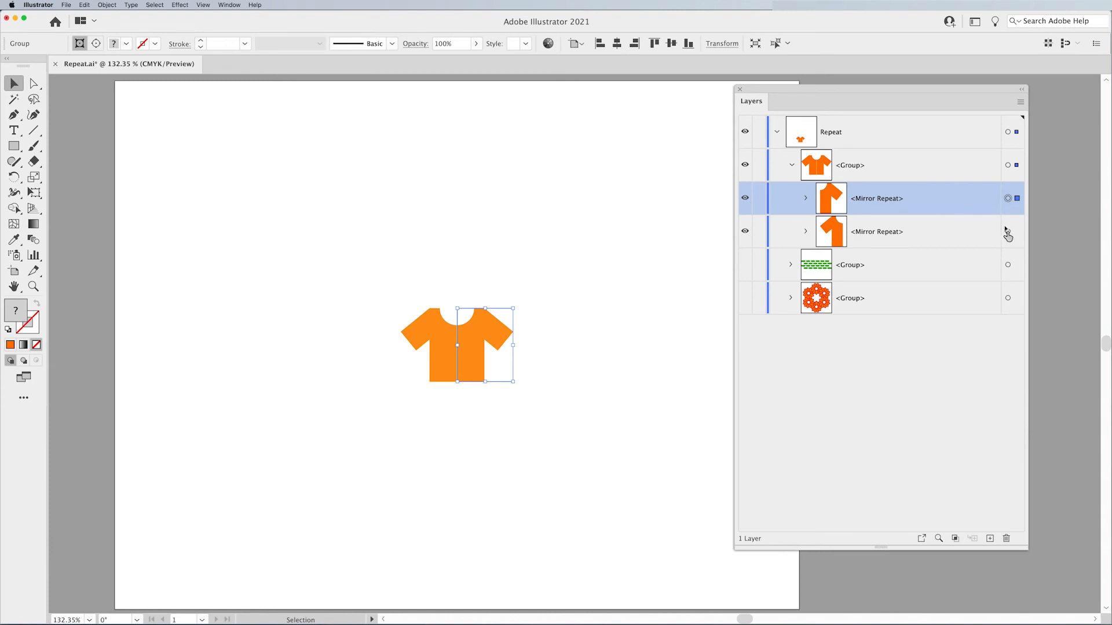
mouse_move(838, 173)
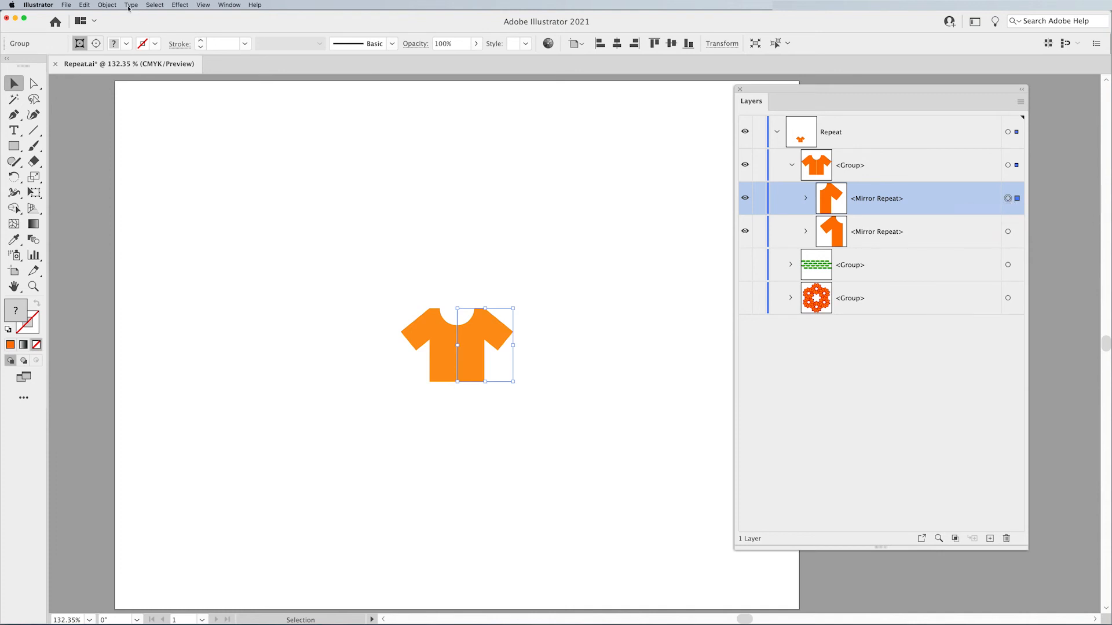
mouse_move(132, 109)
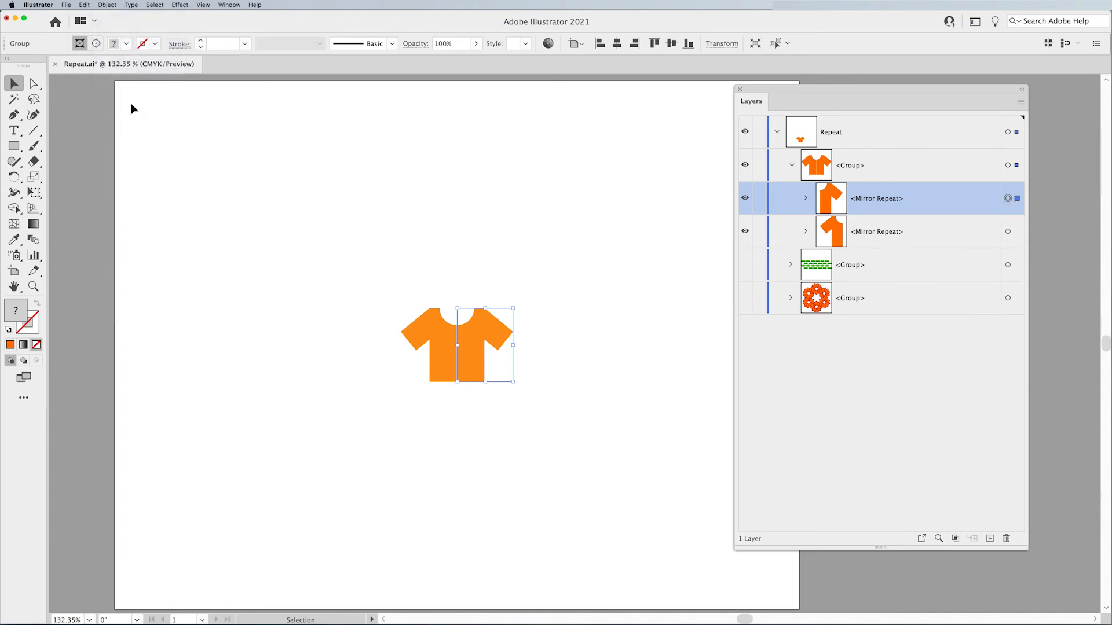
mouse_move(813, 208)
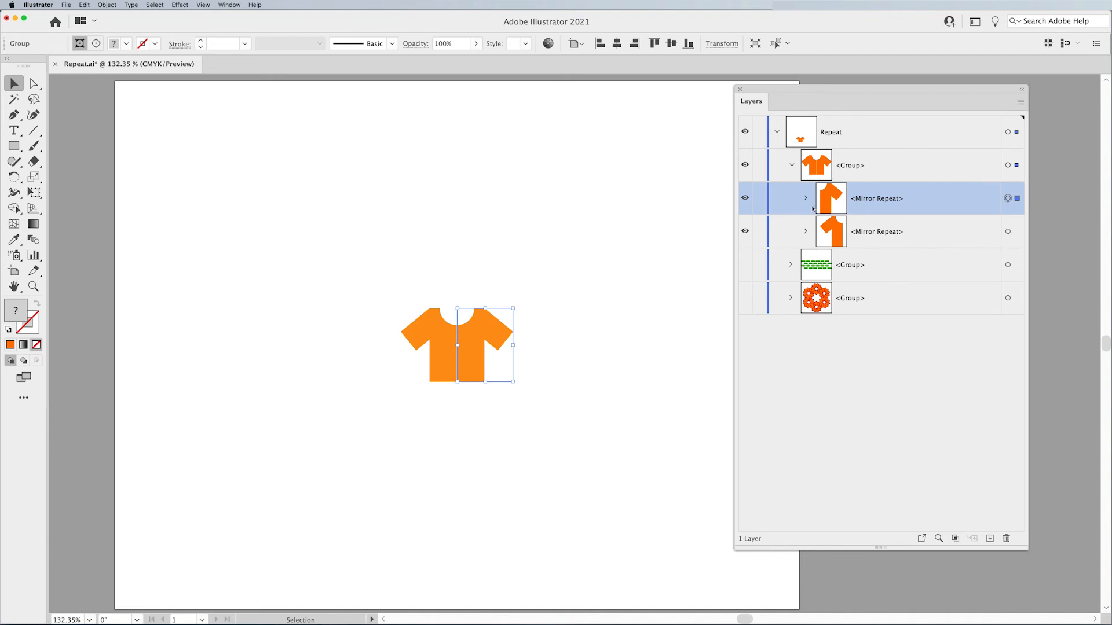
click(805, 198)
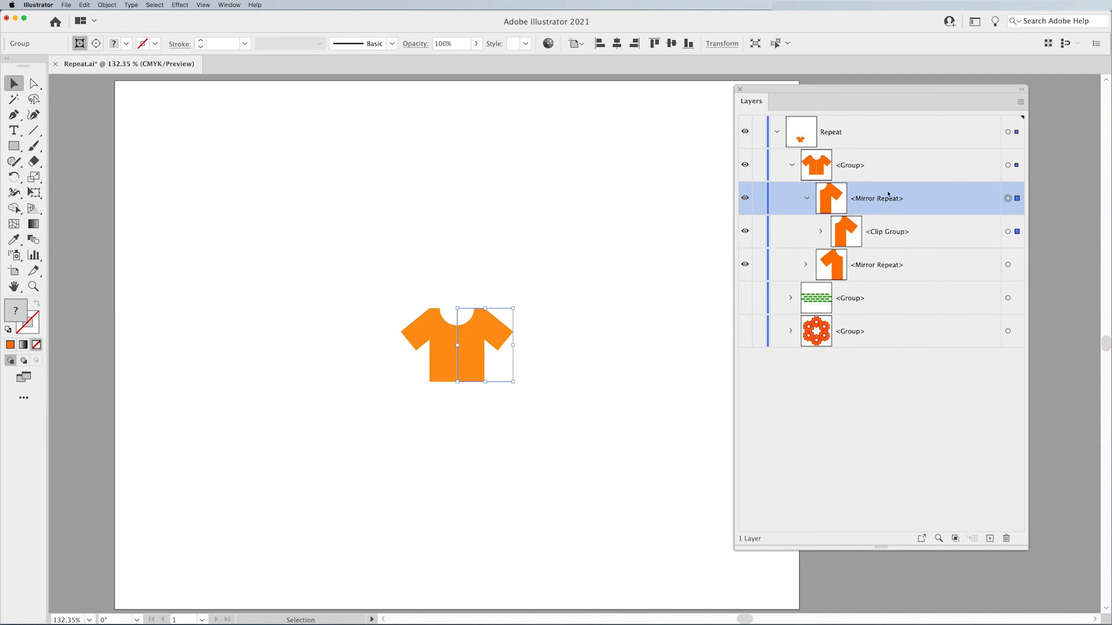
mouse_move(909, 298)
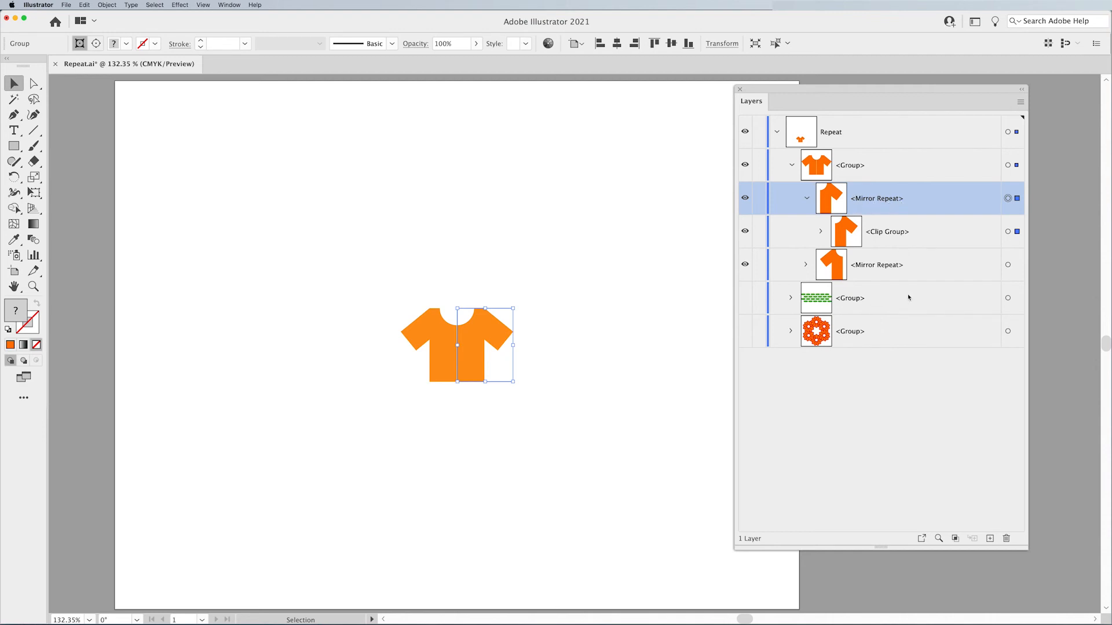
click(876, 265)
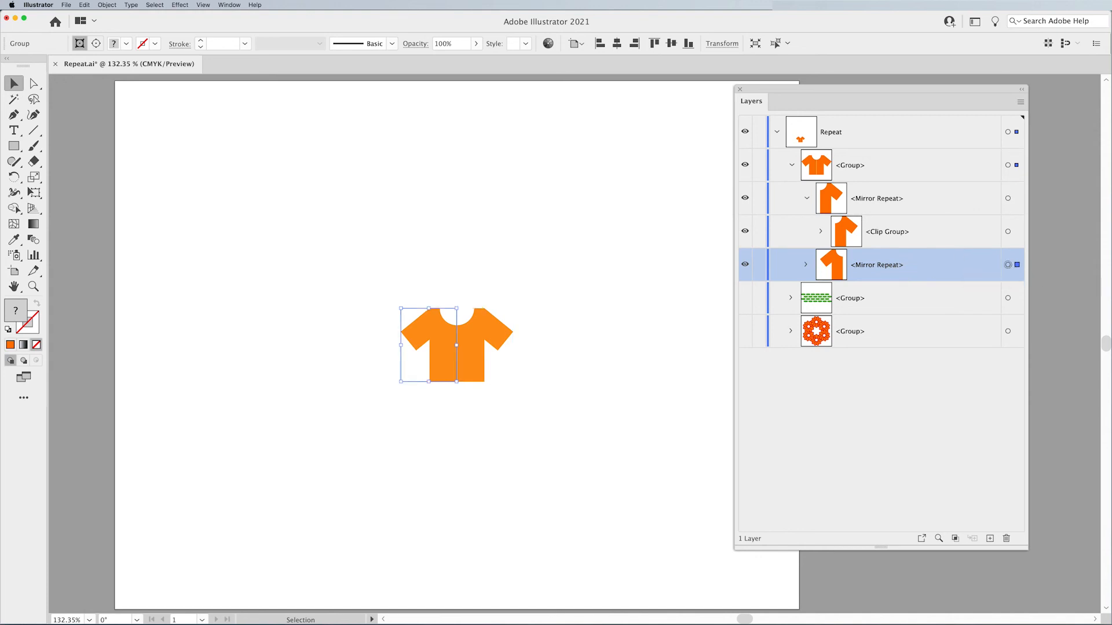
click(107, 6)
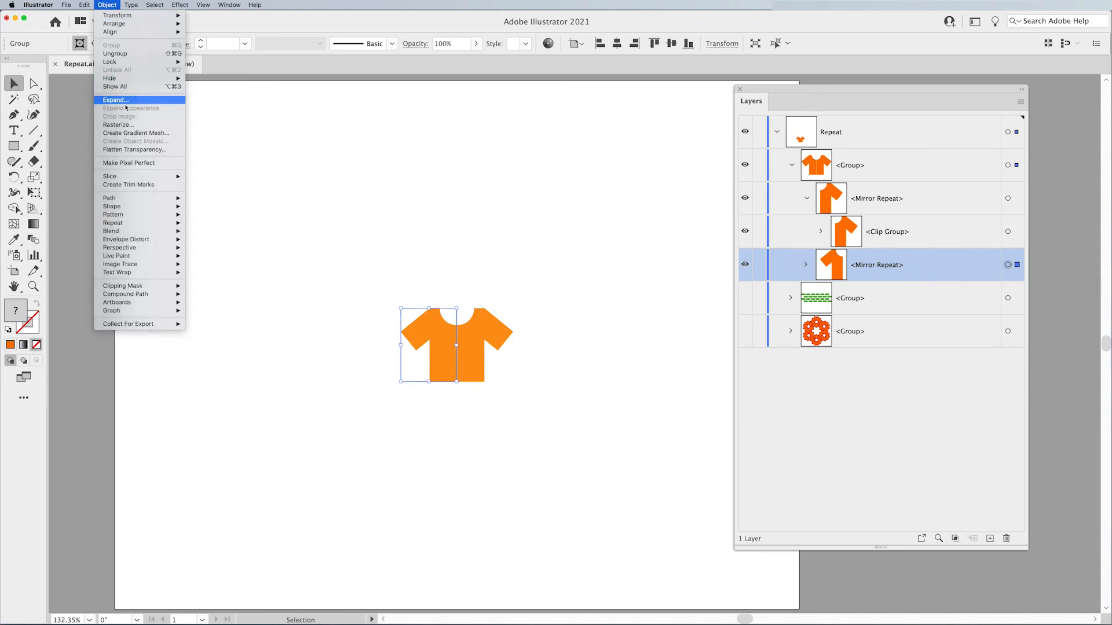
click(115, 99)
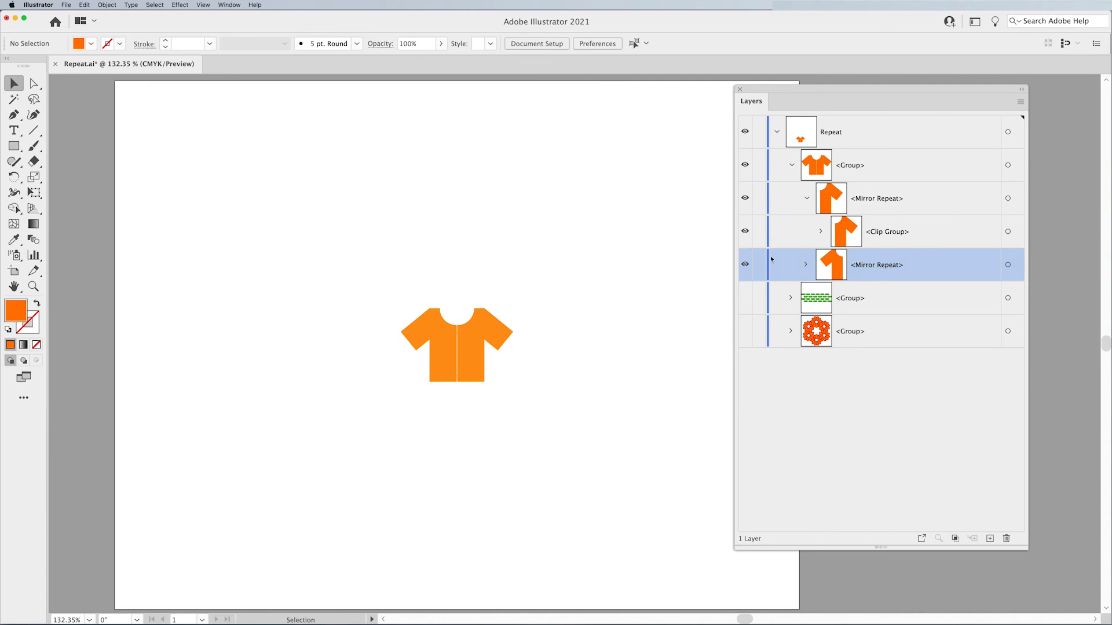
Step: Reveal both halves' Clip Group contents, select the clipping path, then select the whole shirt group
click(806, 265)
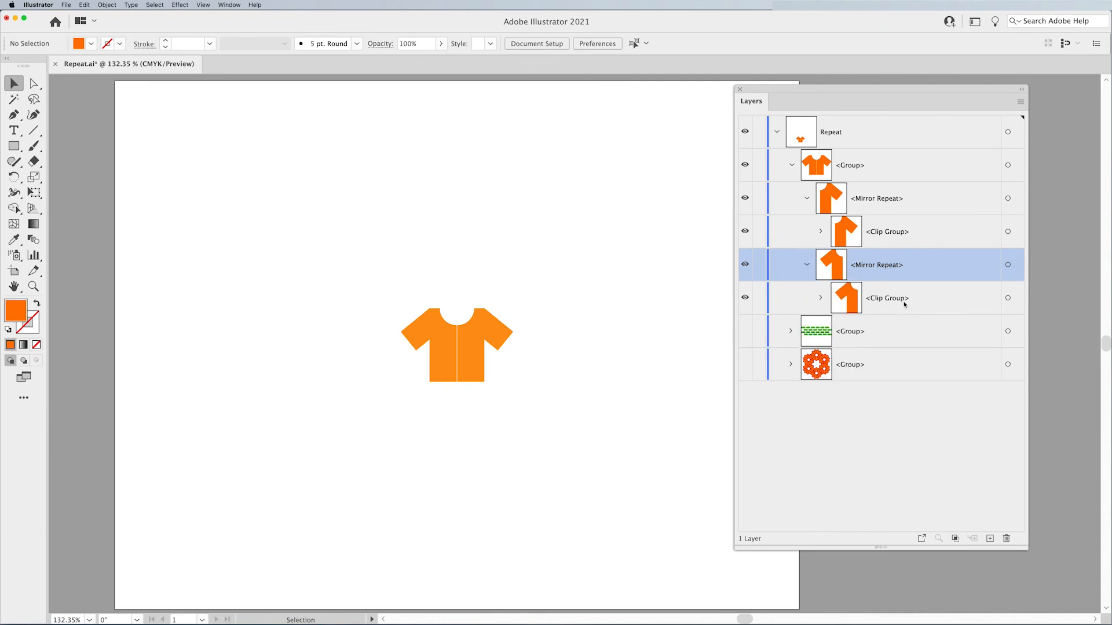
mouse_move(944, 231)
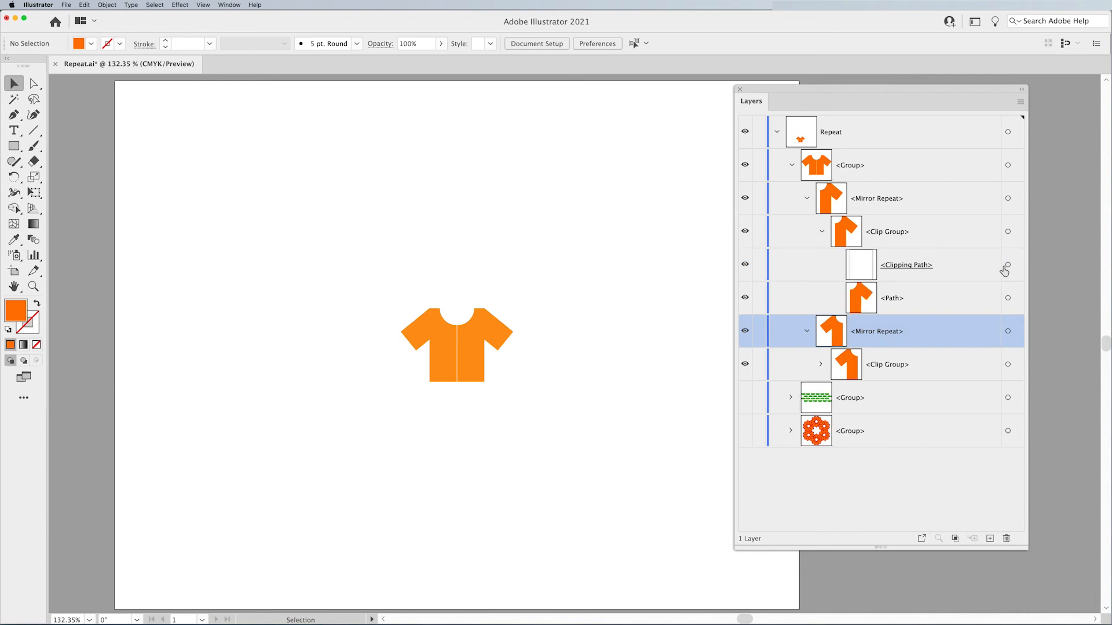
click(1007, 265)
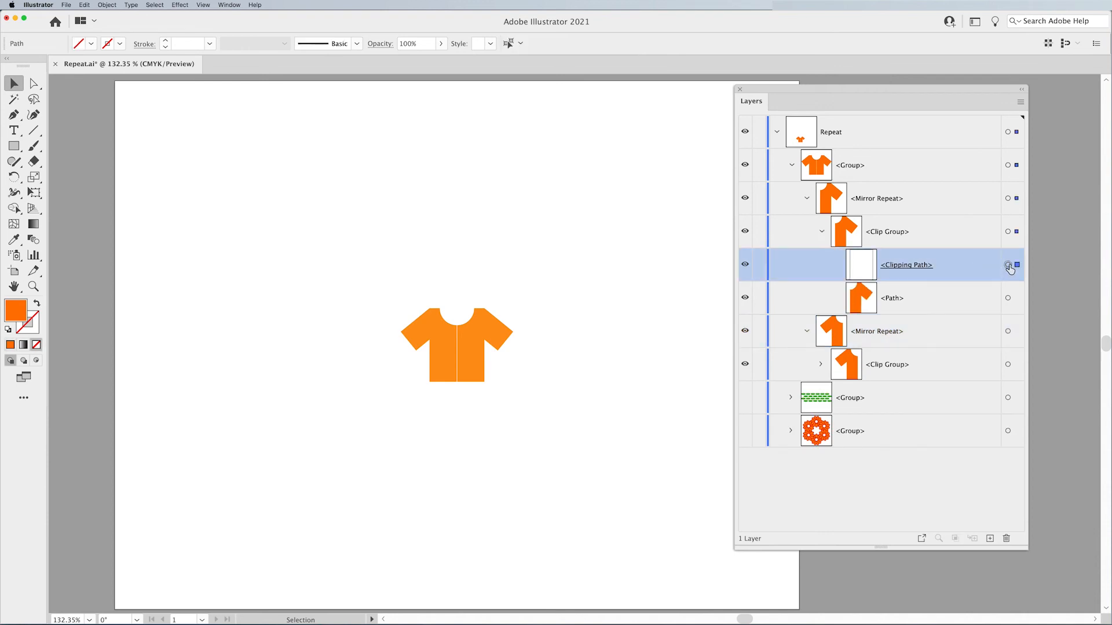
click(1008, 265)
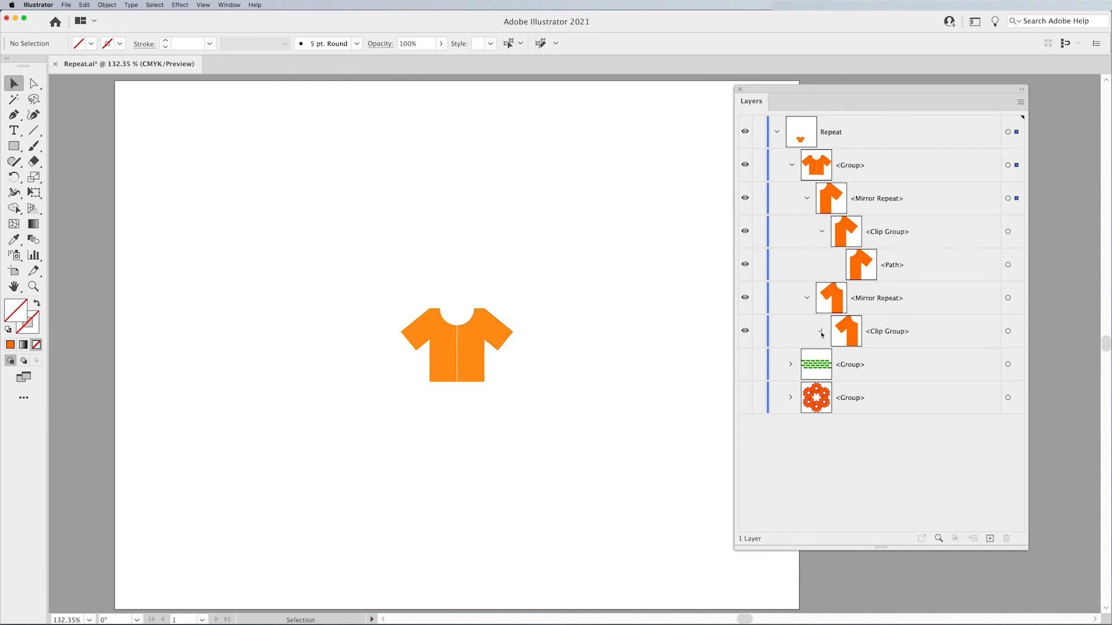
click(821, 331)
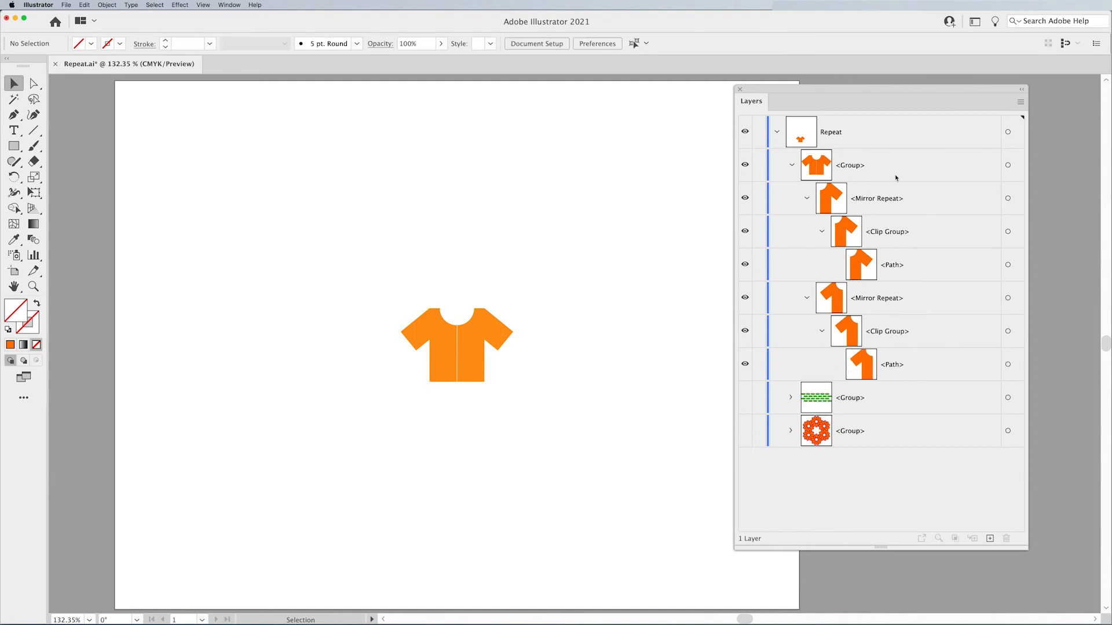
mouse_move(992, 178)
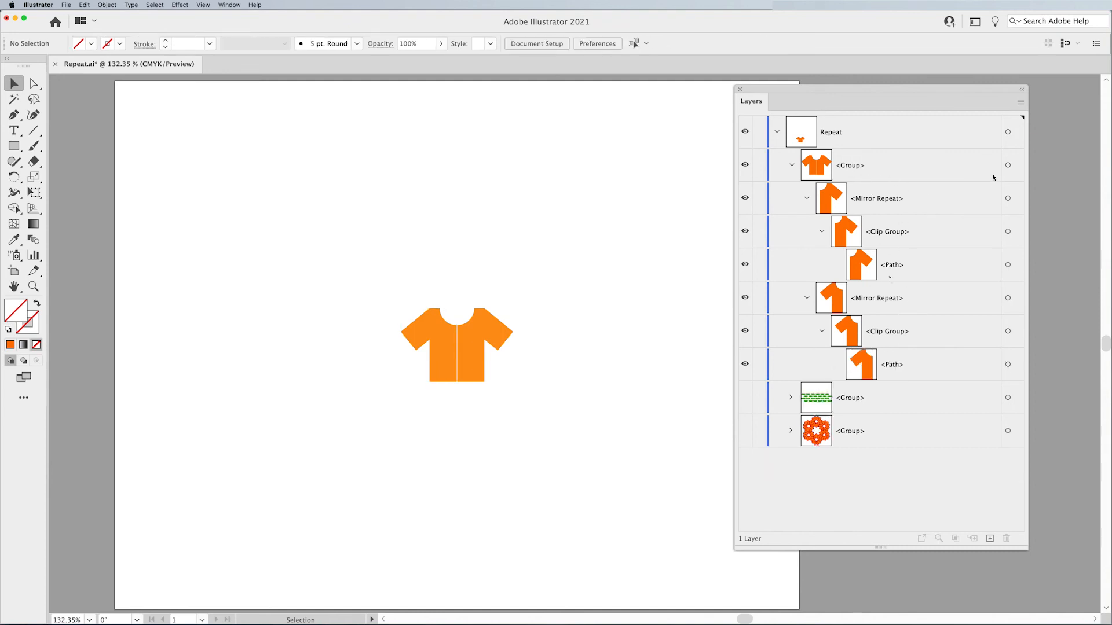
click(455, 344)
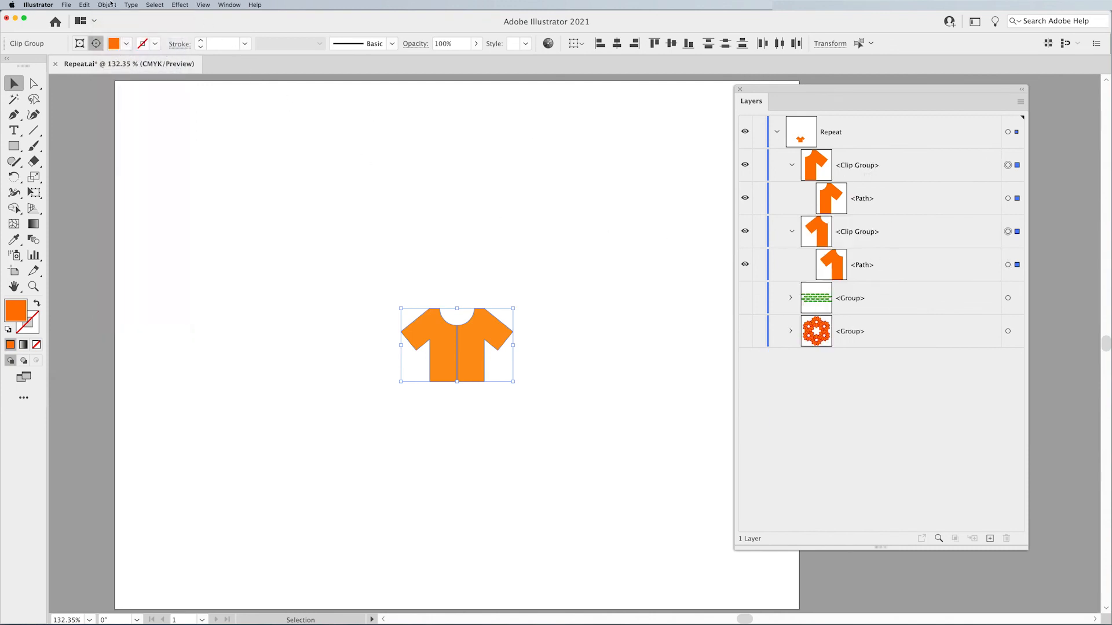
click(857, 165)
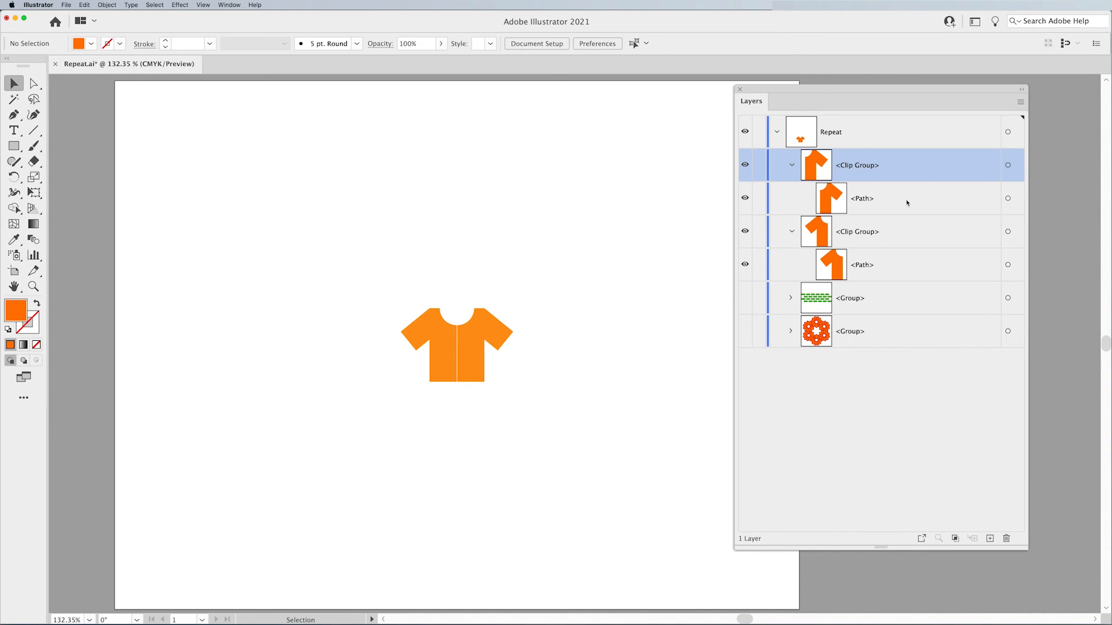
mouse_move(610, 264)
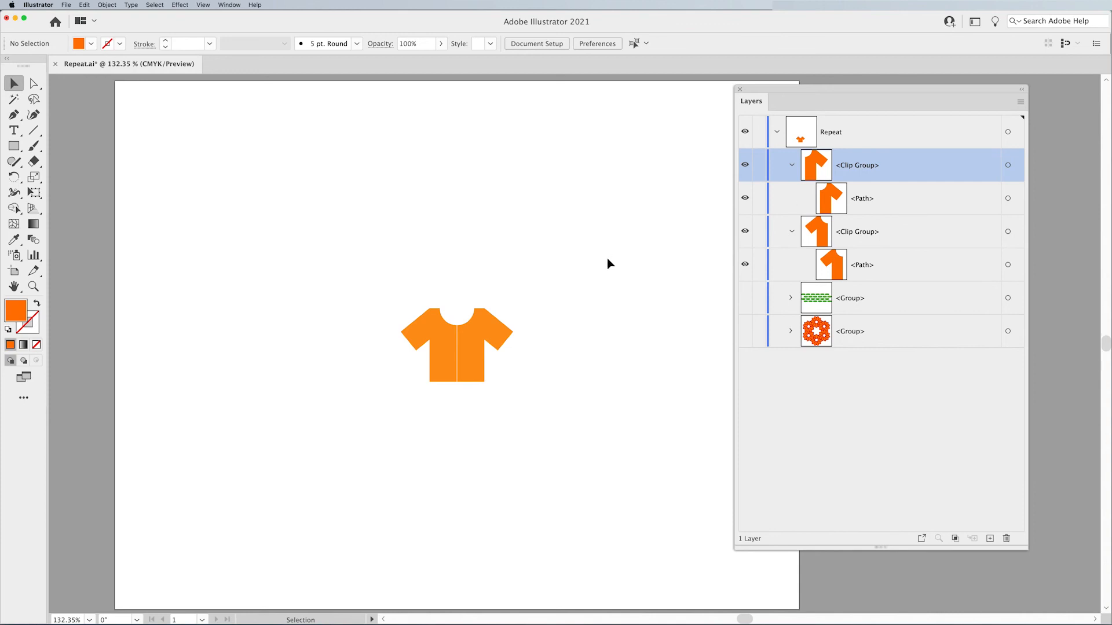
click(426, 340)
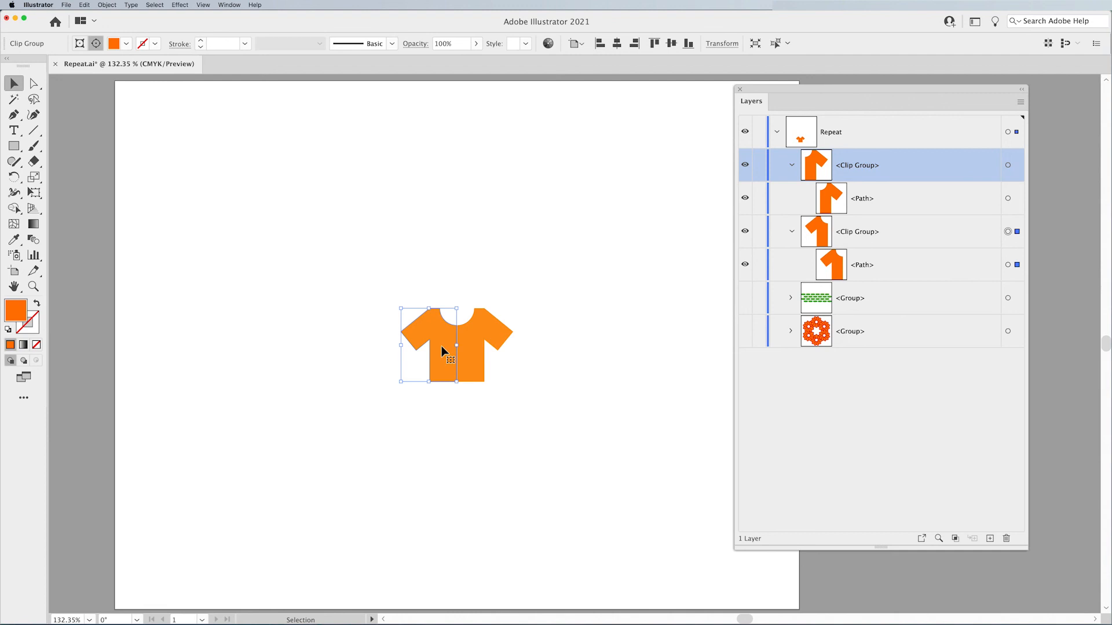
mouse_move(666, 265)
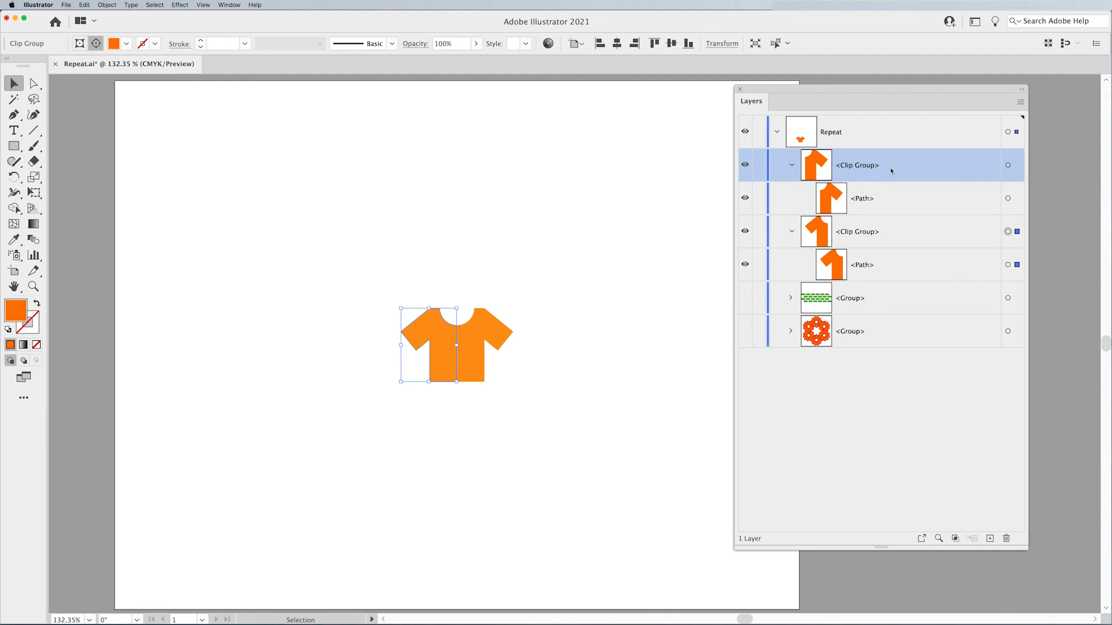
click(615, 271)
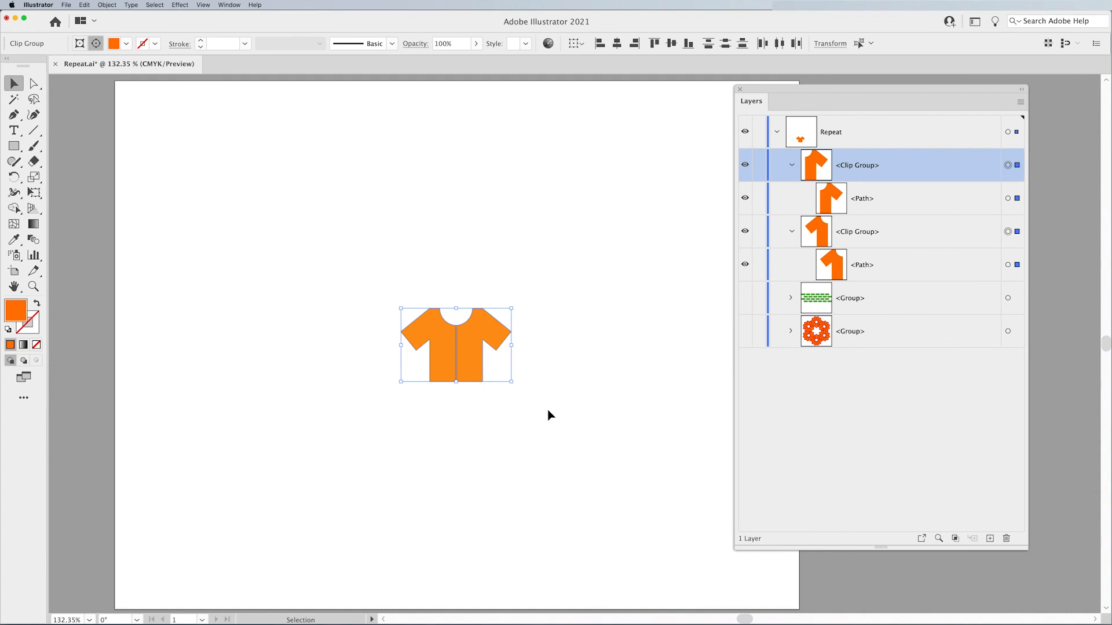
click(13, 208)
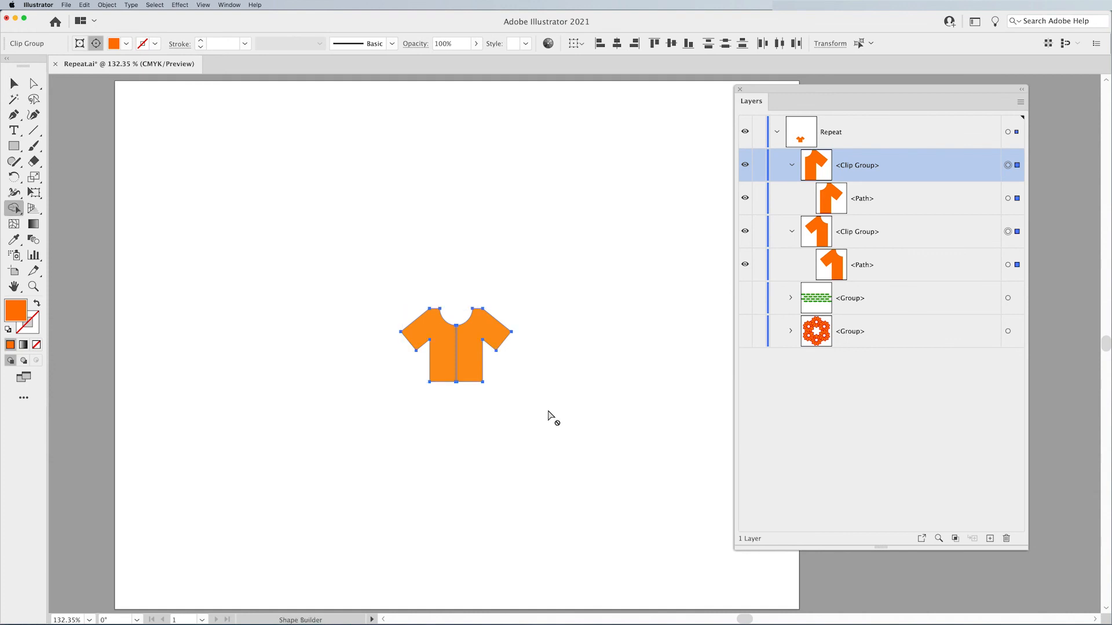
mouse_move(468, 357)
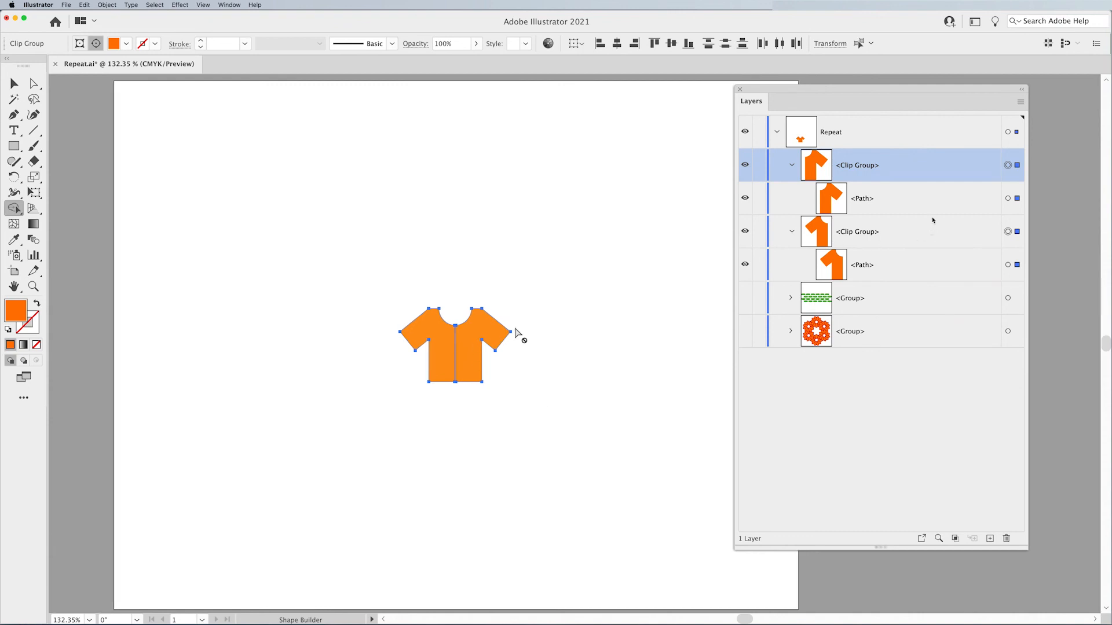
mouse_move(997, 169)
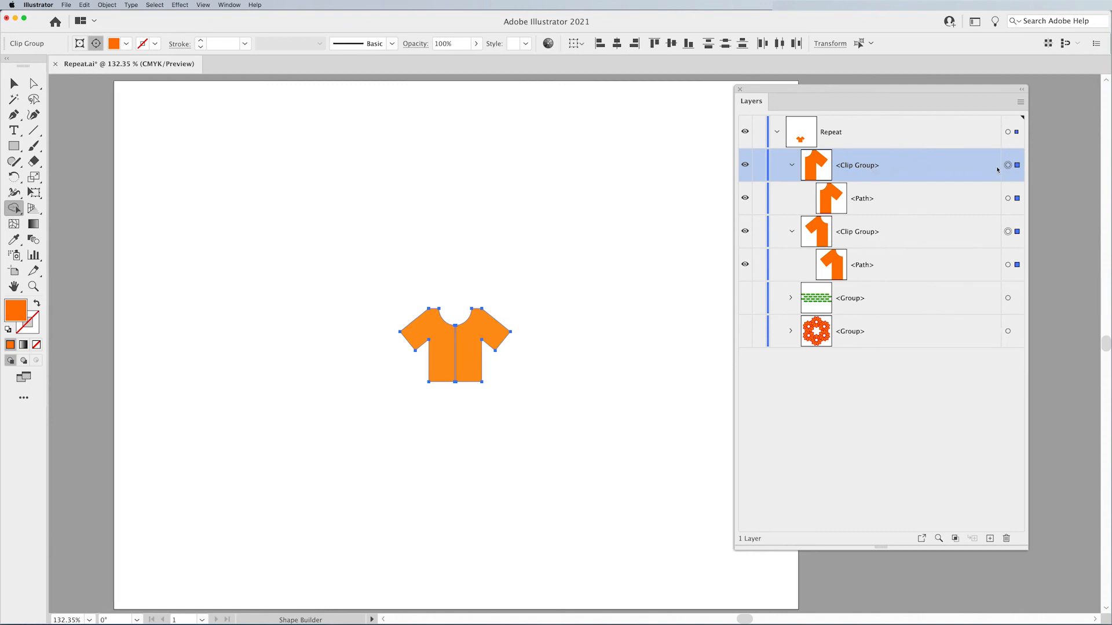
click(14, 83)
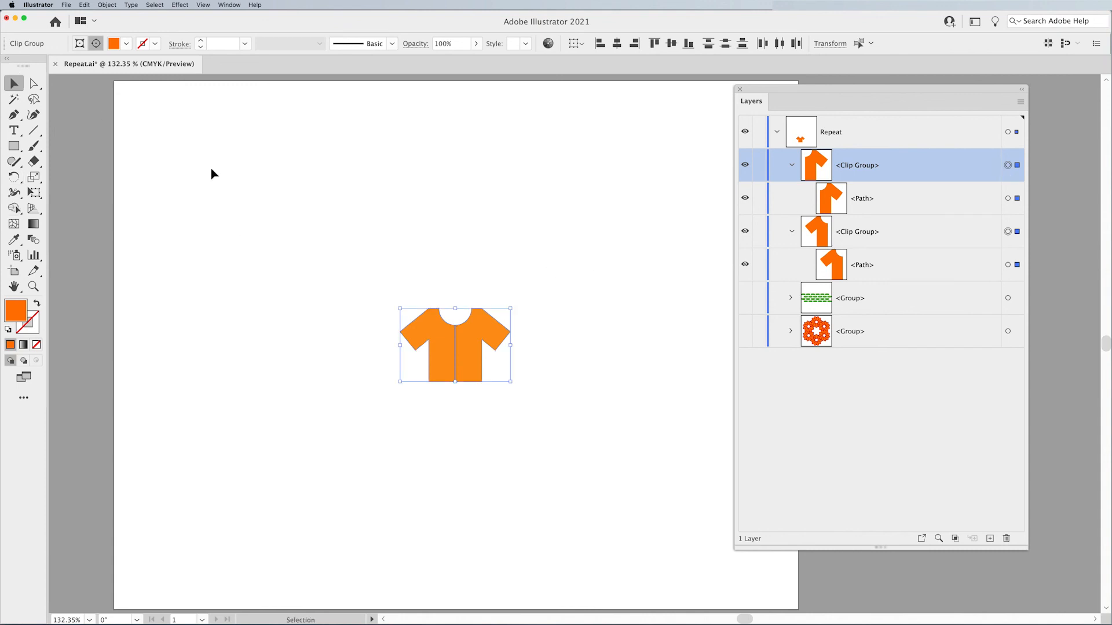
mouse_move(577, 451)
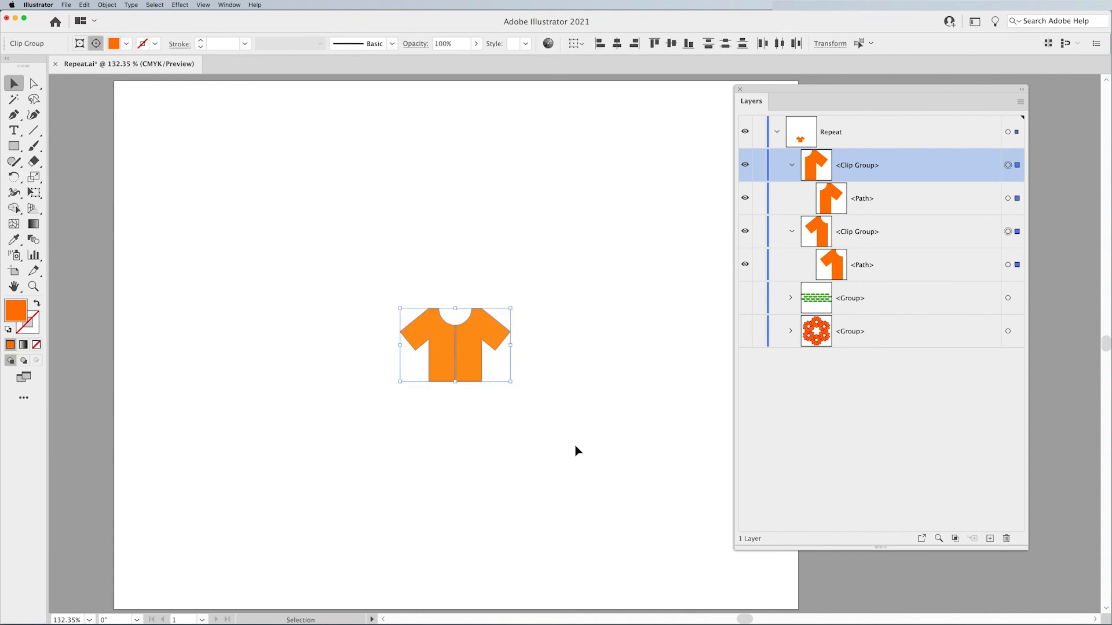
Step: Apply Object > Compound Path > Make to turn both clipped shirt halves into plain paths
click(107, 5)
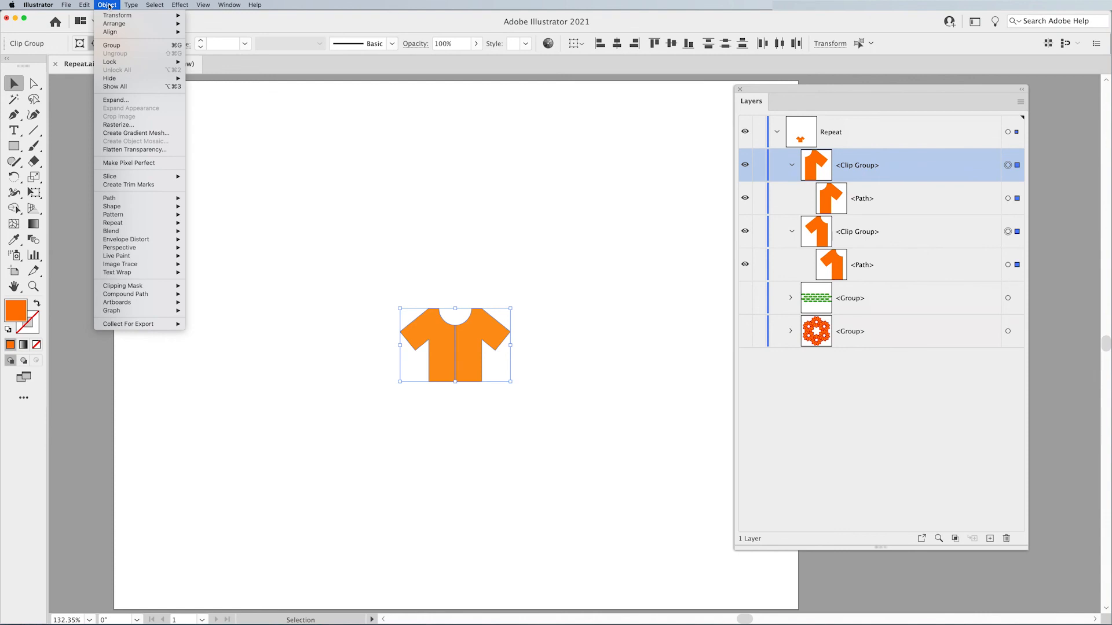
mouse_move(124, 294)
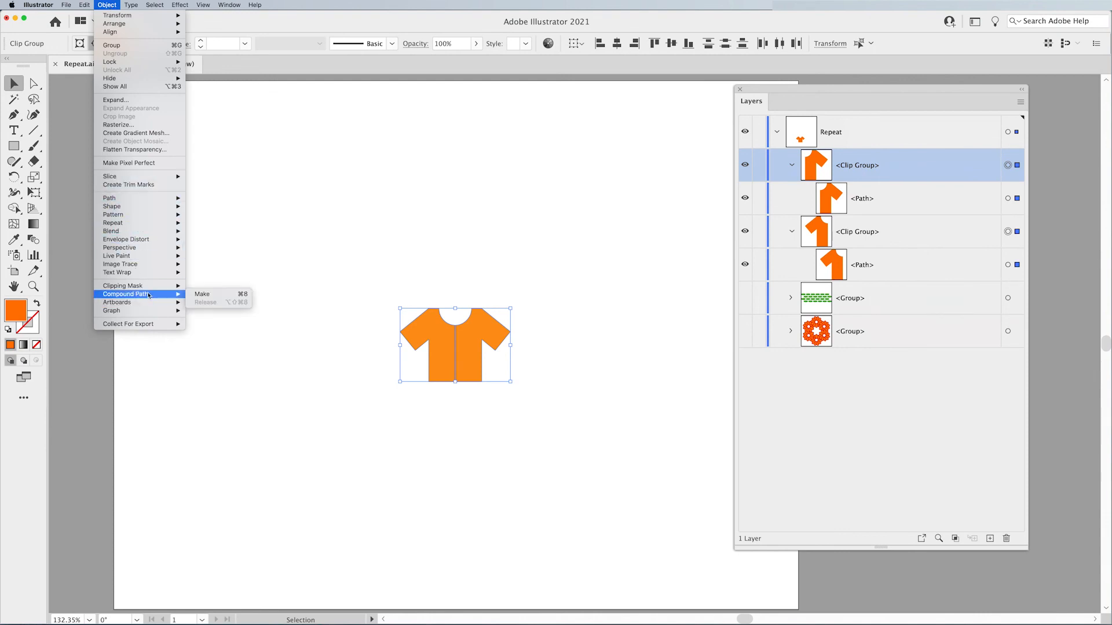
click(204, 301)
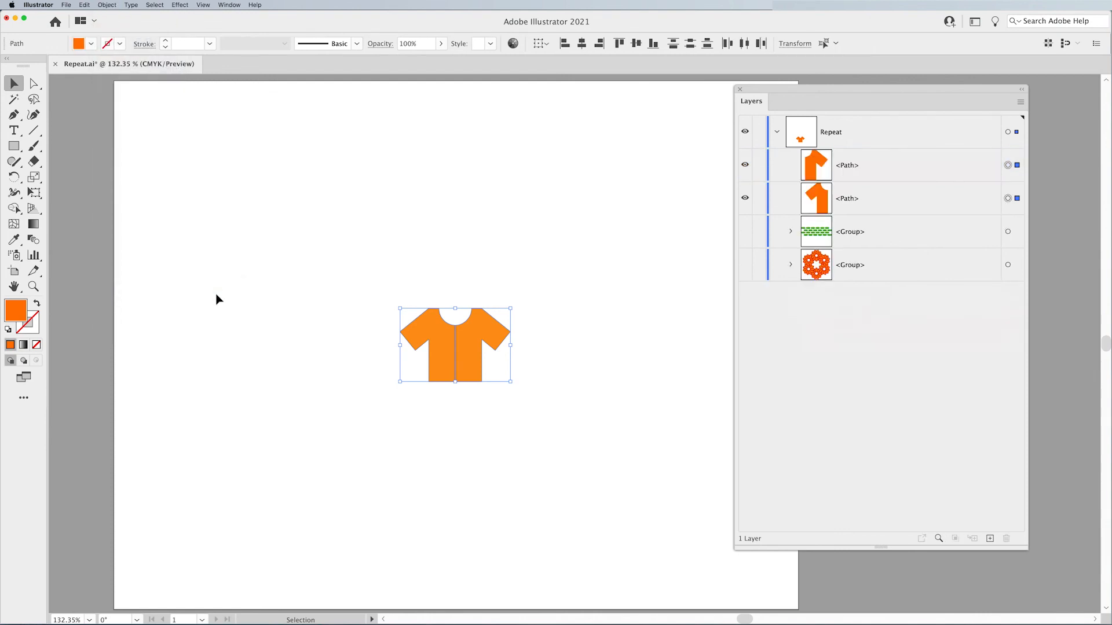
mouse_move(633, 436)
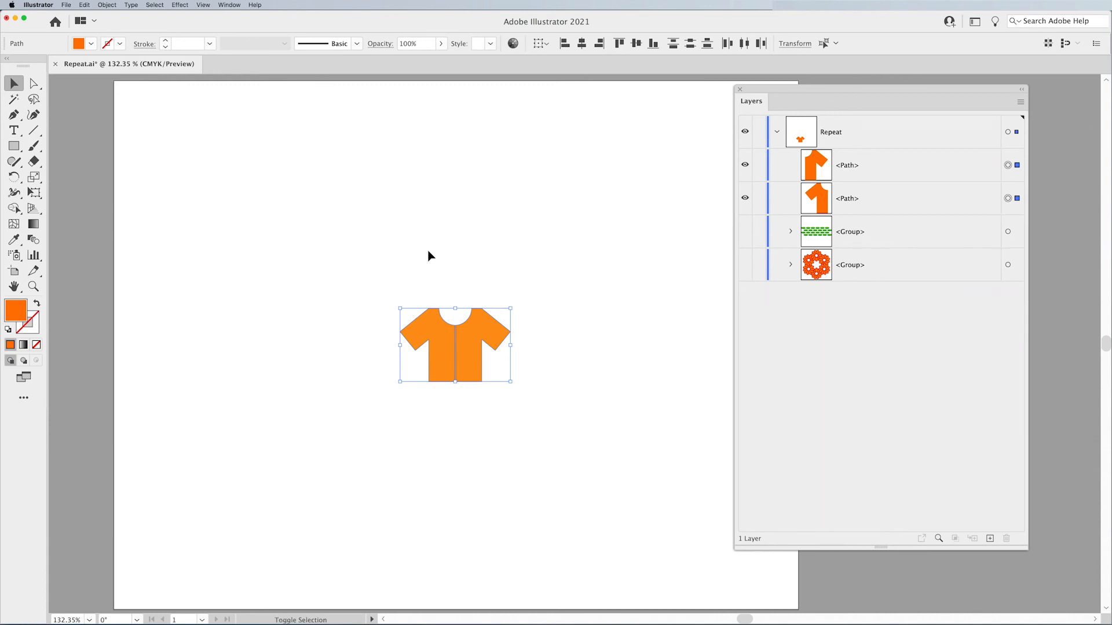
Step: Unite the shirt halves with Pathfinder, make the flower ring visible again, and select it
click(14, 209)
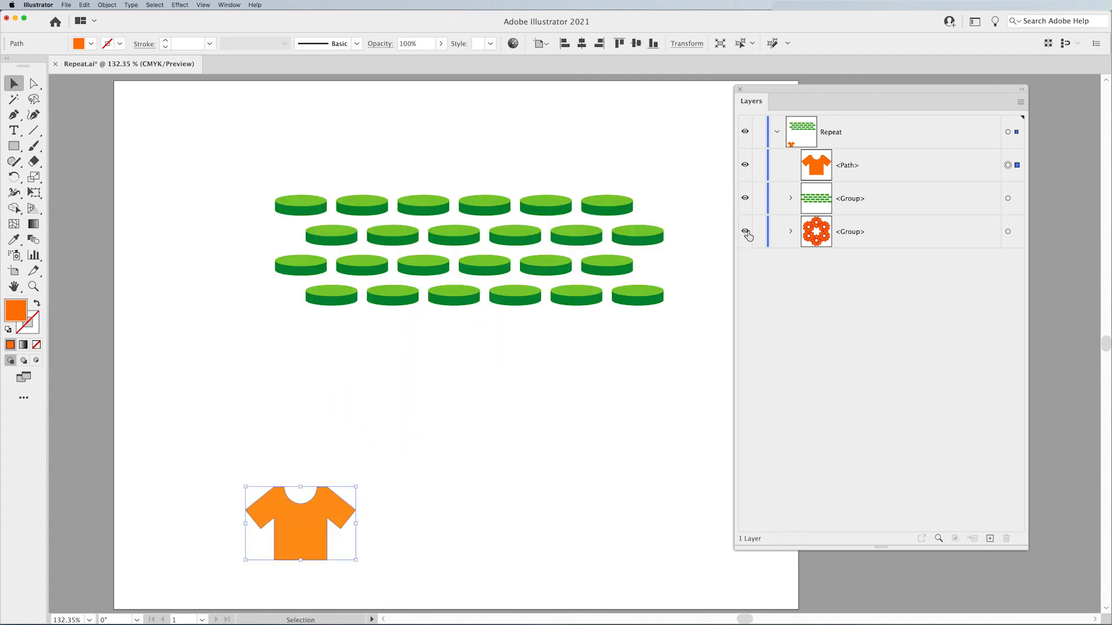
click(745, 198)
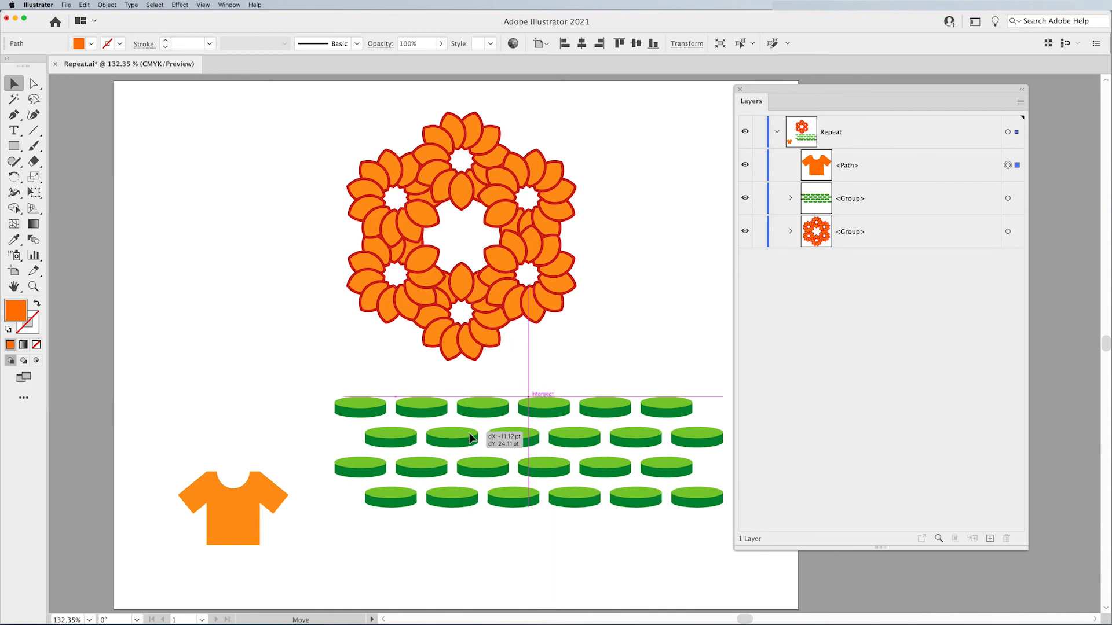
click(461, 234)
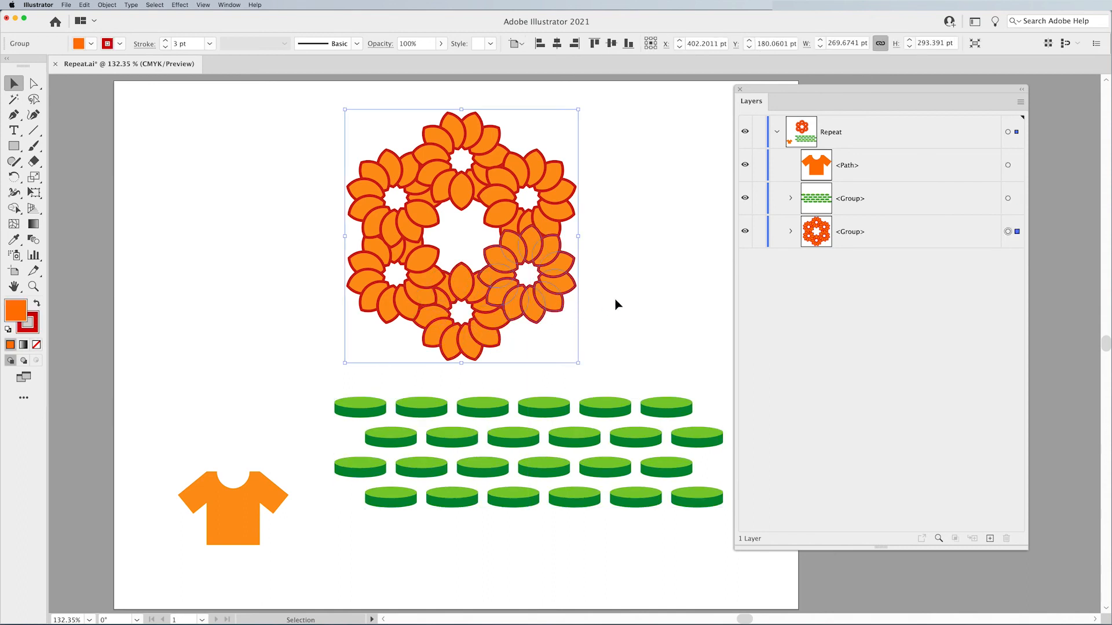